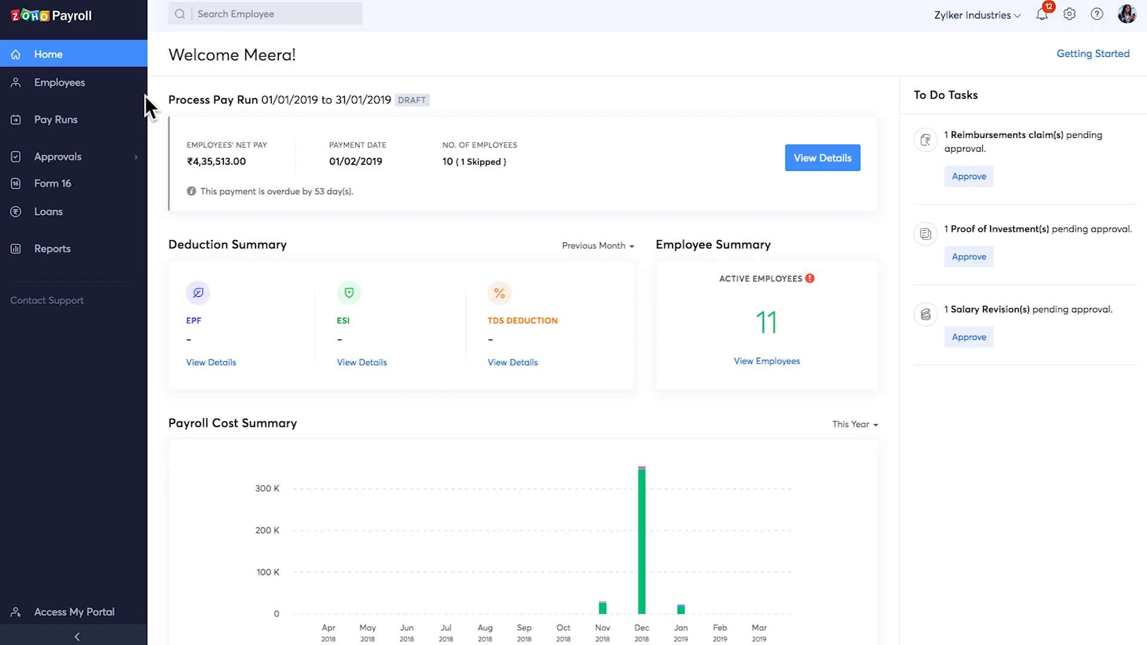
{"action": "mouse_move", "coordinate": [277, 264]}
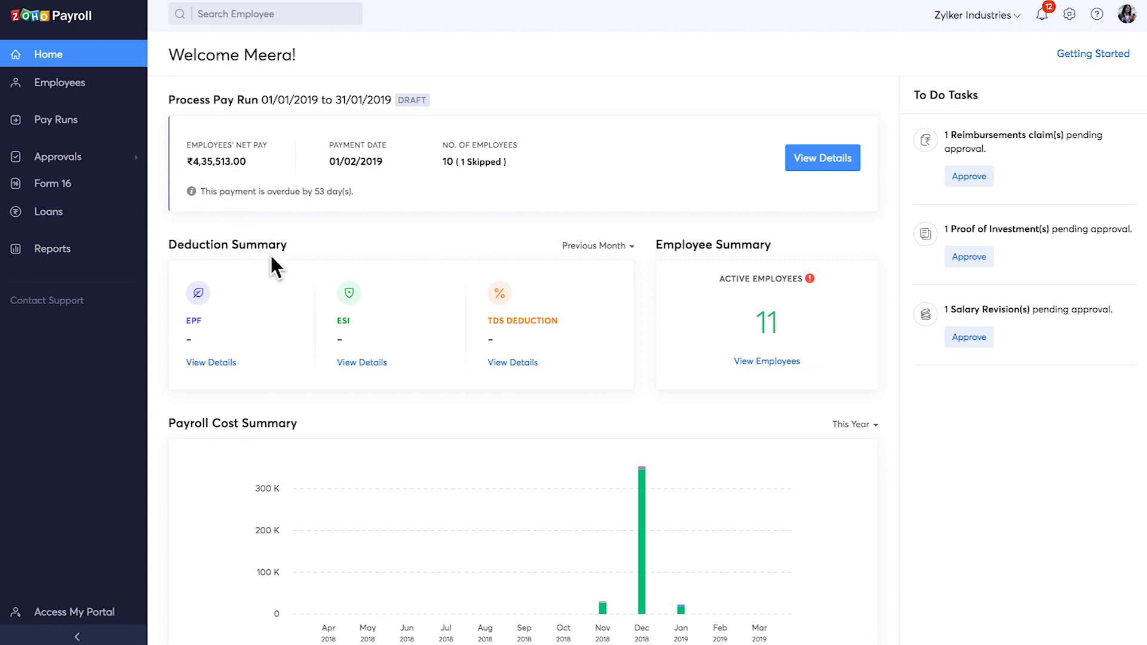
{"action": "mouse_move", "coordinate": [691, 280]}
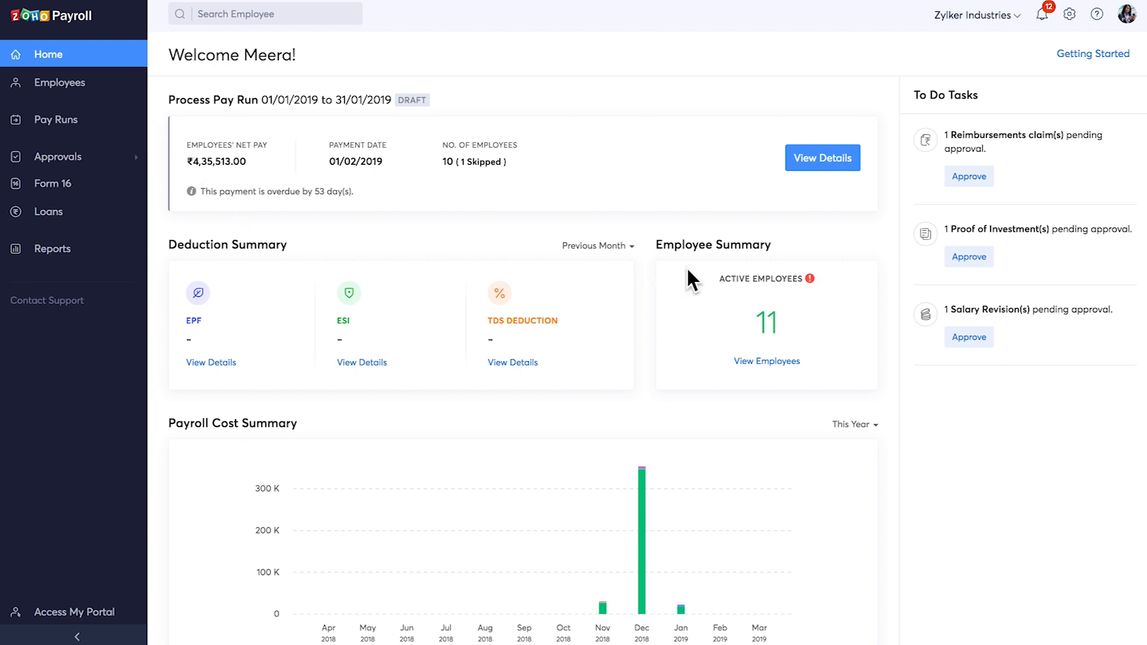
Step: Open the Active Employees list with departments and annual cost to company
{"action": "scroll", "scroll_direction": "down", "scroll_amount": 3}
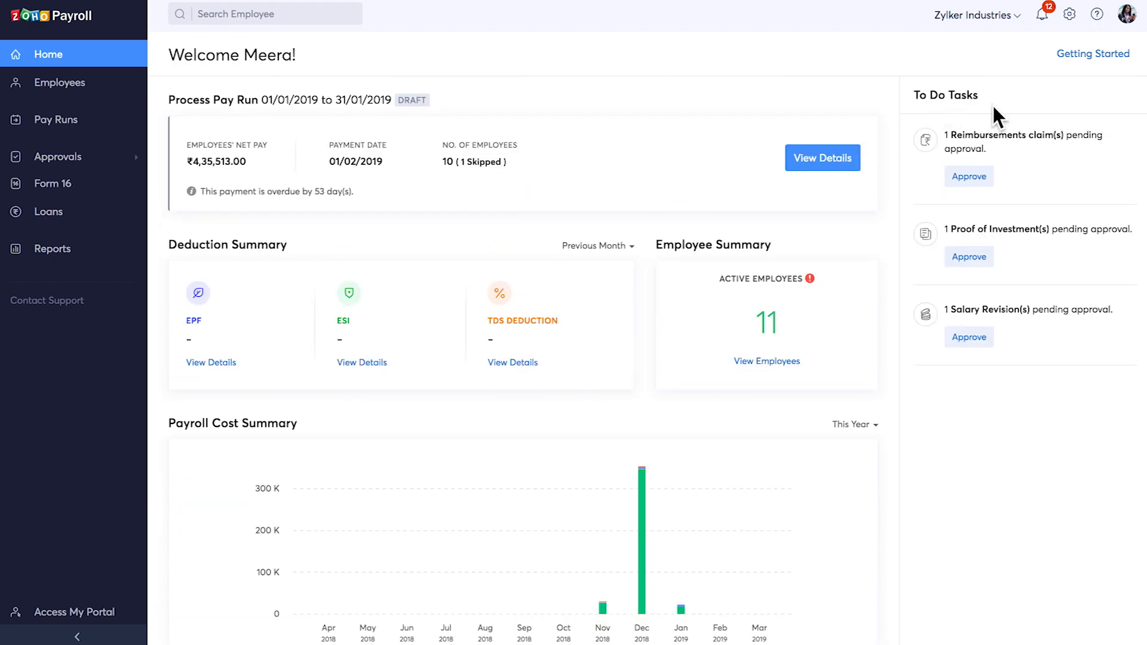
{"action": "left_click", "coordinate": [60, 82]}
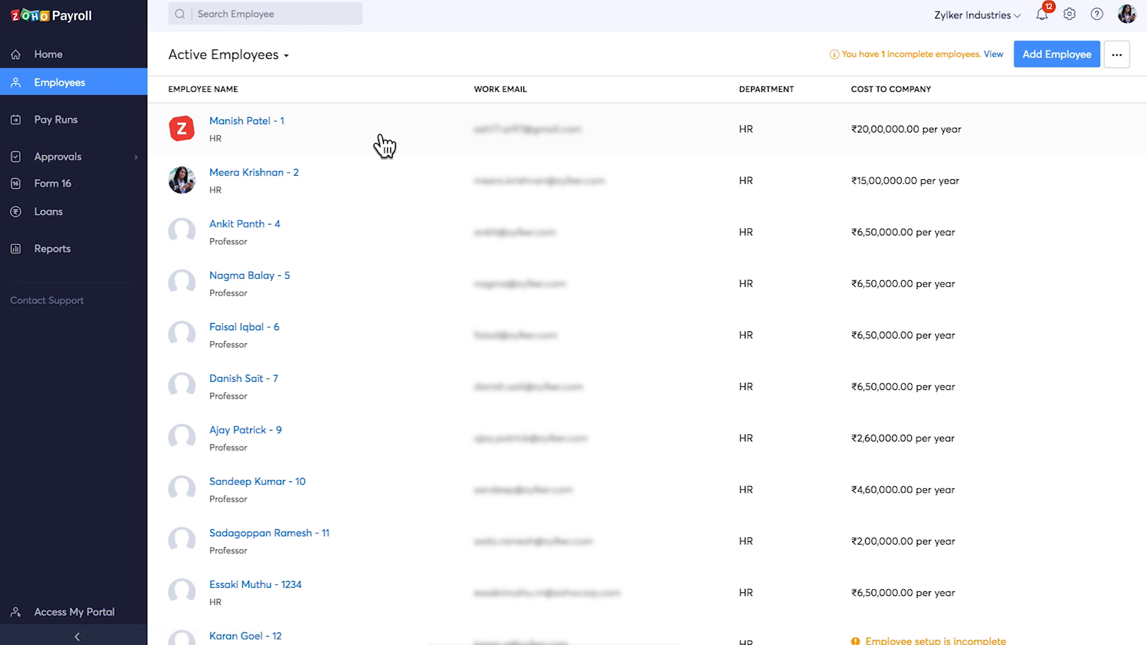
{"action": "left_click", "coordinate": [246, 121]}
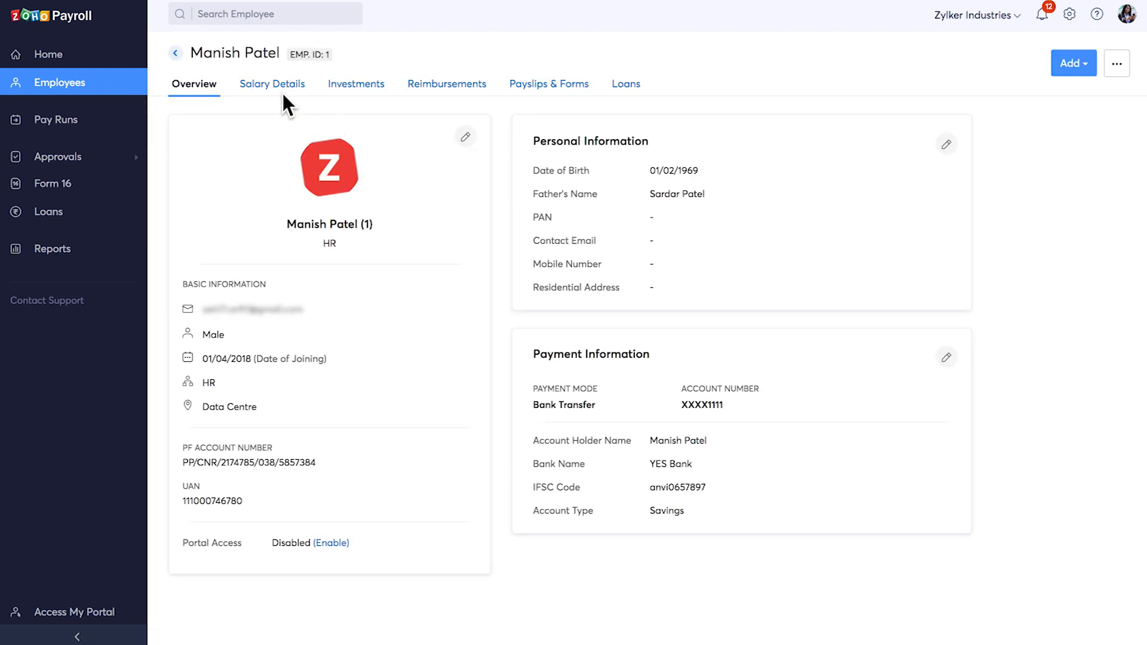
{"action": "left_click", "coordinate": [271, 84]}
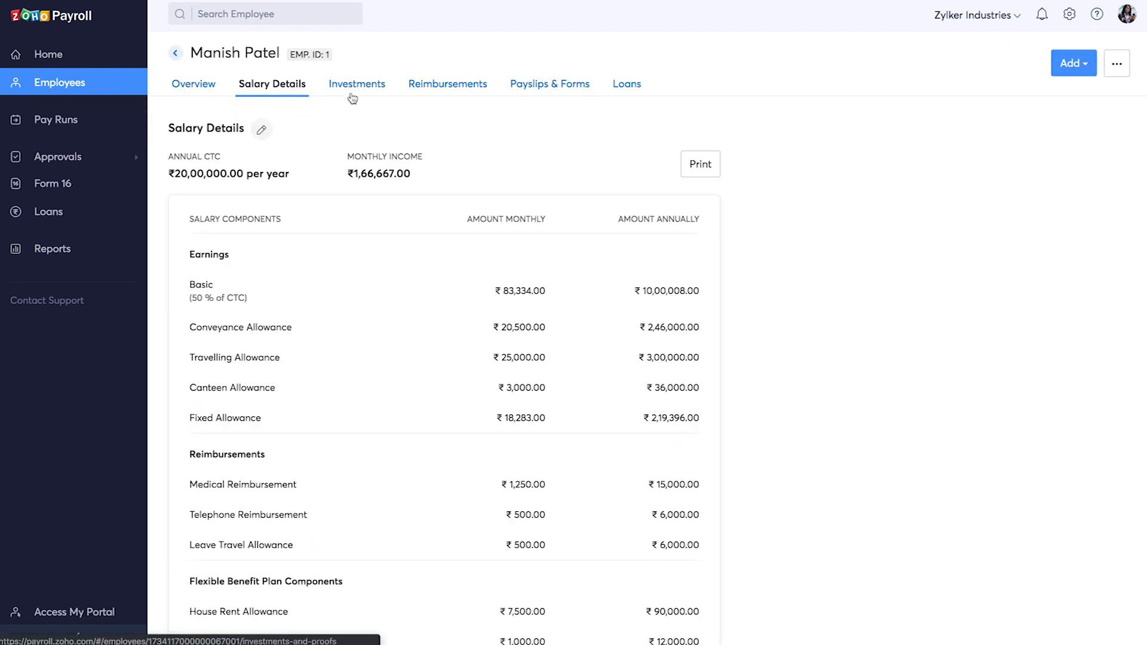
{"action": "left_click", "coordinate": [548, 84]}
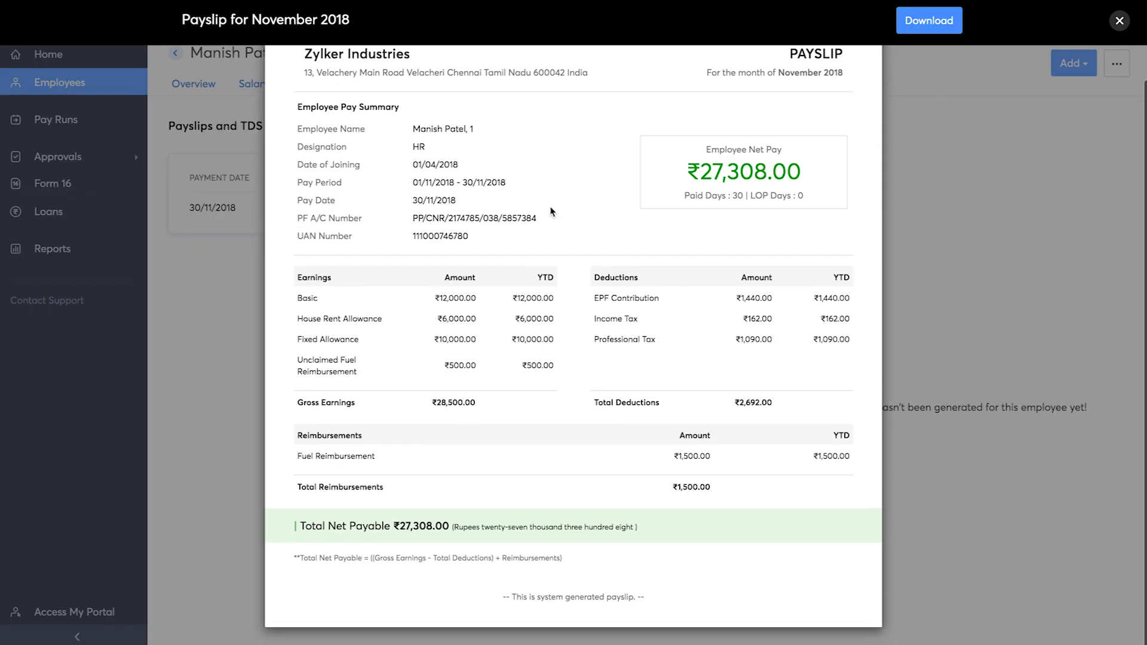
{"action": "left_click", "coordinate": [1118, 20]}
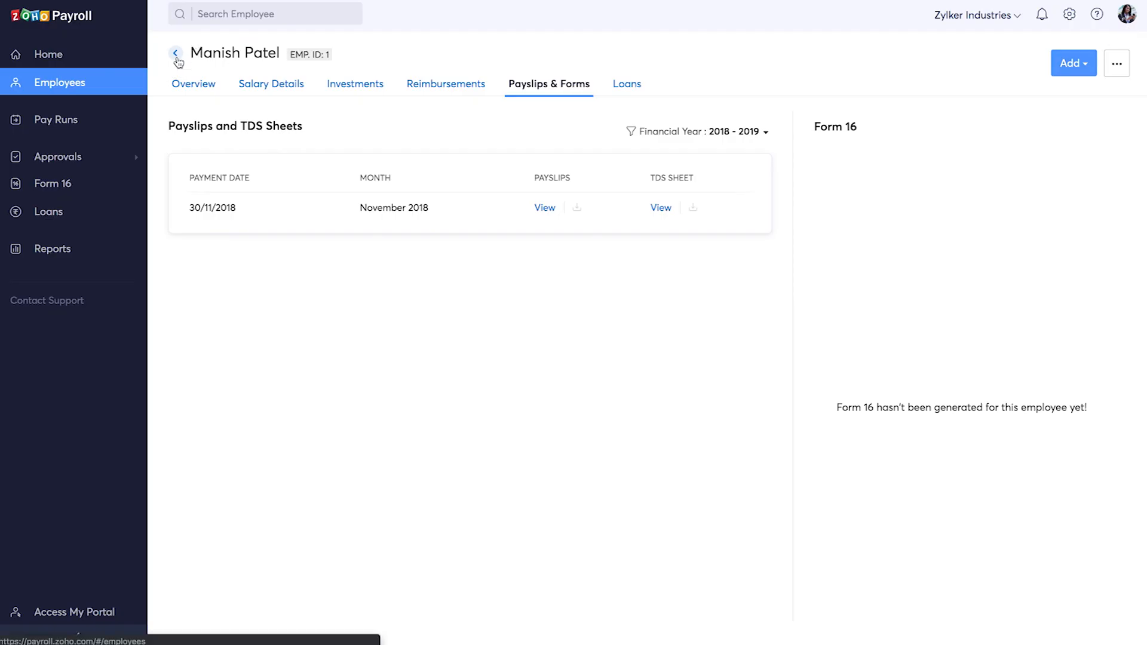
{"action": "left_click", "coordinate": [175, 53]}
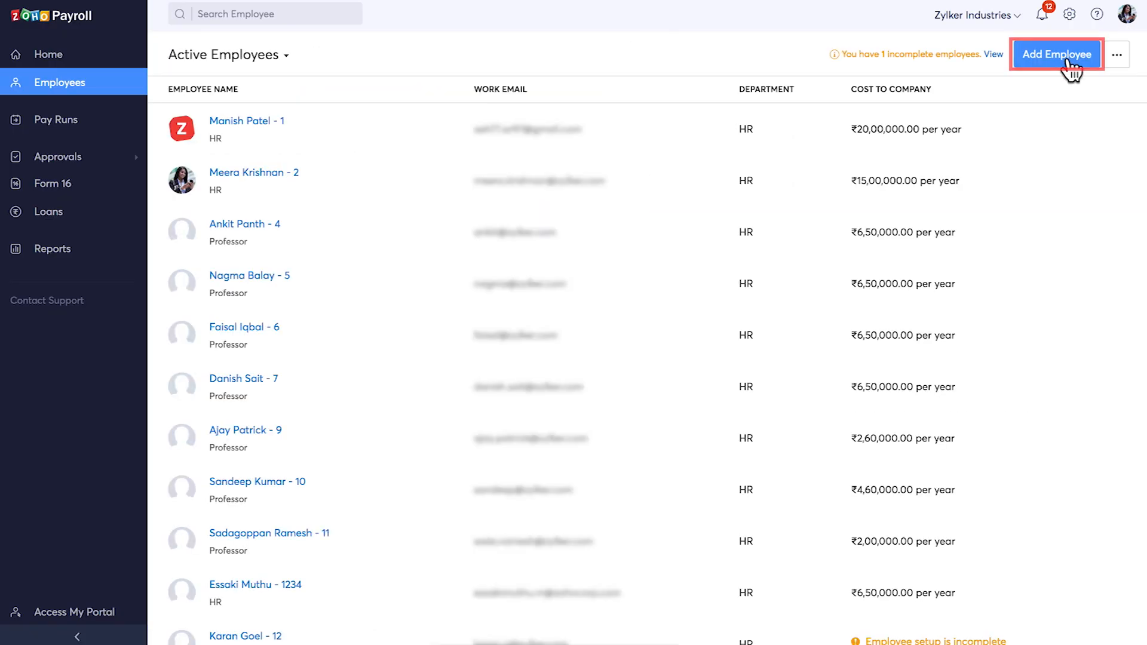
{"action": "left_click", "coordinate": [1115, 55]}
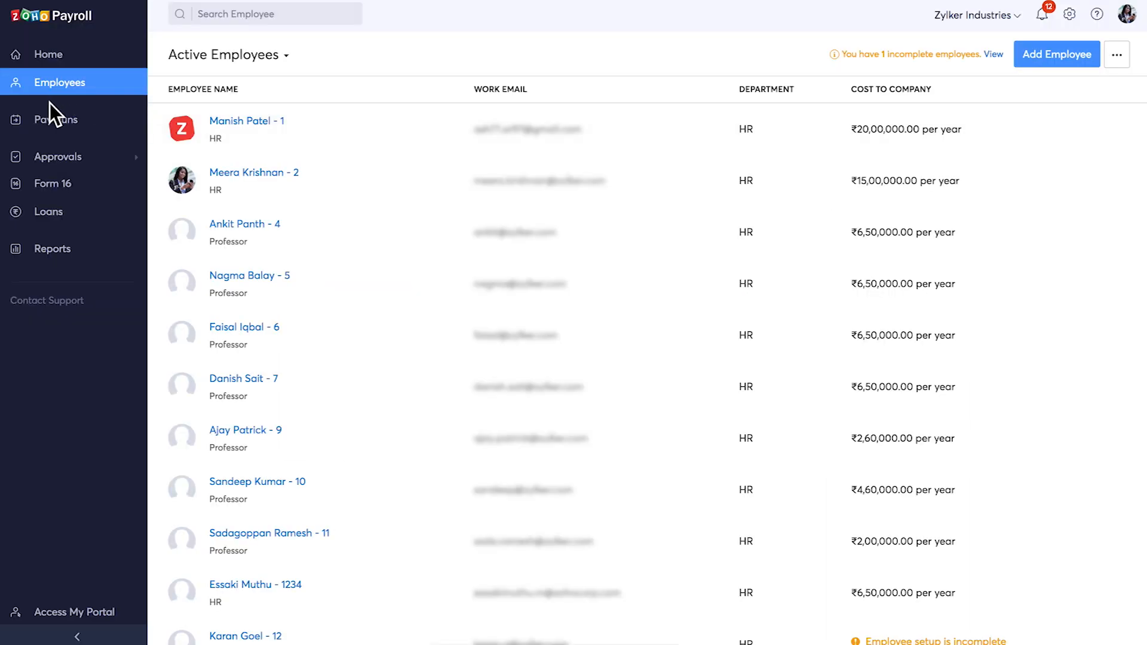
{"action": "left_click", "coordinate": [55, 119]}
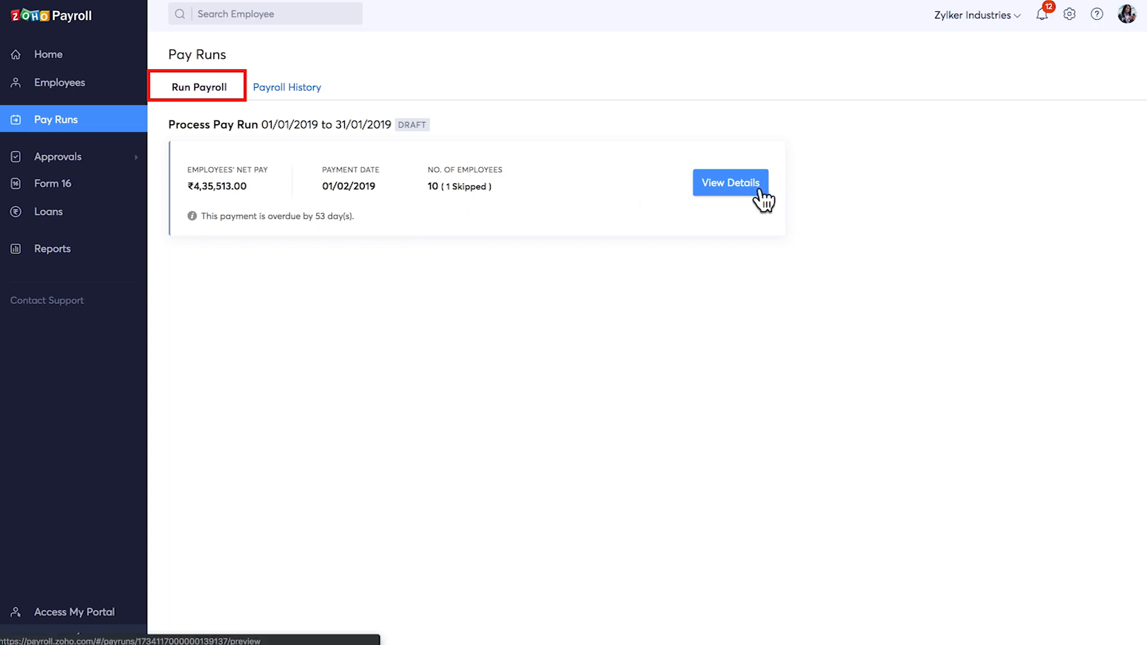
{"action": "left_click", "coordinate": [729, 182]}
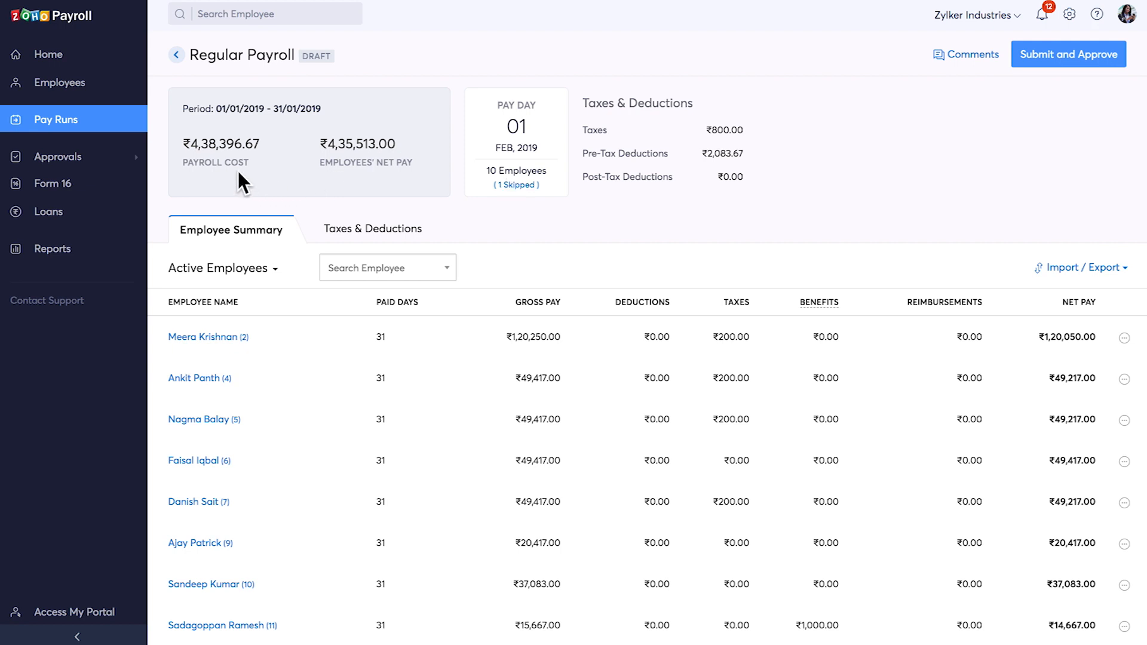
{"action": "mouse_move", "coordinate": [507, 133]}
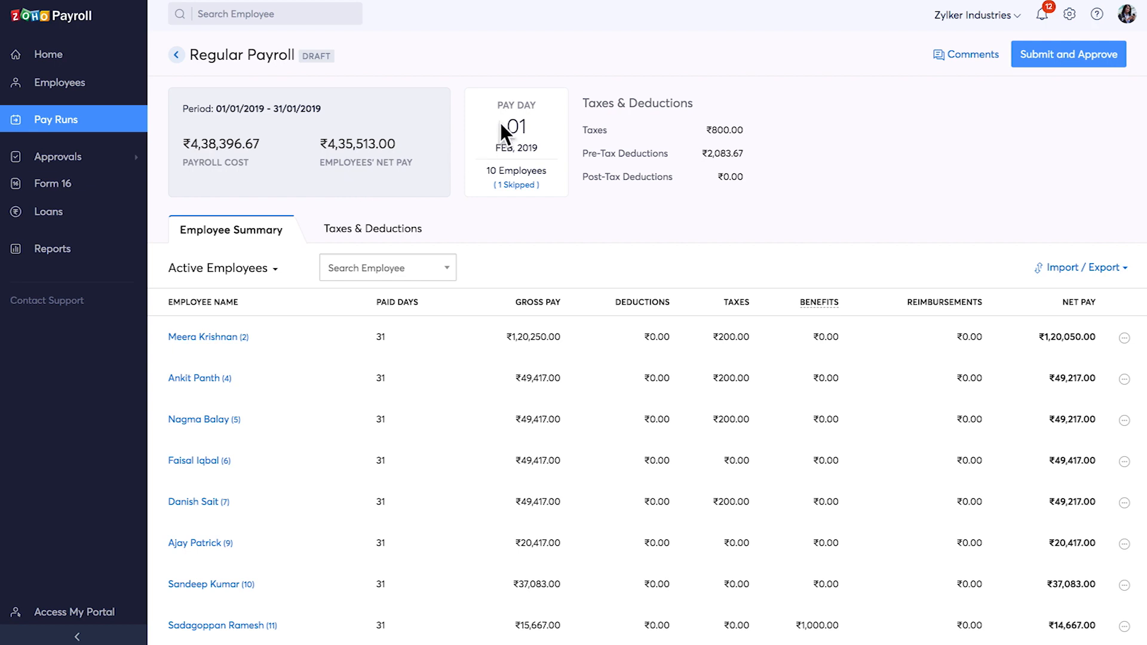
{"action": "mouse_move", "coordinate": [355, 238]}
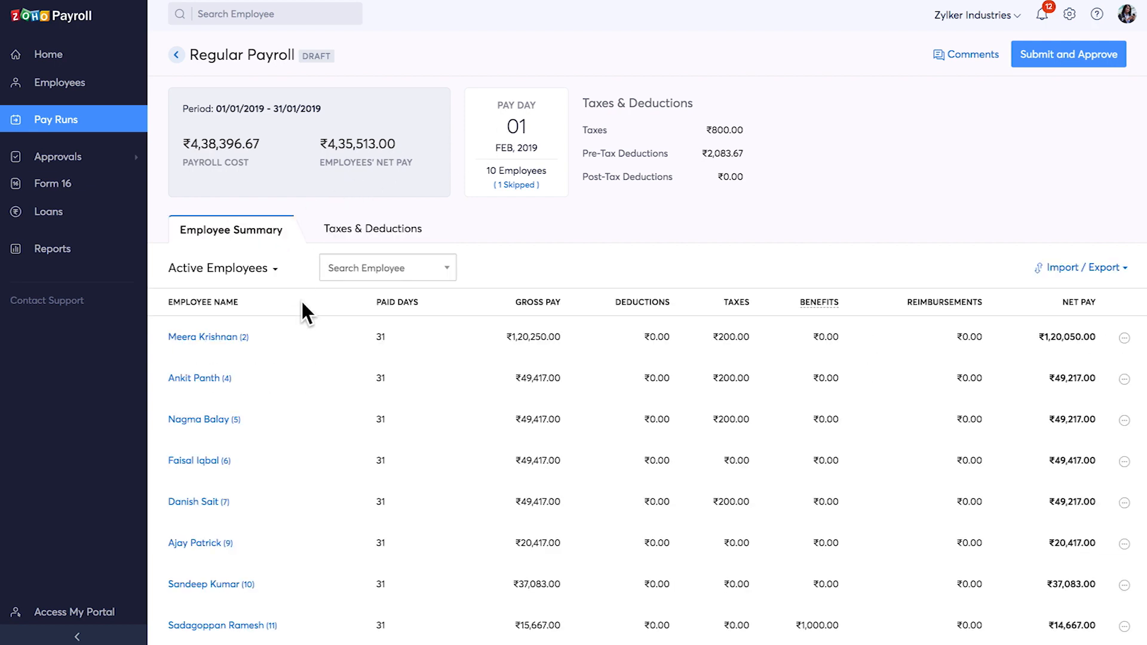
{"action": "left_click", "coordinate": [193, 377]}
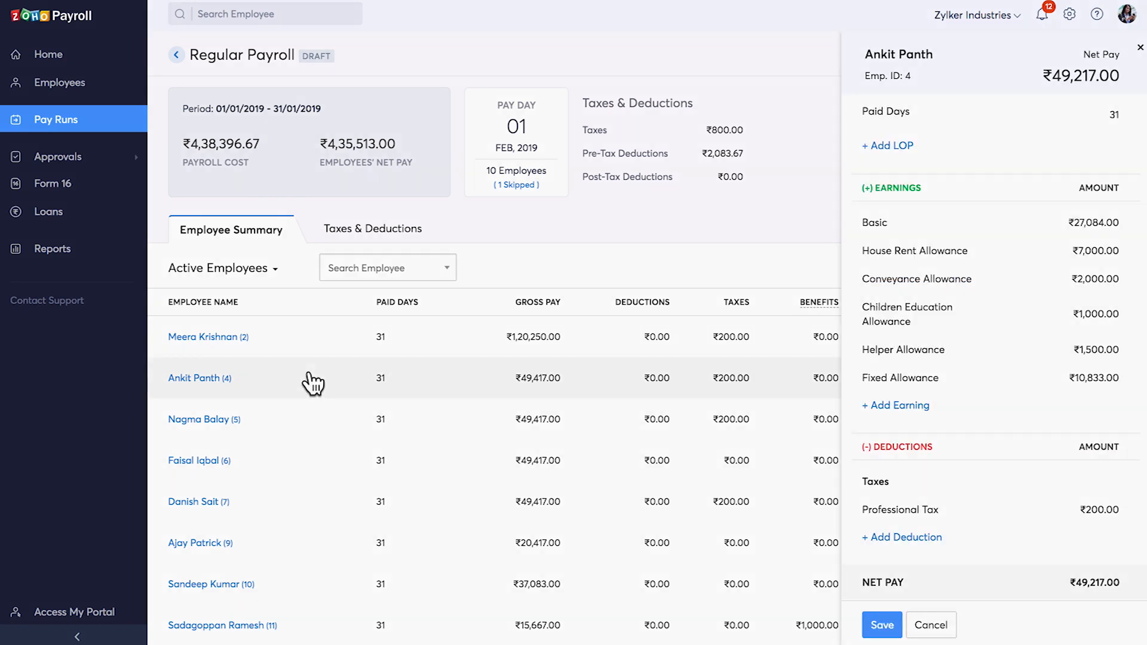
{"action": "mouse_move", "coordinate": [817, 276]}
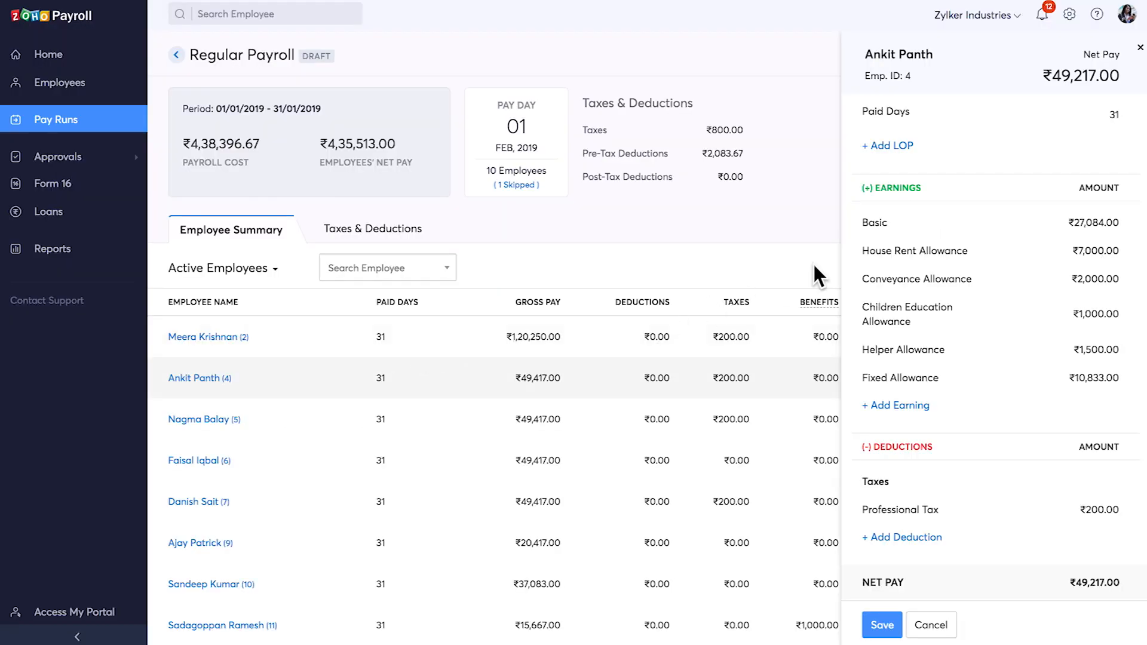
{"action": "left_click", "coordinate": [887, 144]}
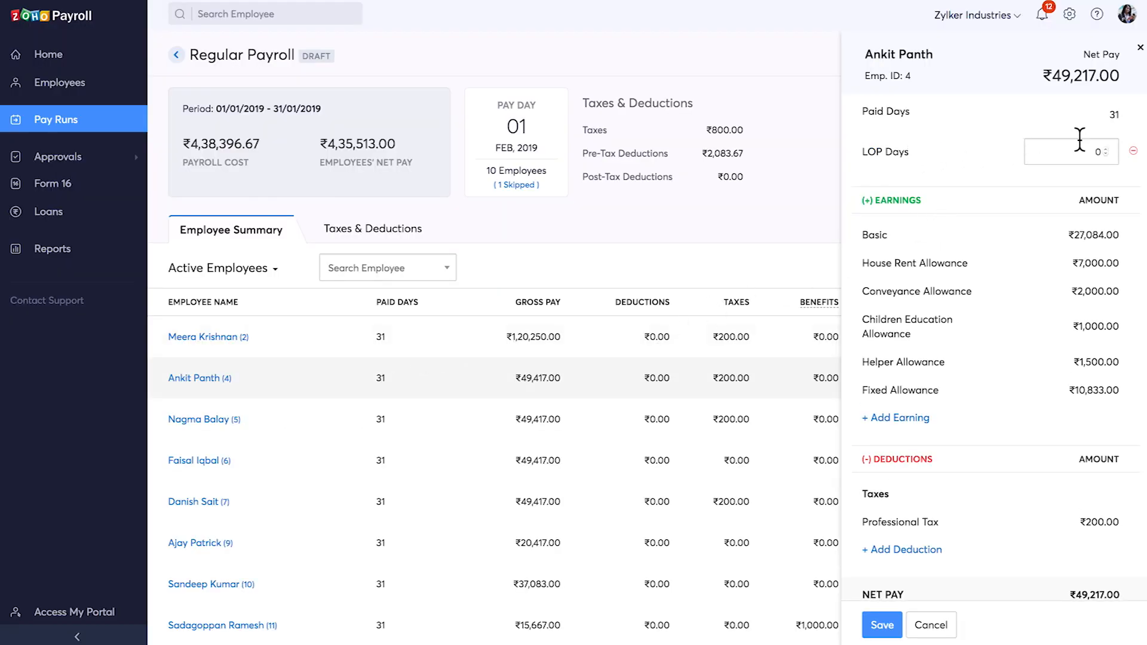
{"action": "left_click", "coordinate": [880, 625]}
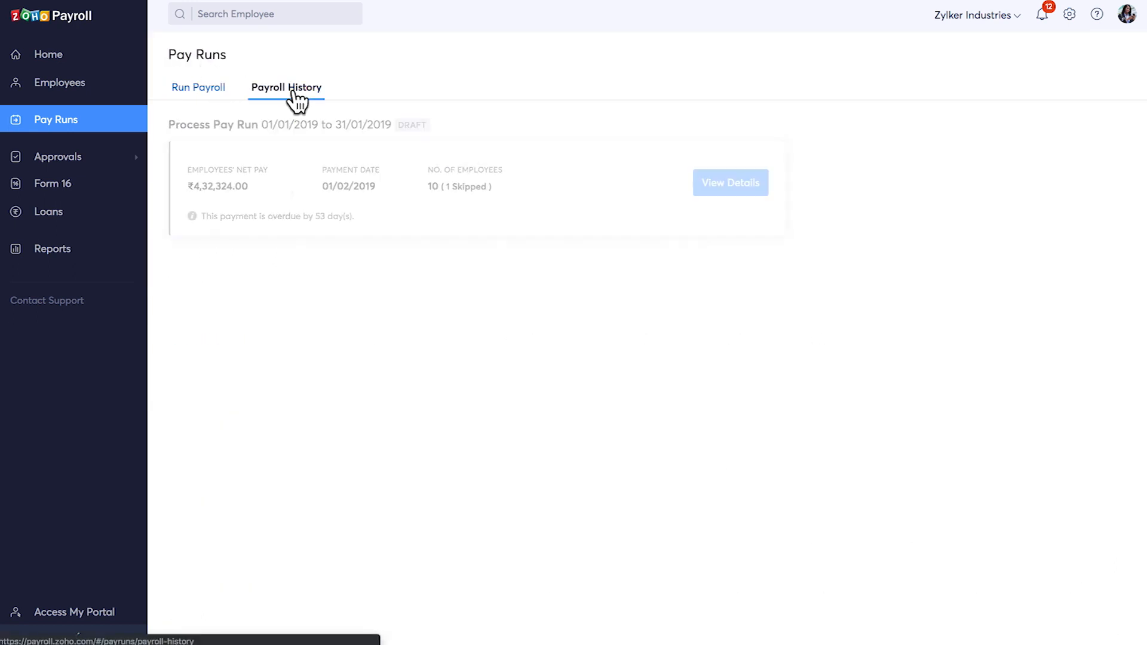
Step: View payroll history and the proof-of-investment, salary revision and reimbursement approval lists
{"action": "left_click", "coordinate": [286, 87]}
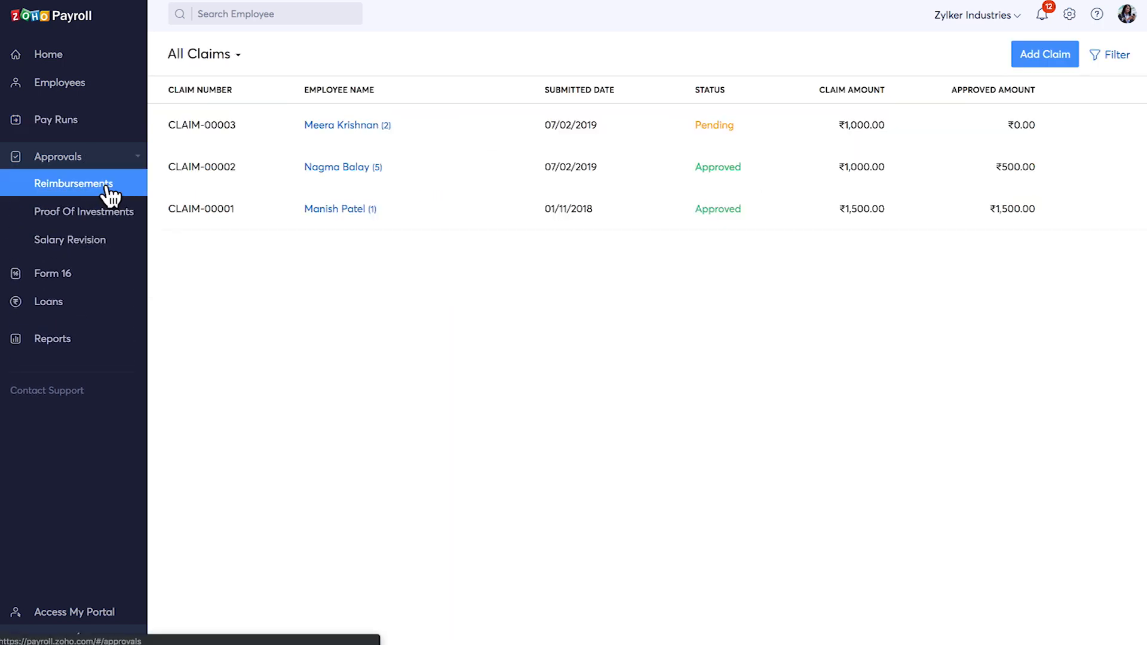
{"action": "left_click", "coordinate": [85, 211]}
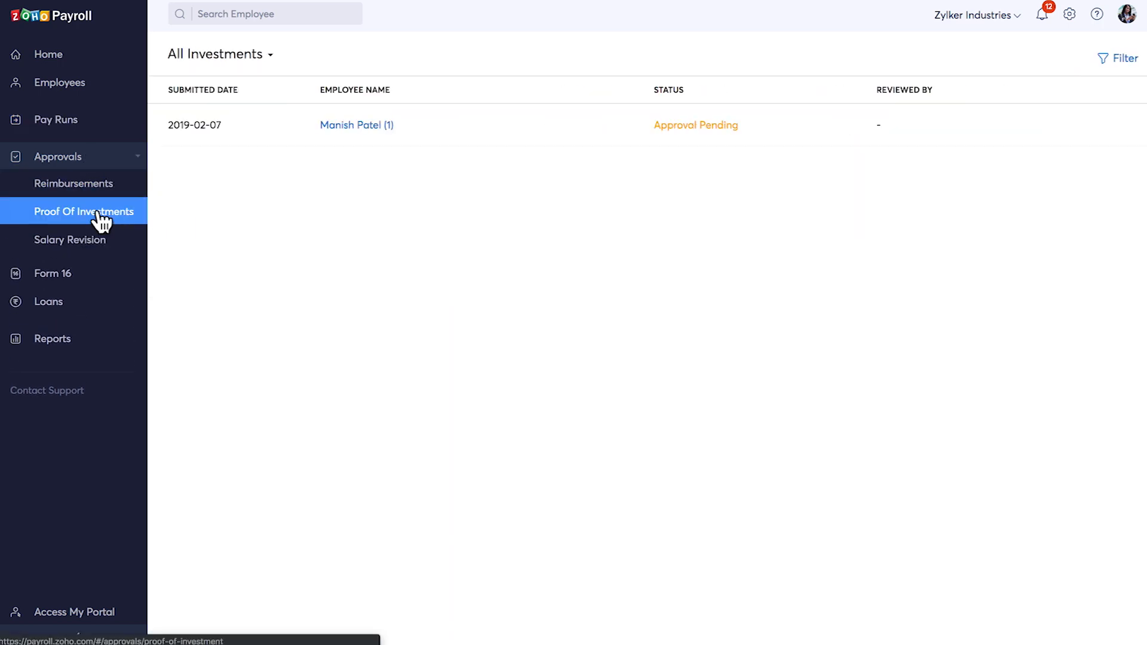
{"action": "left_click", "coordinate": [70, 240]}
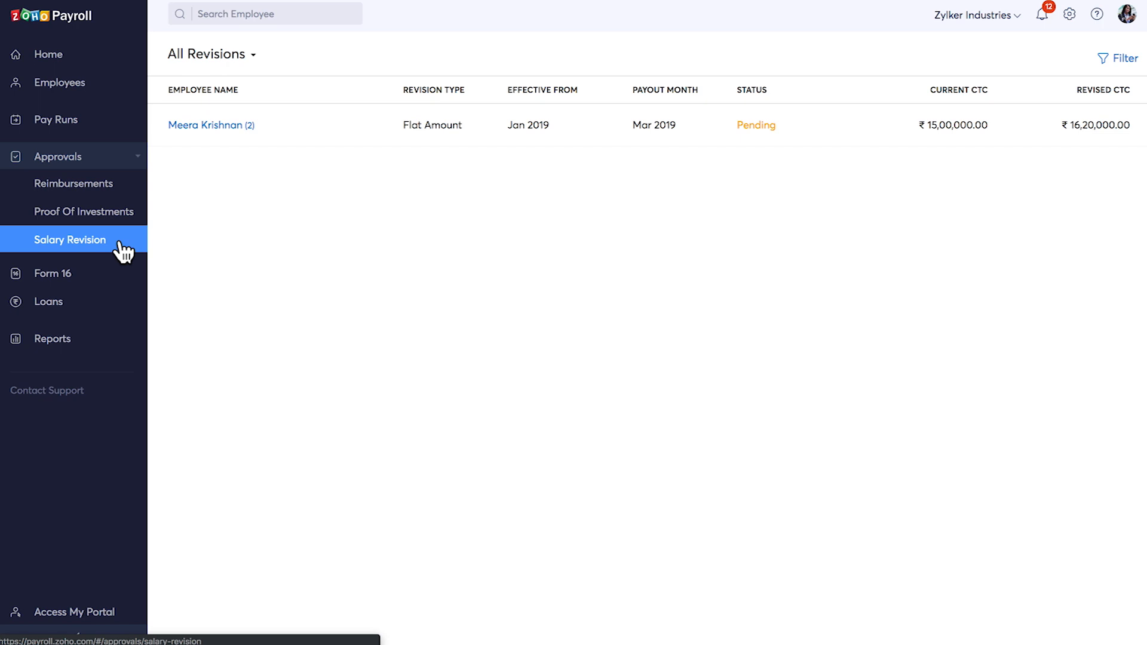
{"action": "left_click", "coordinate": [75, 182]}
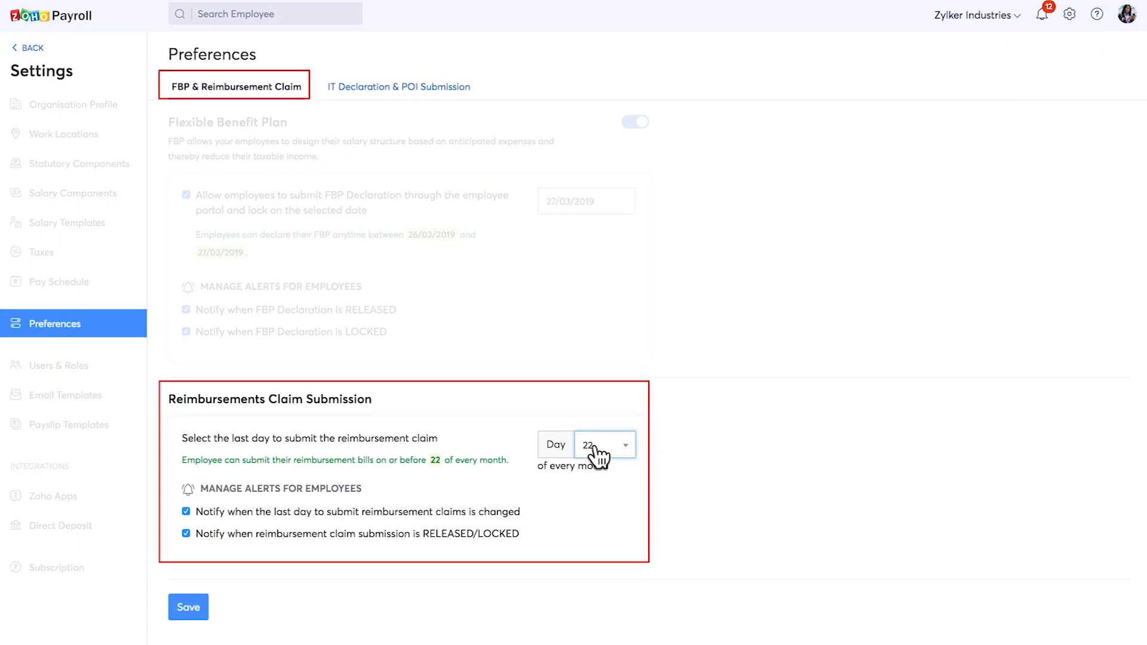
{"action": "left_click", "coordinate": [73, 183]}
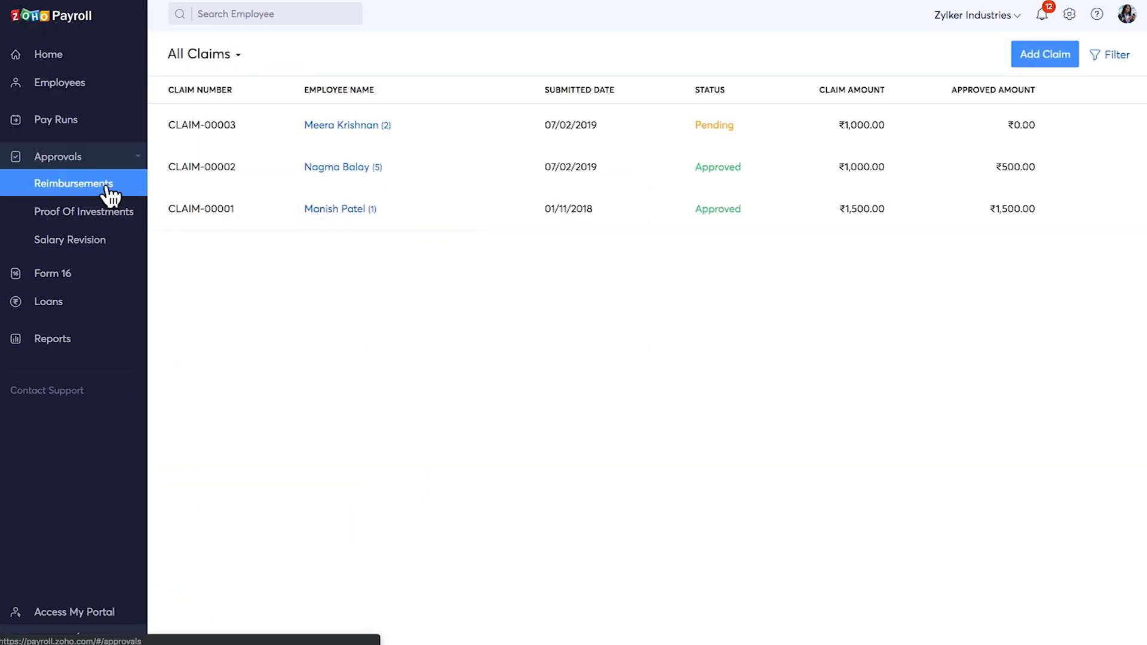
{"action": "left_click", "coordinate": [85, 212]}
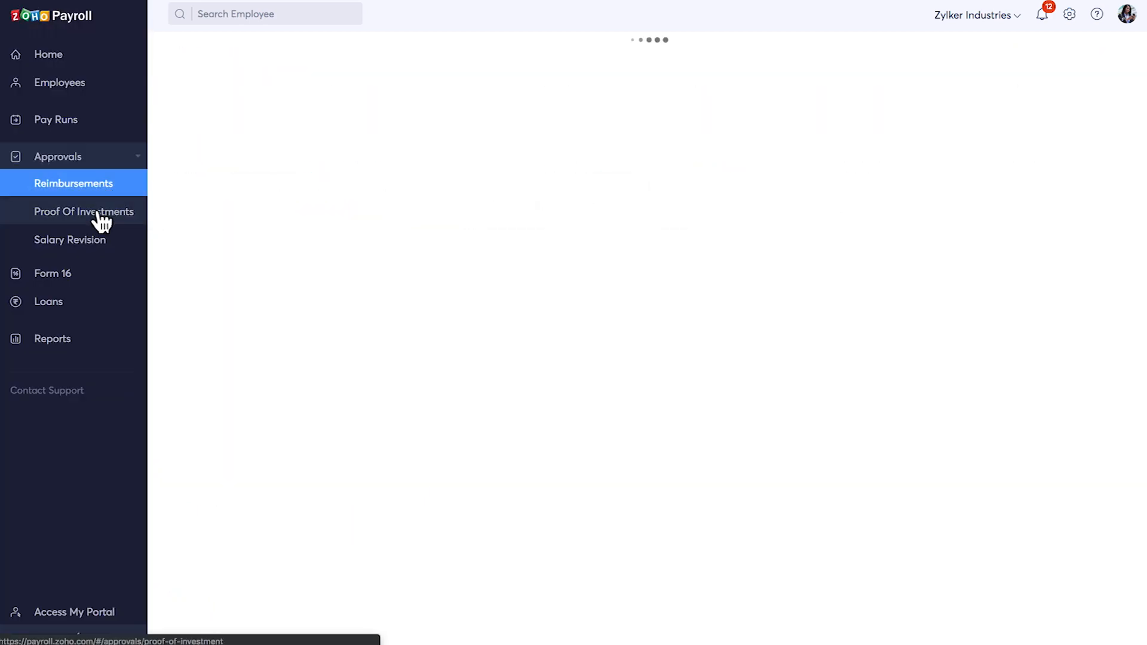
{"action": "left_click", "coordinate": [83, 212]}
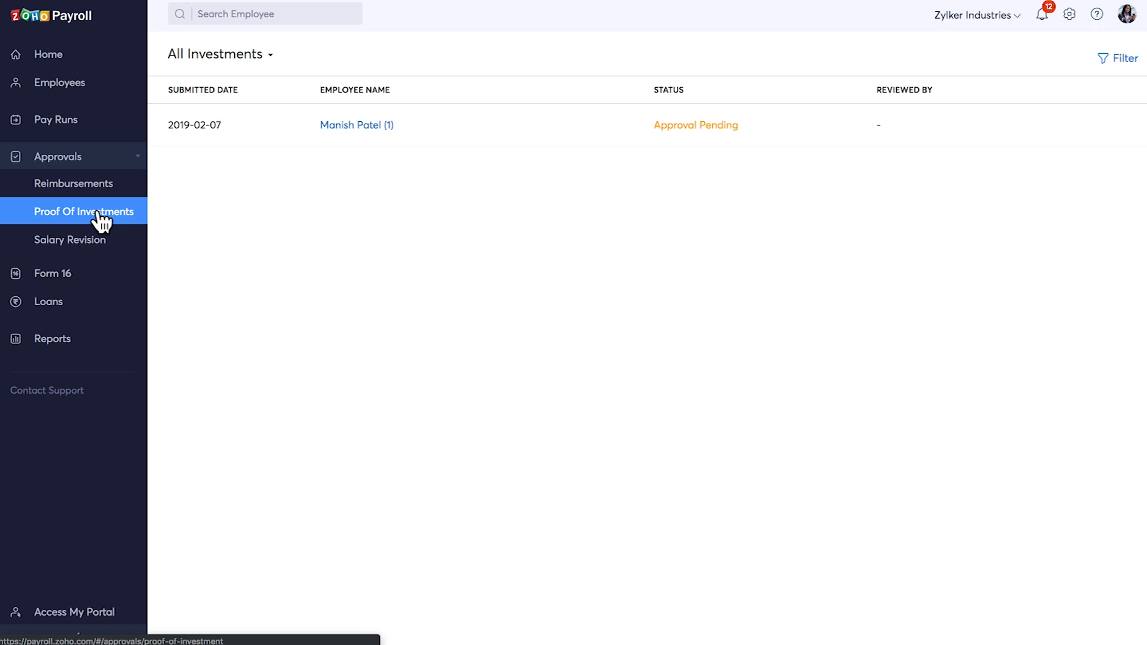
{"action": "left_click", "coordinate": [82, 211]}
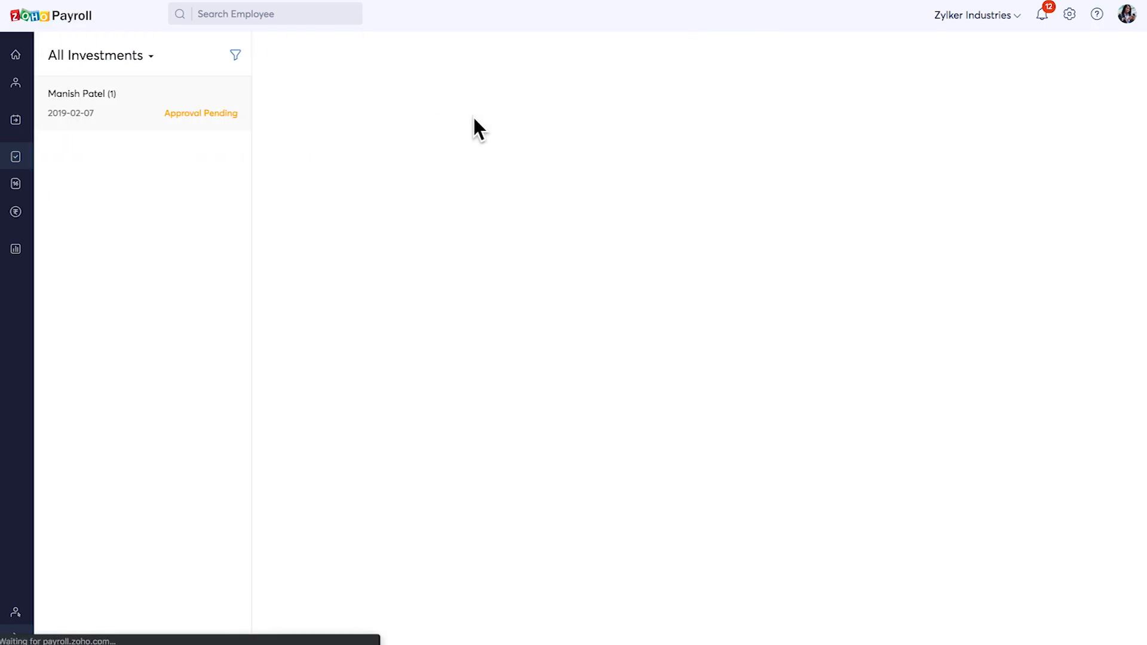
{"action": "left_click", "coordinate": [88, 102]}
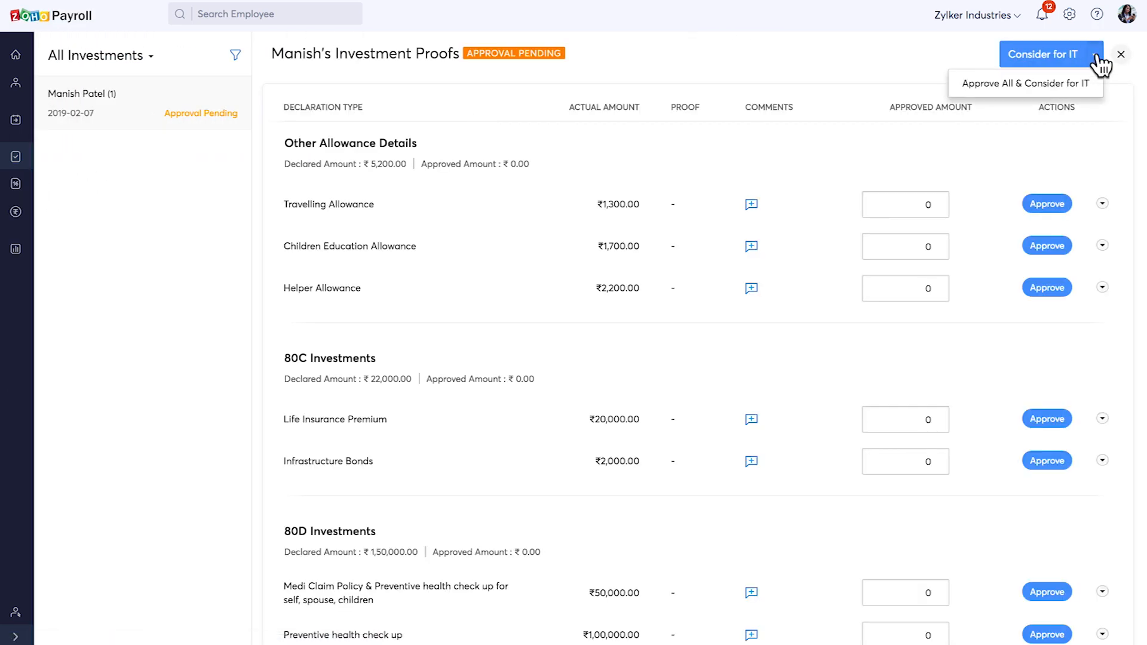
{"action": "left_click", "coordinate": [70, 240]}
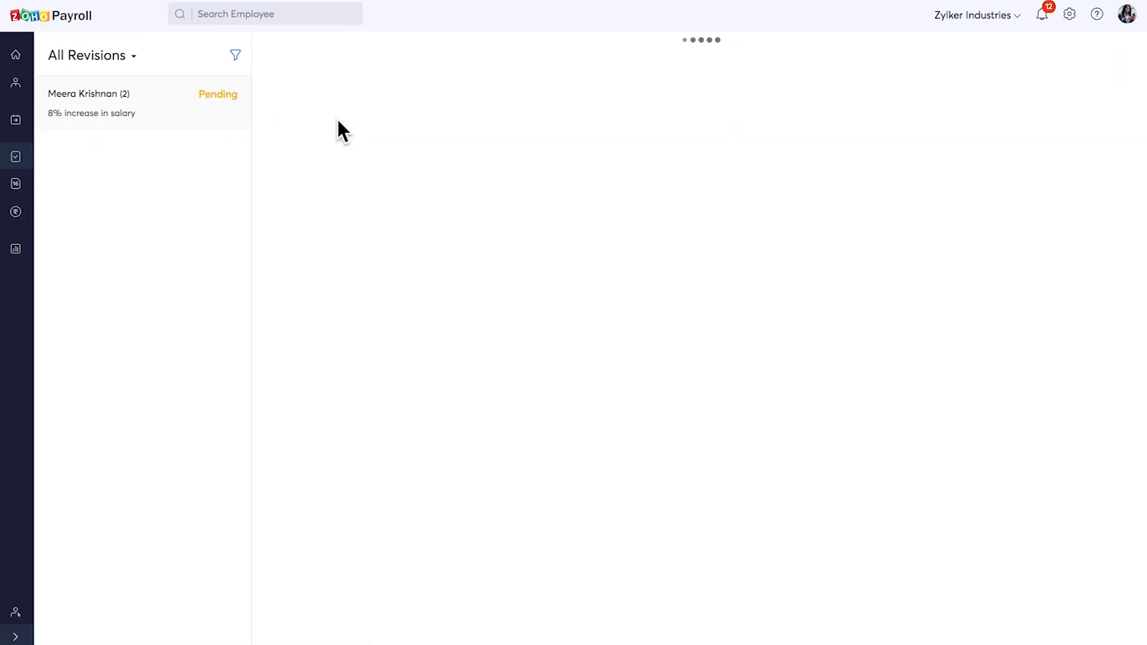
{"action": "left_click", "coordinate": [110, 102]}
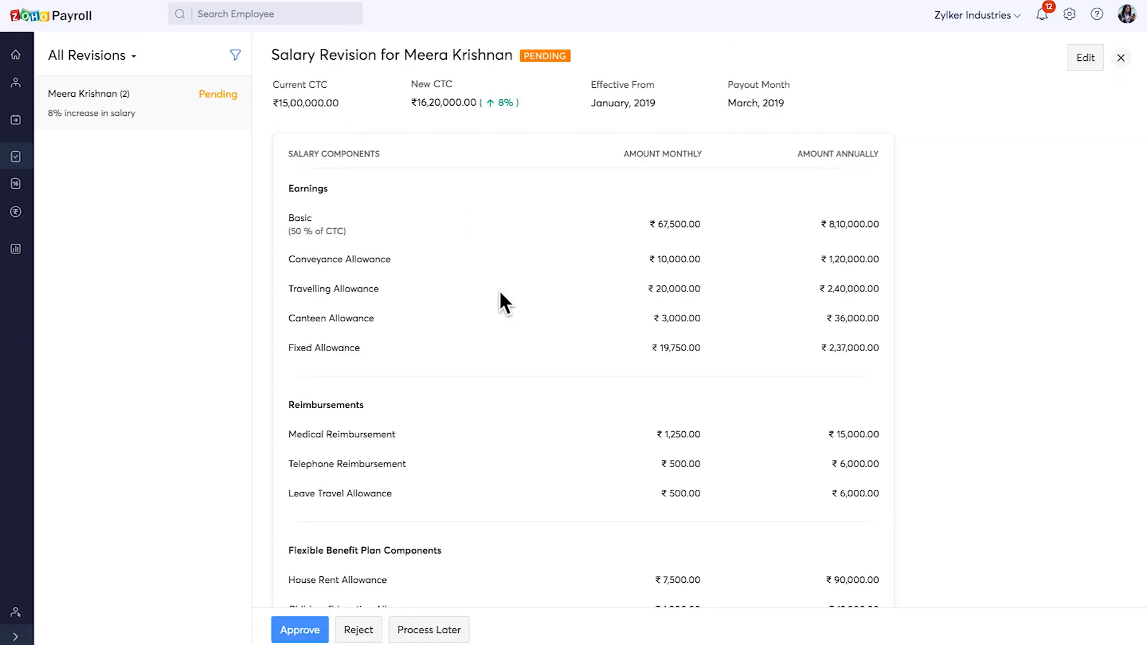
{"action": "scroll", "scroll_direction": "down", "scroll_amount": 3}
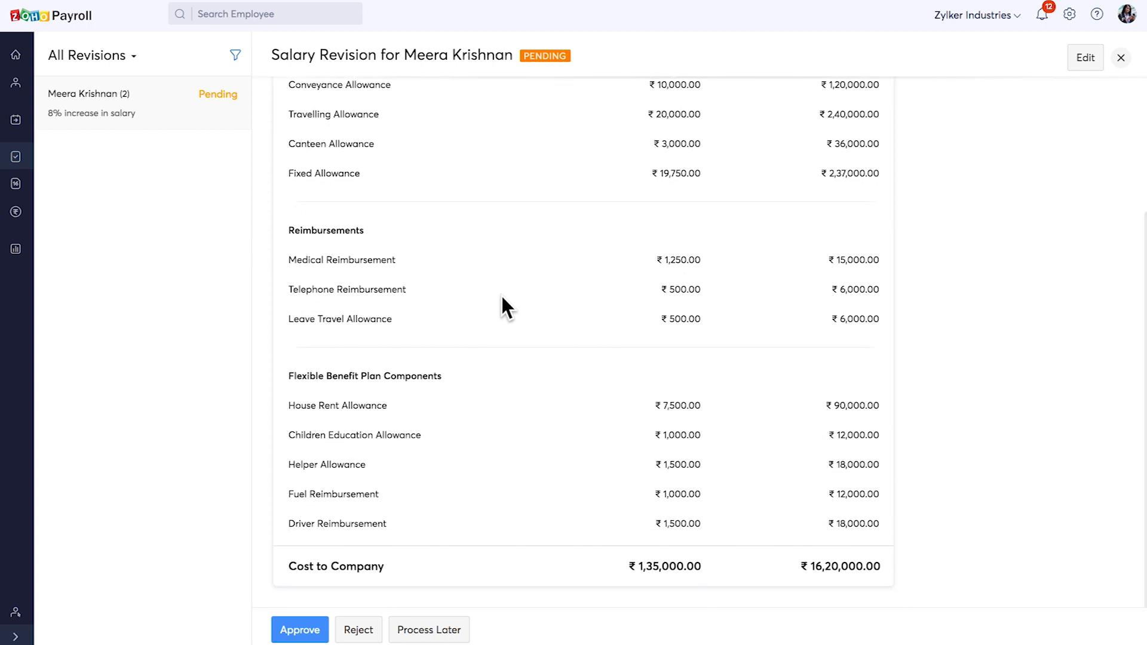
{"action": "mouse_move", "coordinate": [332, 629]}
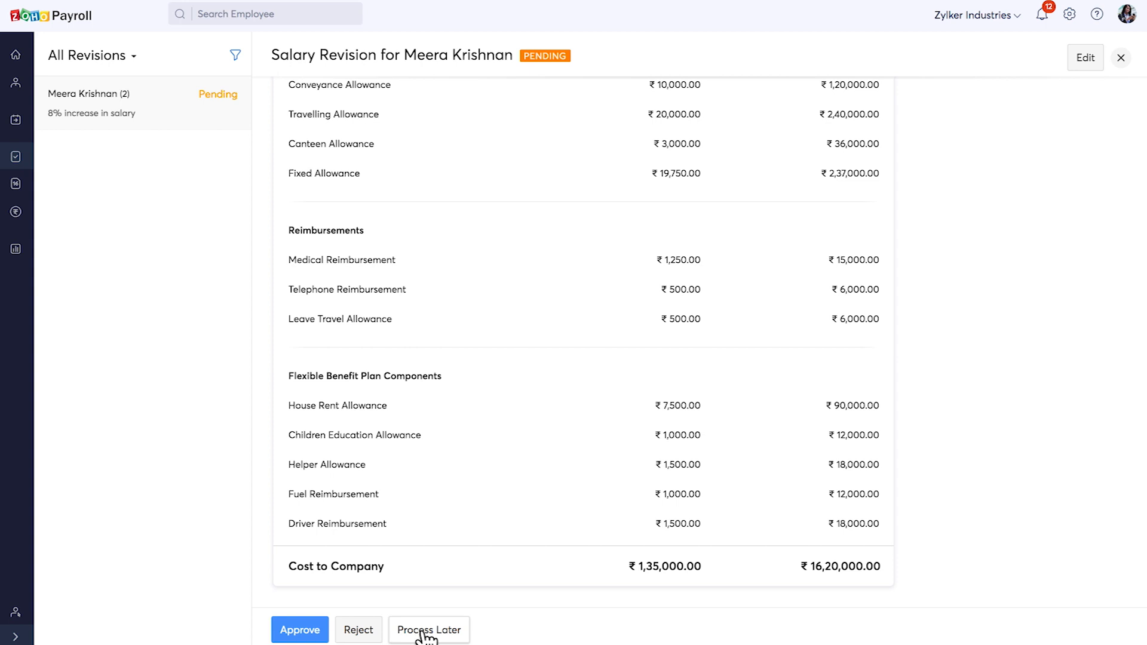
{"action": "mouse_move", "coordinate": [1088, 146]}
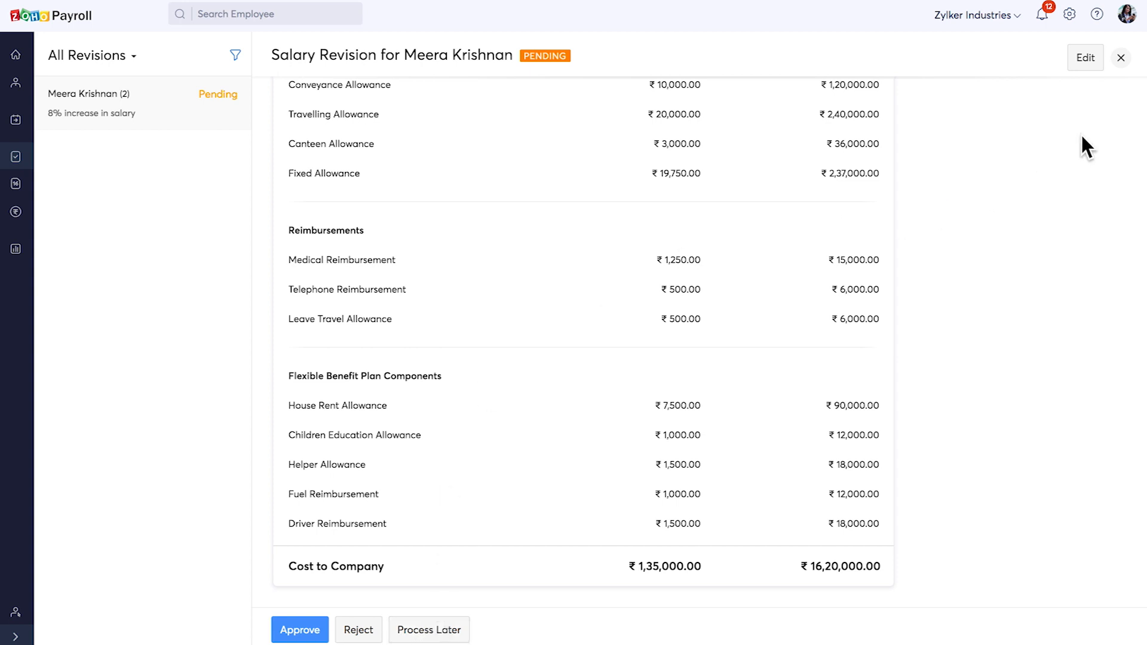
{"action": "left_click", "coordinate": [1120, 58]}
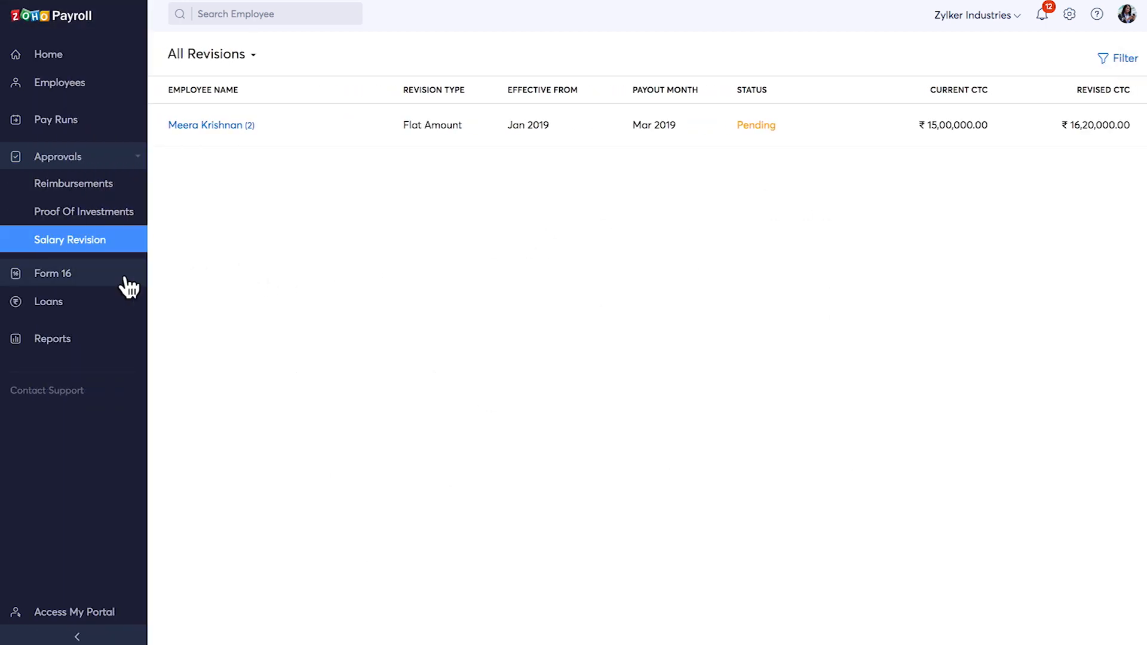
Step: Open Form 16 for 2018–2019, check the deductor, and start generation
{"action": "left_click", "coordinate": [52, 273]}
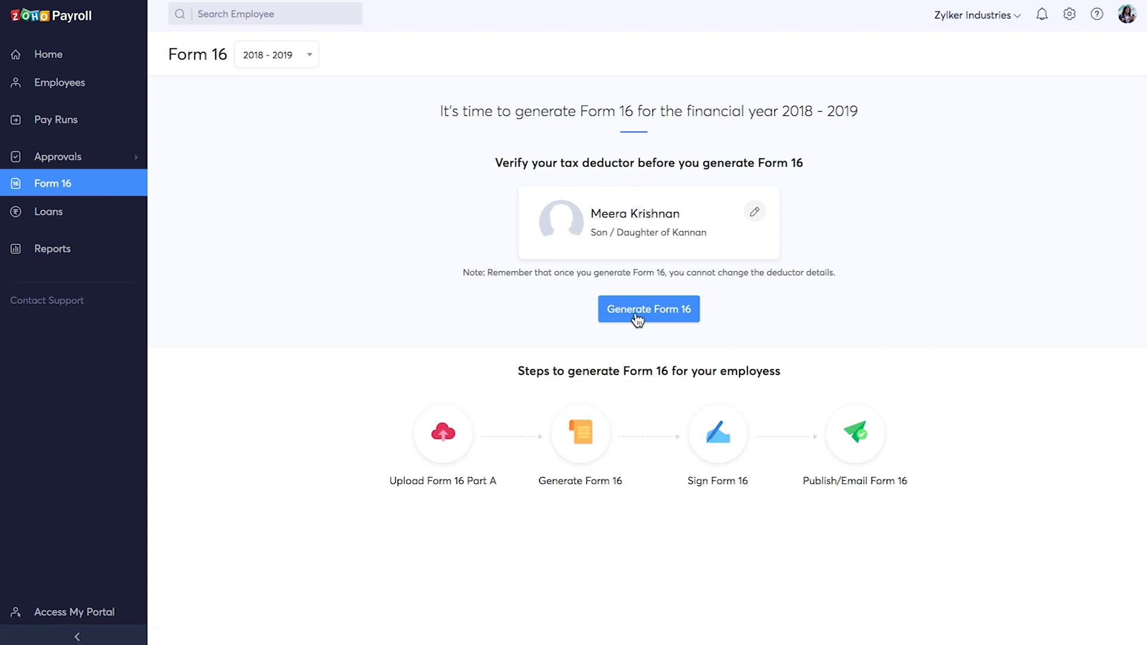
{"action": "left_click", "coordinate": [648, 309]}
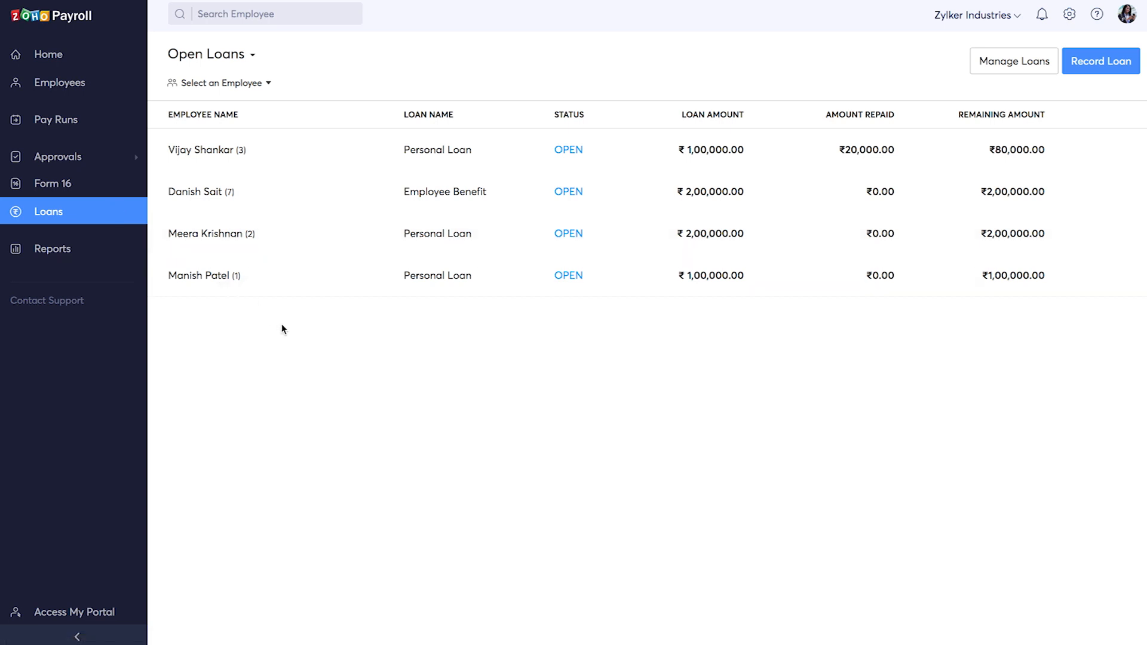
{"action": "mouse_move", "coordinate": [1023, 124]}
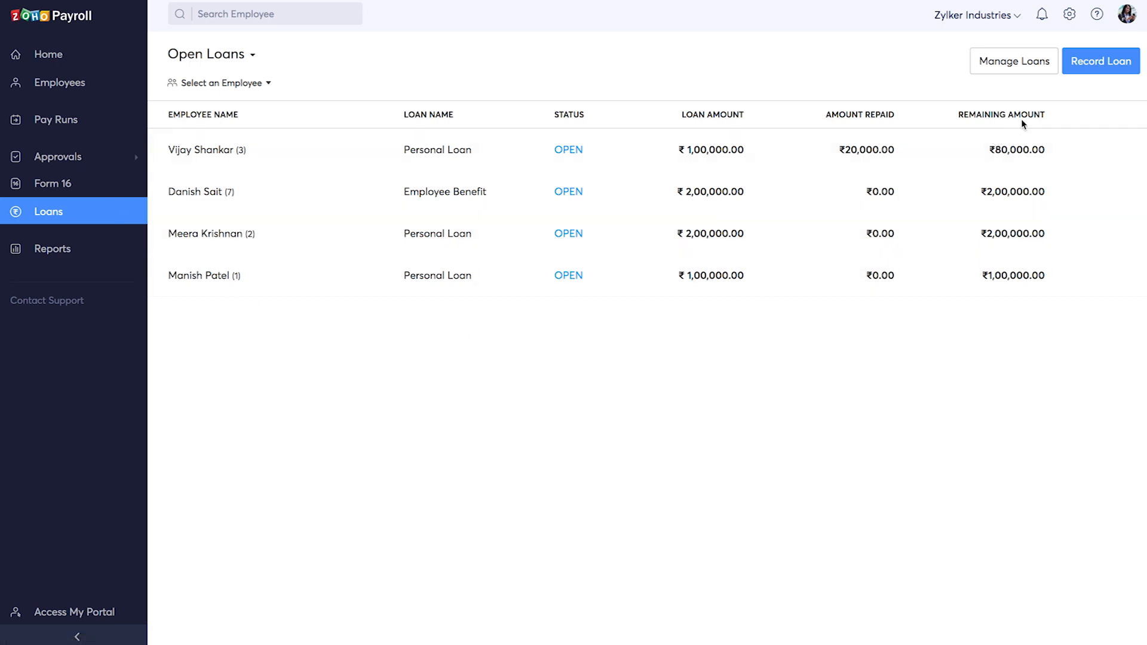
Step: Start a loan record and add a 'New Loan' type at 4% perquisite rate
{"action": "left_click", "coordinate": [1100, 61]}
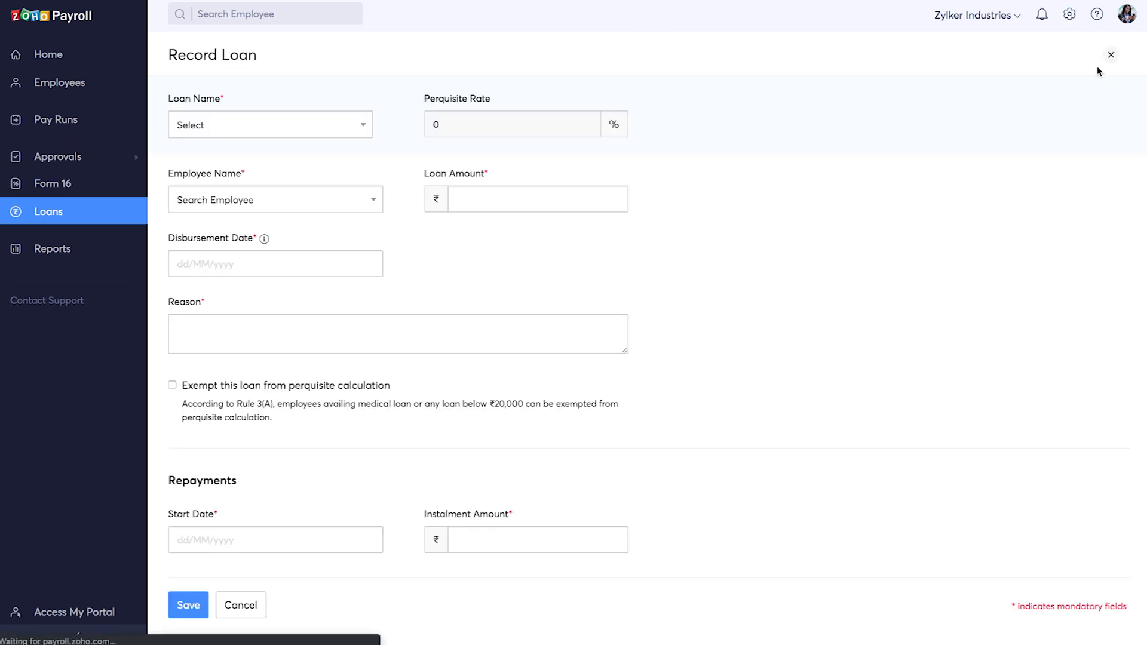
{"action": "left_click", "coordinate": [269, 124]}
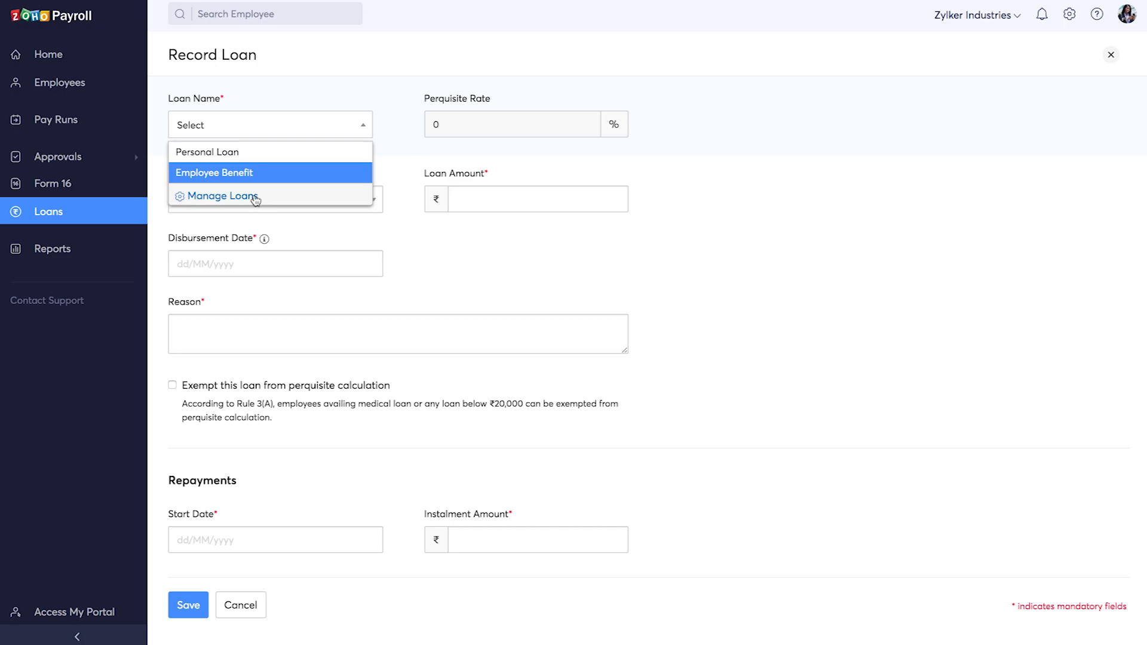
{"action": "left_click", "coordinate": [222, 196]}
{"action": "type", "text": "4"}
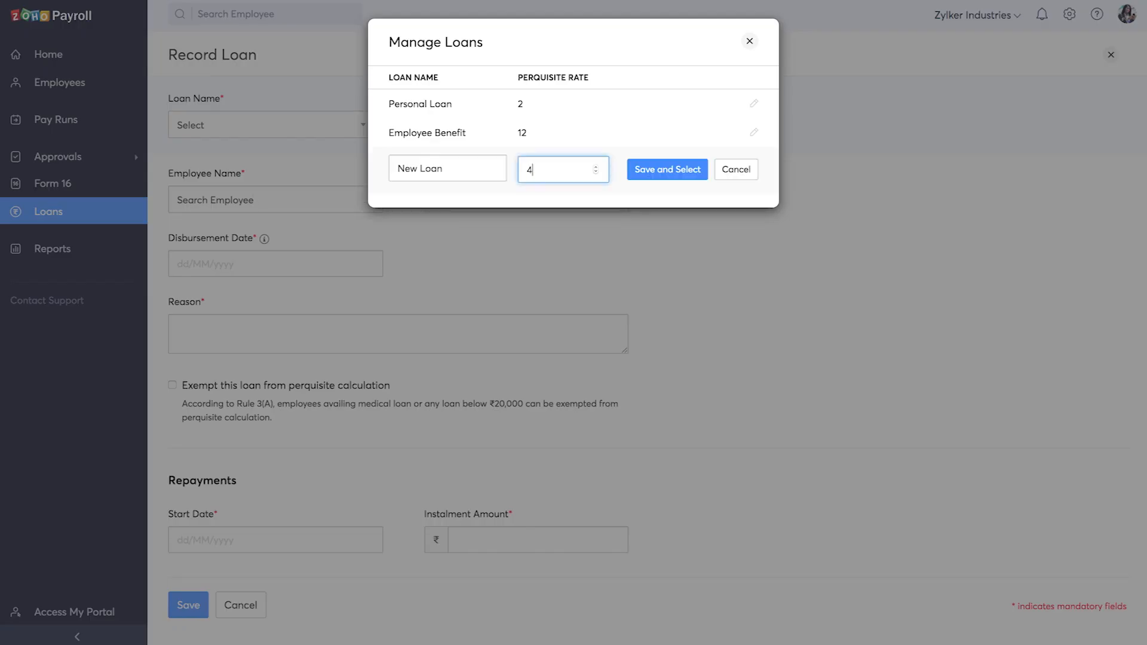
{"action": "mouse_move", "coordinate": [665, 169]}
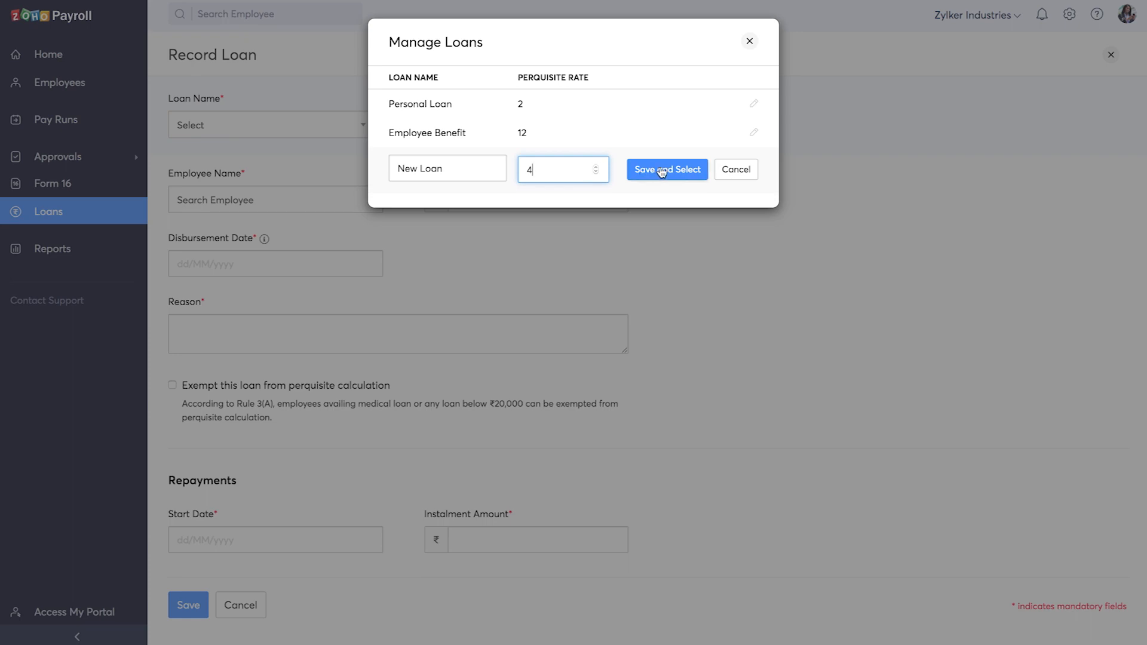
{"action": "left_click", "coordinate": [665, 169]}
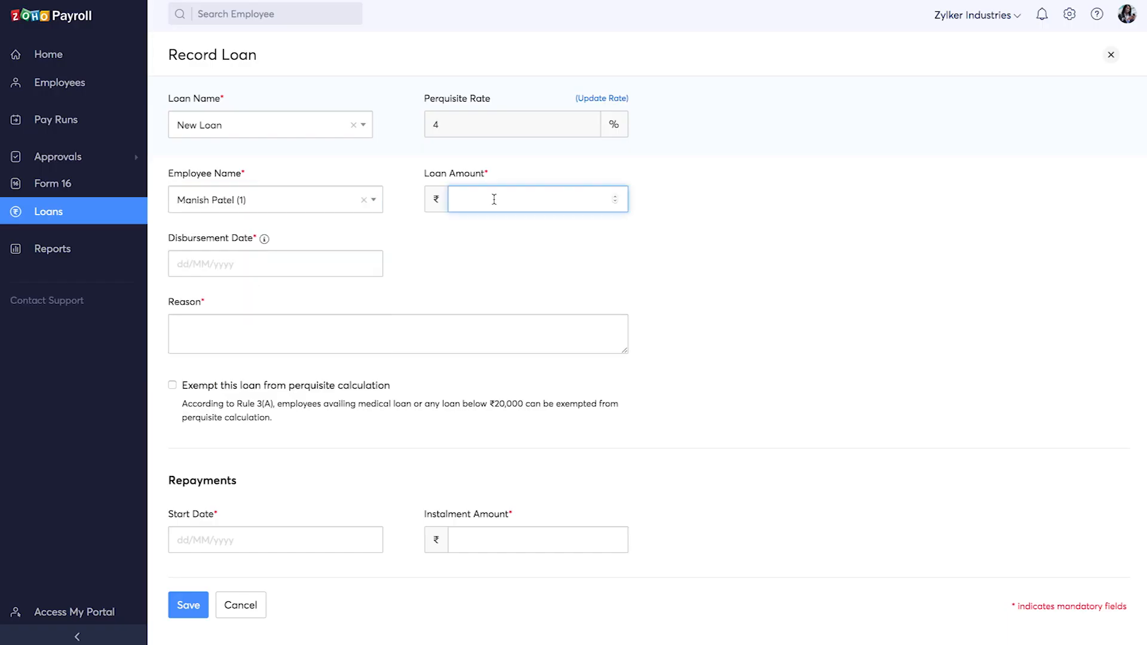
{"action": "type", "text": "100000"}
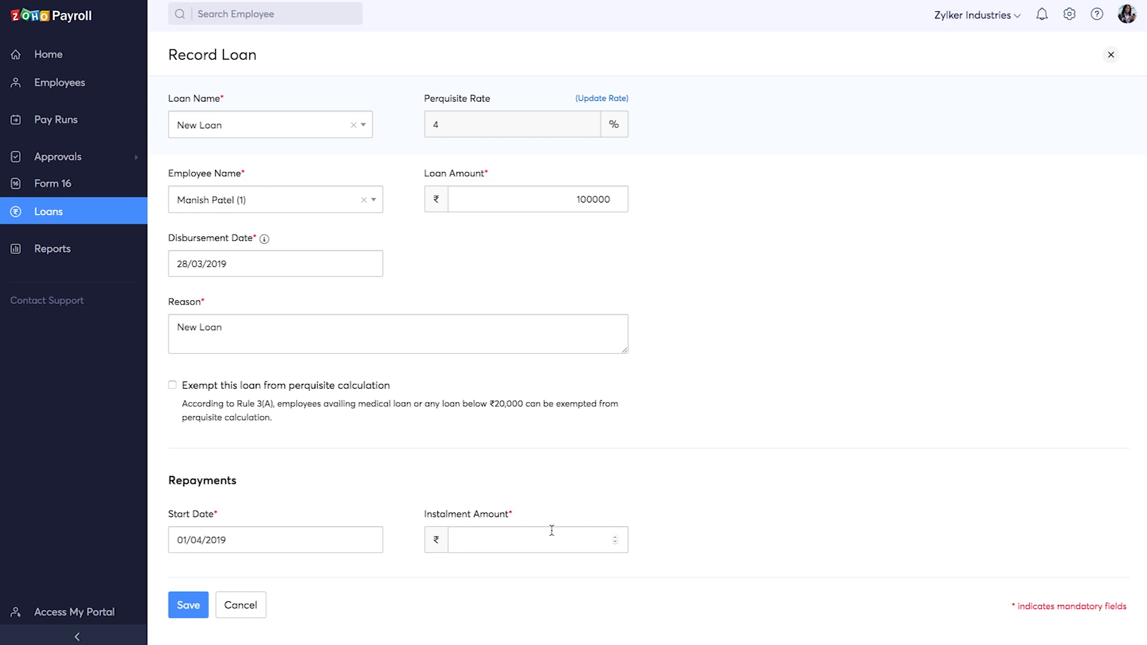
{"action": "type", "text": "100"}
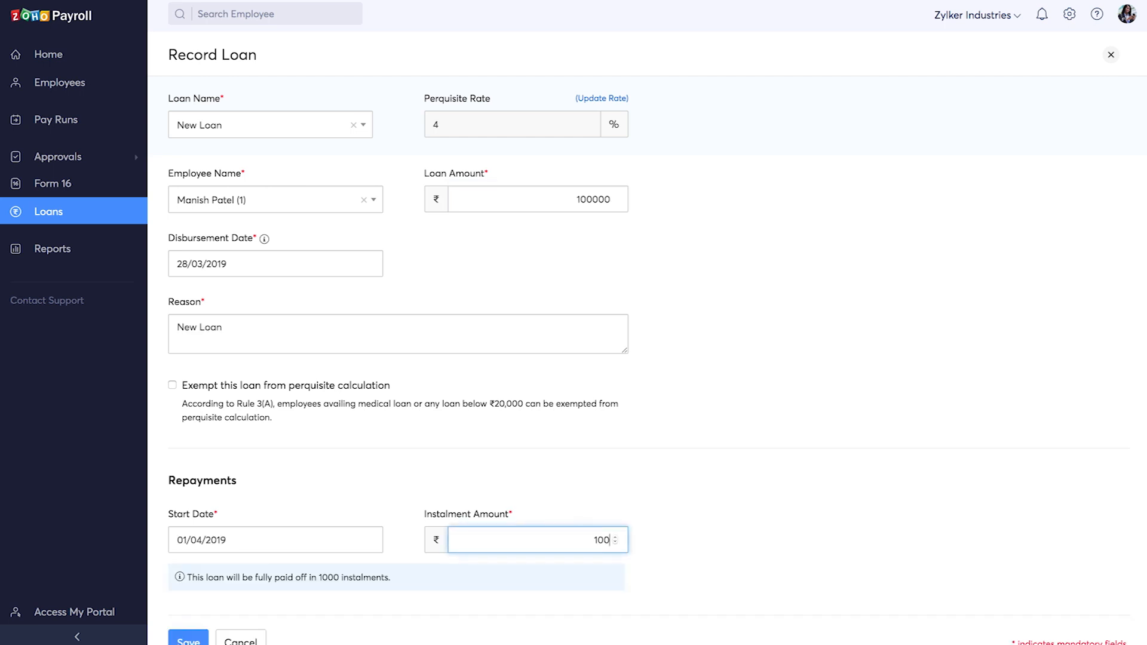
{"action": "type", "text": "10000"}
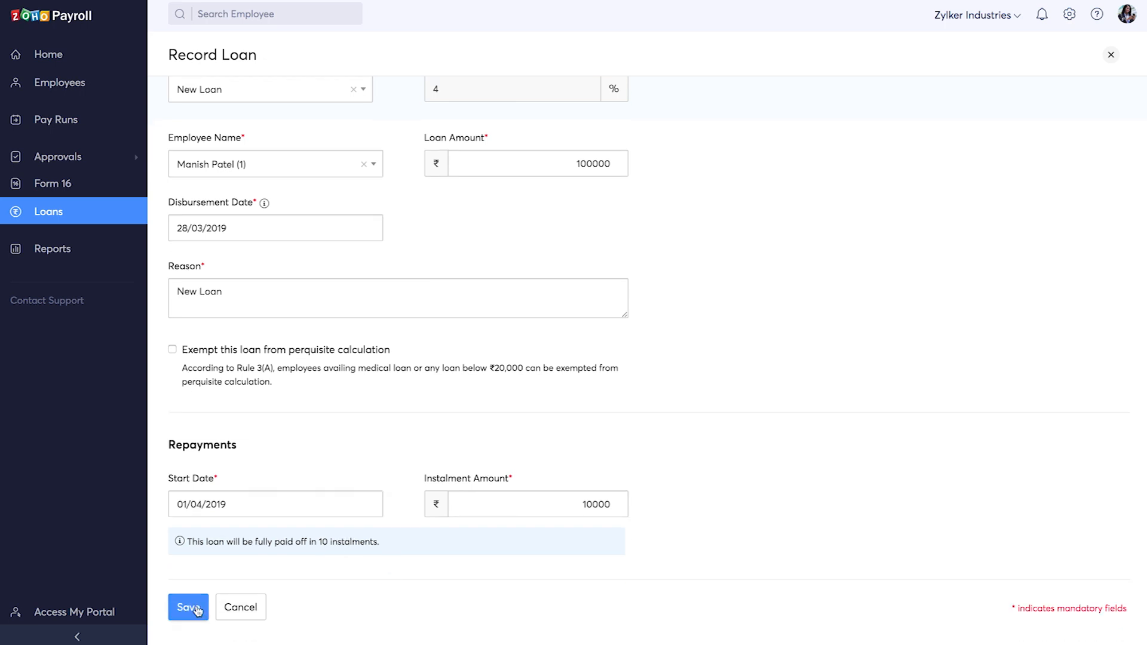
{"action": "left_click", "coordinate": [188, 607]}
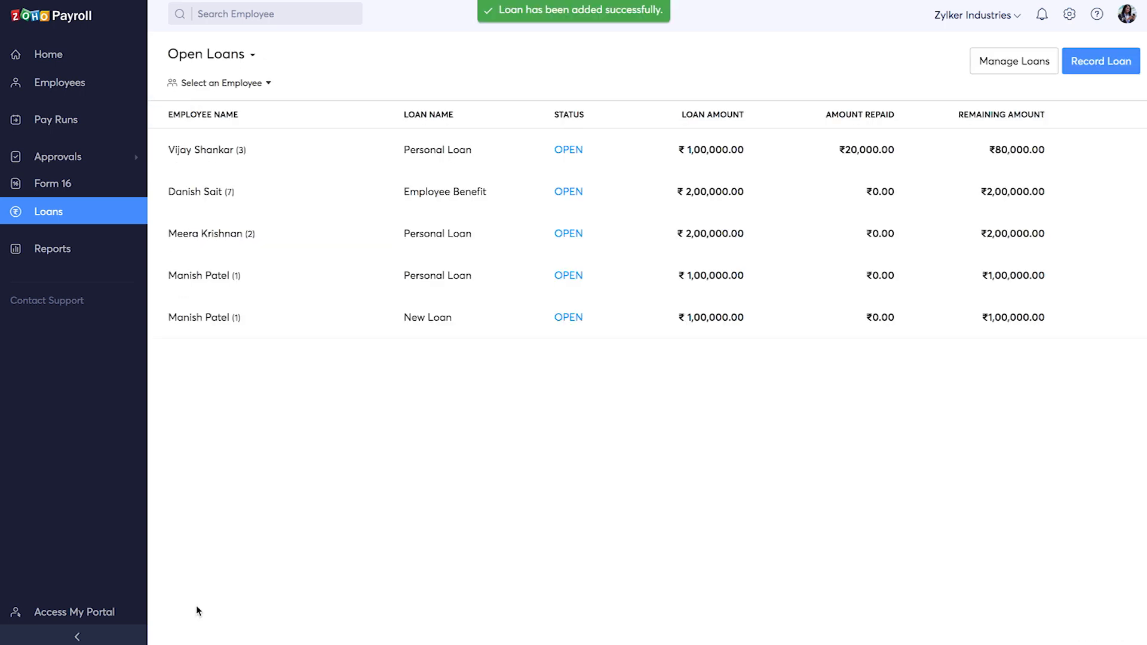
Step: Open the March 2019 Activity Logs report and view its export formats
{"action": "left_click", "coordinate": [52, 248]}
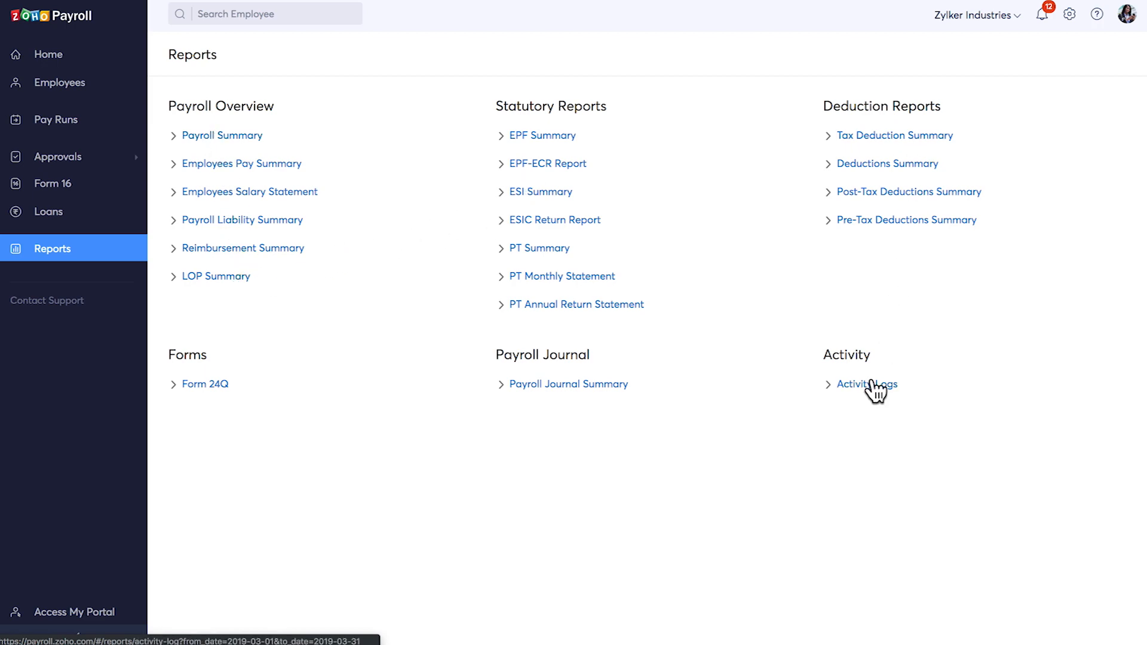
{"action": "left_click", "coordinate": [866, 384]}
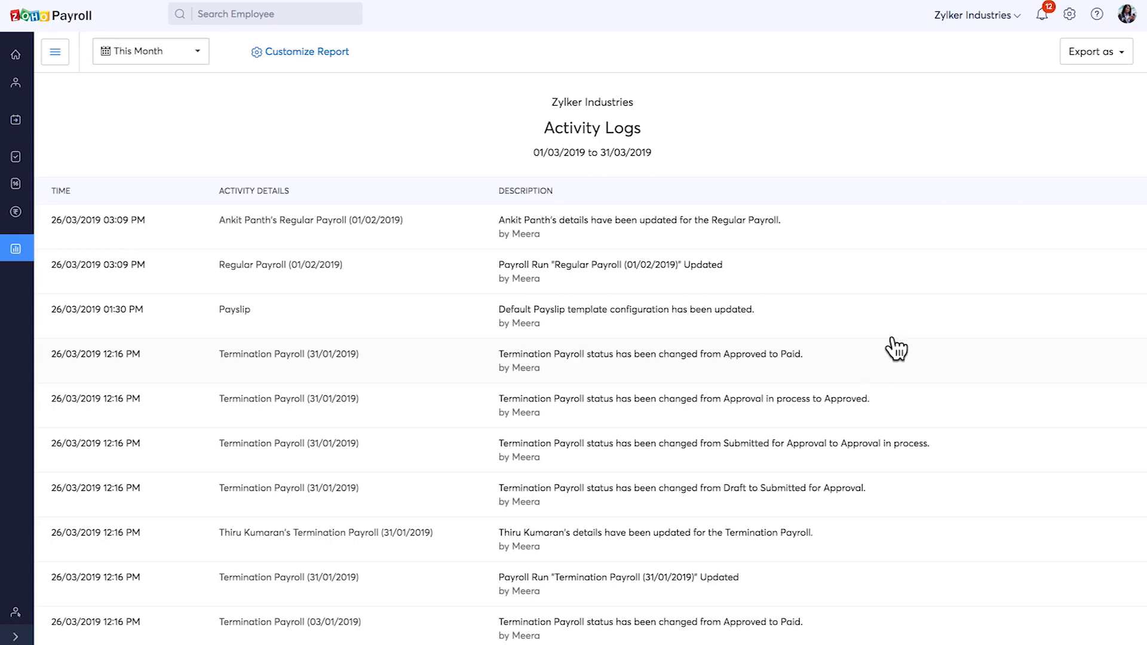
{"action": "left_click", "coordinate": [1094, 51]}
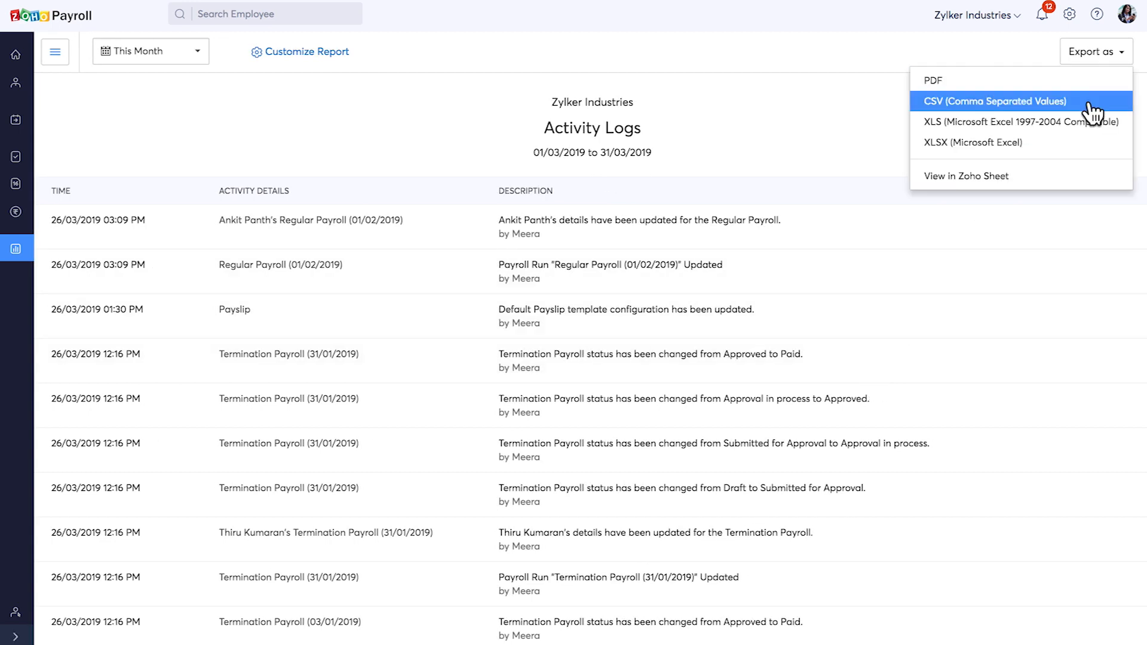
{"action": "mouse_move", "coordinate": [1073, 174]}
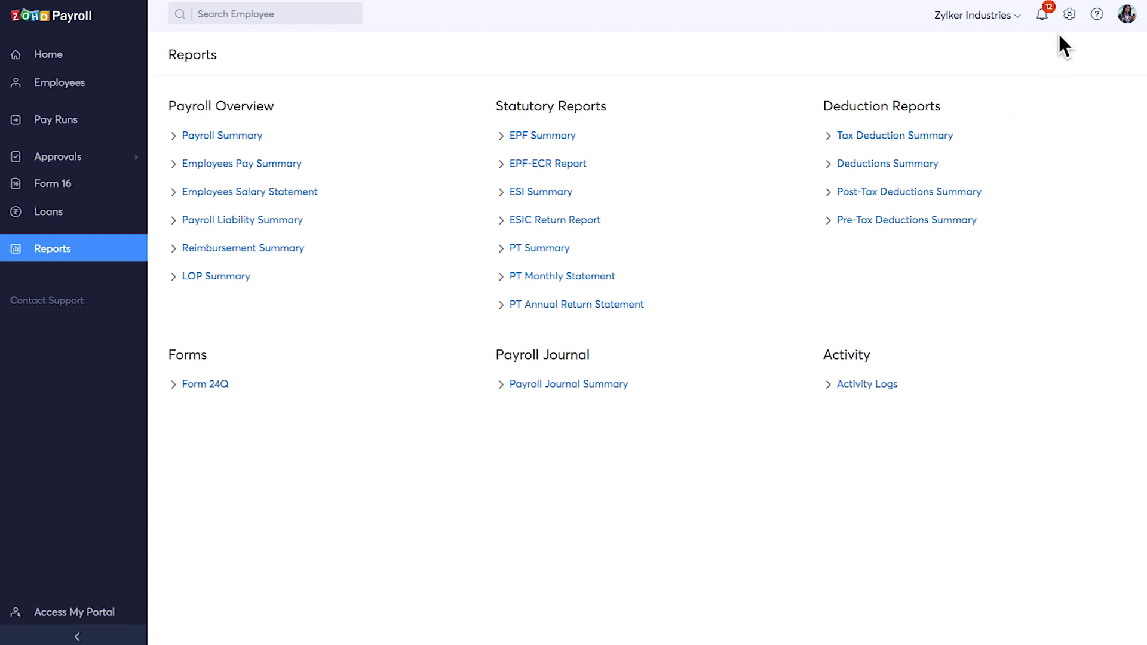
Step: Open the organisation profile settings and view its contact people
{"action": "left_click", "coordinate": [1069, 14]}
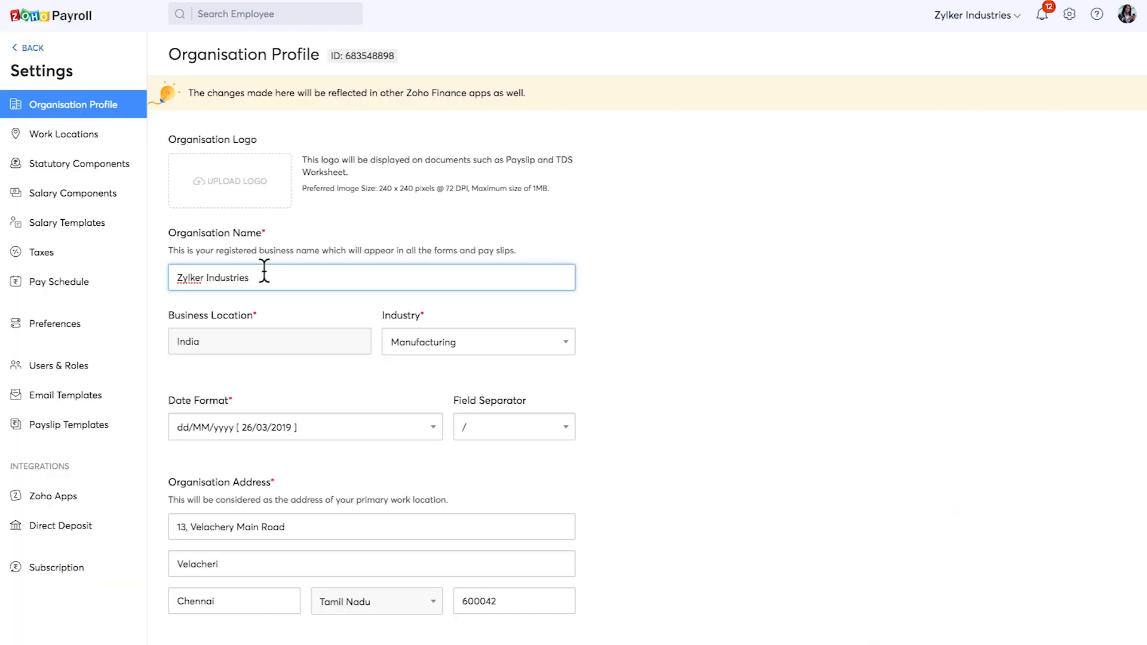
{"action": "scroll", "scroll_direction": "down", "scroll_amount": 3}
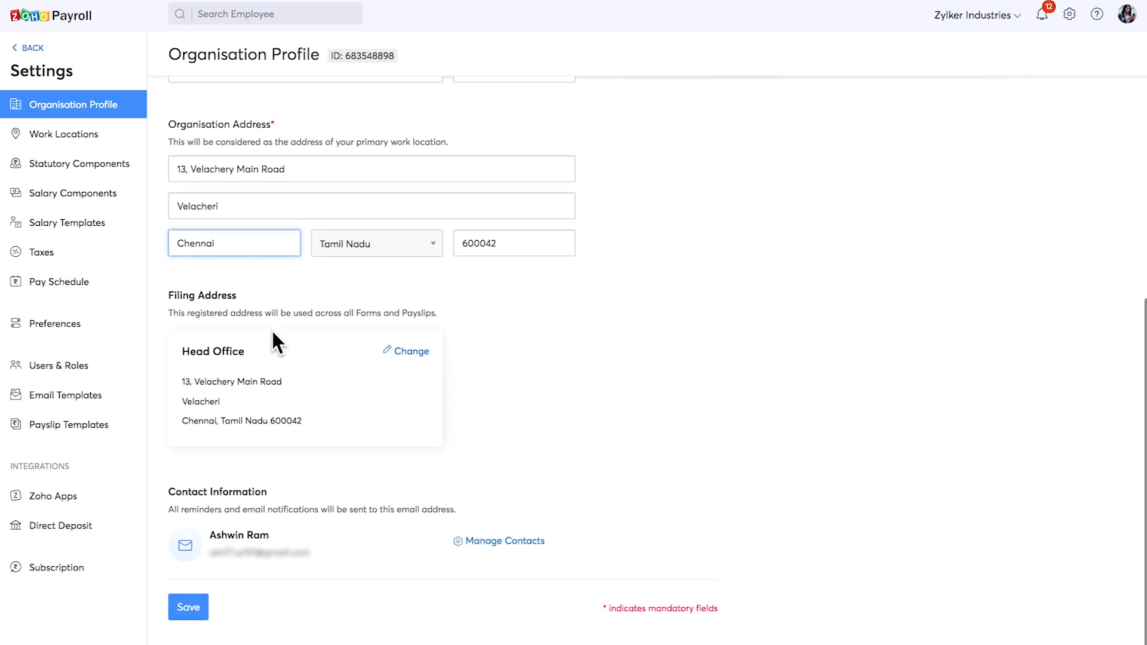
{"action": "mouse_move", "coordinate": [263, 497]}
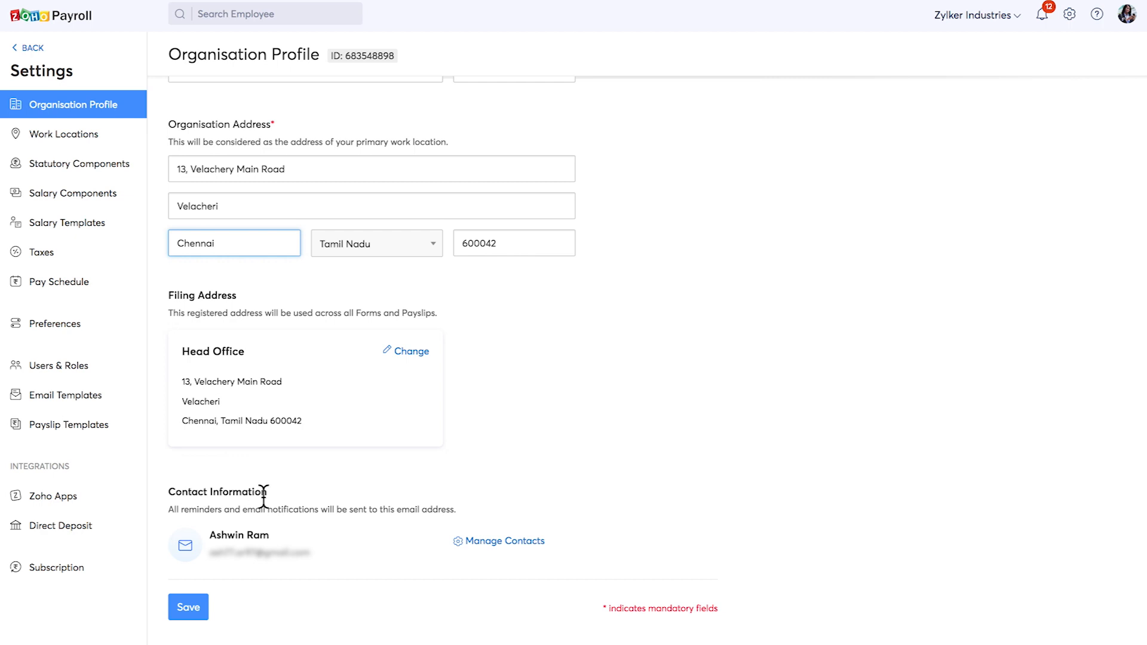
{"action": "mouse_move", "coordinate": [488, 547]}
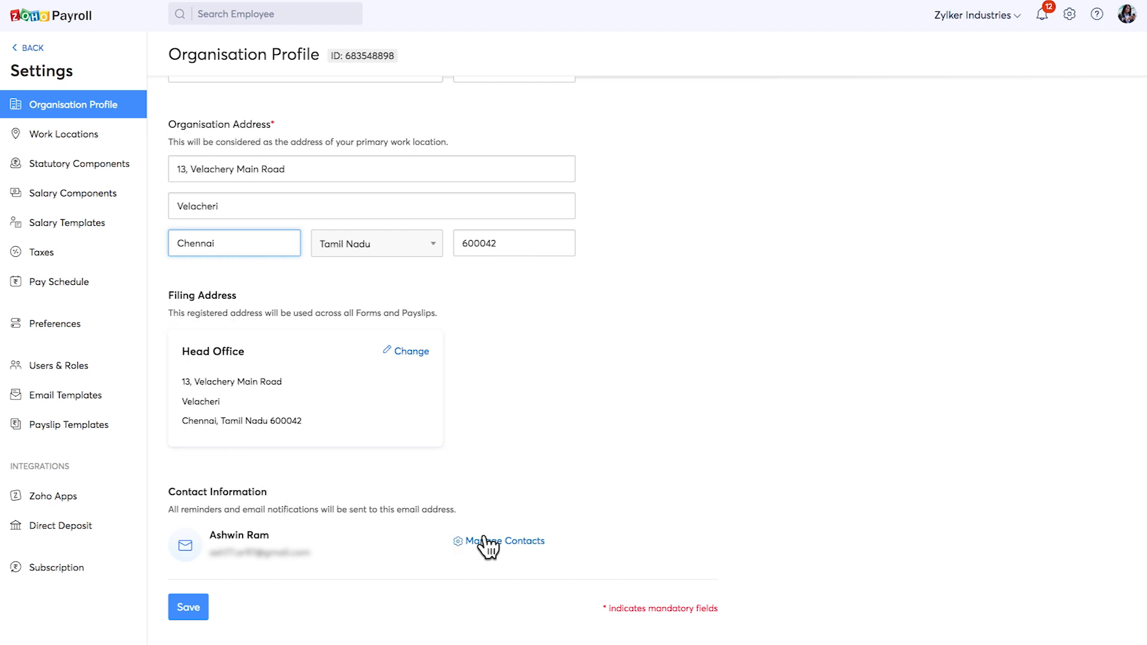
{"action": "left_click", "coordinate": [503, 540]}
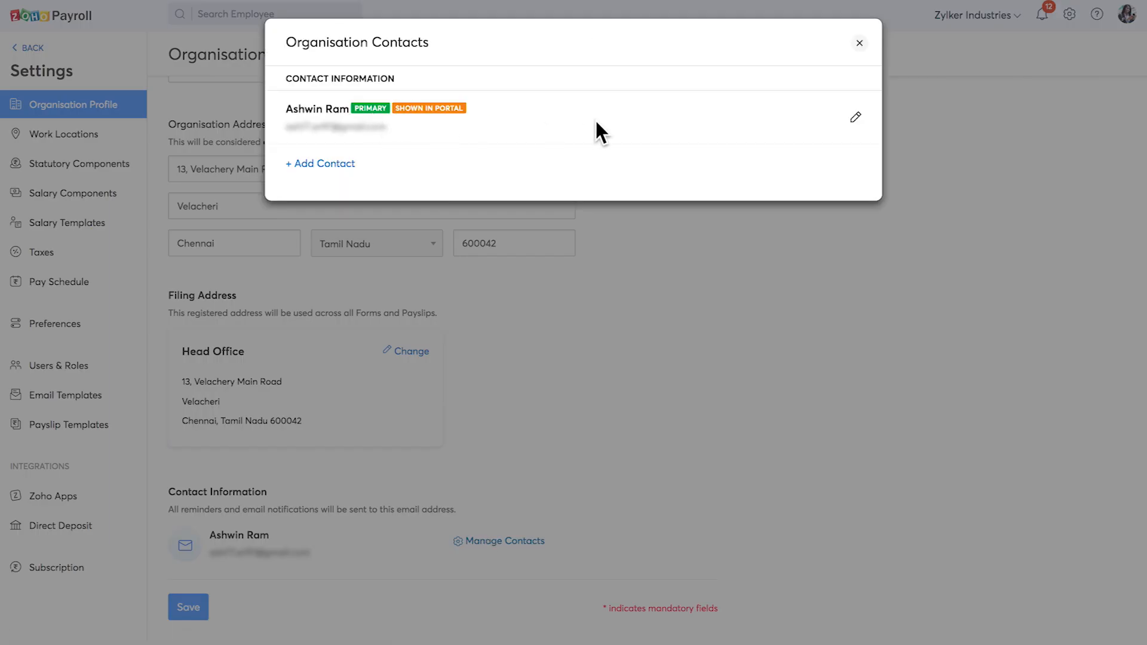
{"action": "mouse_move", "coordinate": [760, 108]}
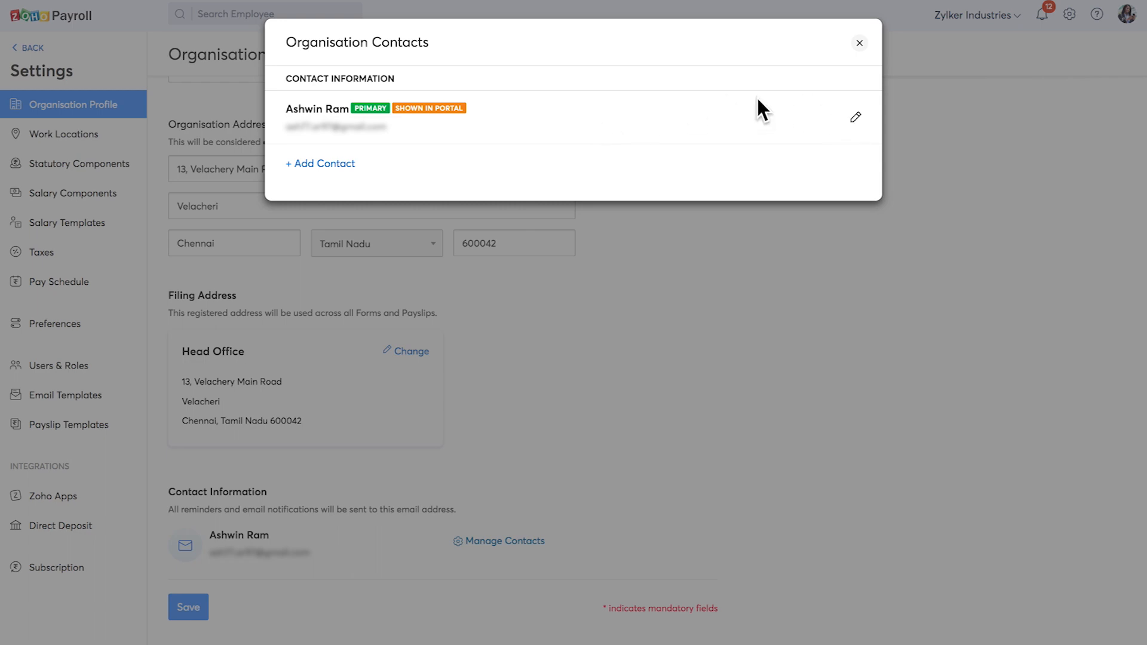
Step: Start adding a contact, close it without saving, and view the three work locations
{"action": "left_click", "coordinate": [319, 163]}
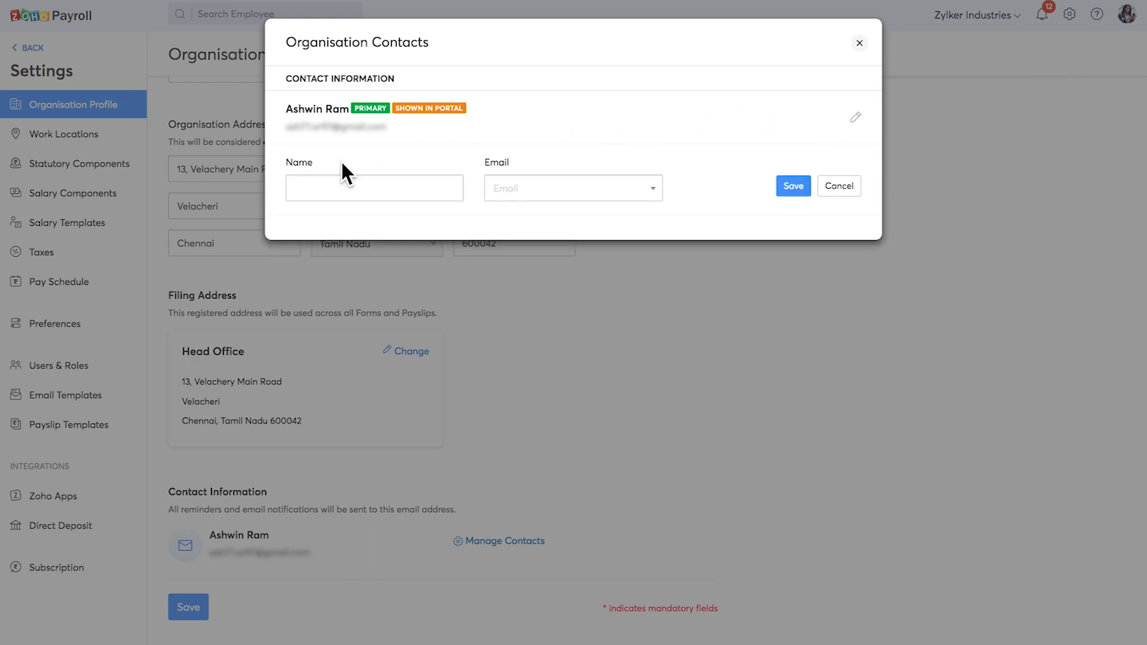
{"action": "left_click", "coordinate": [859, 42]}
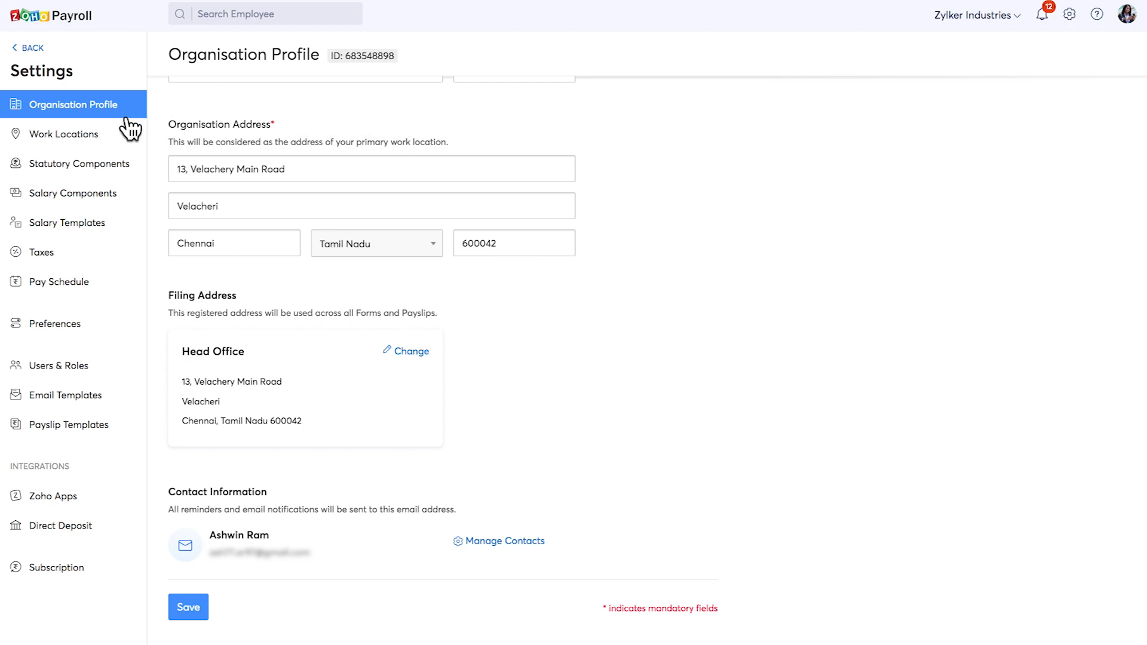
{"action": "left_click", "coordinate": [65, 134]}
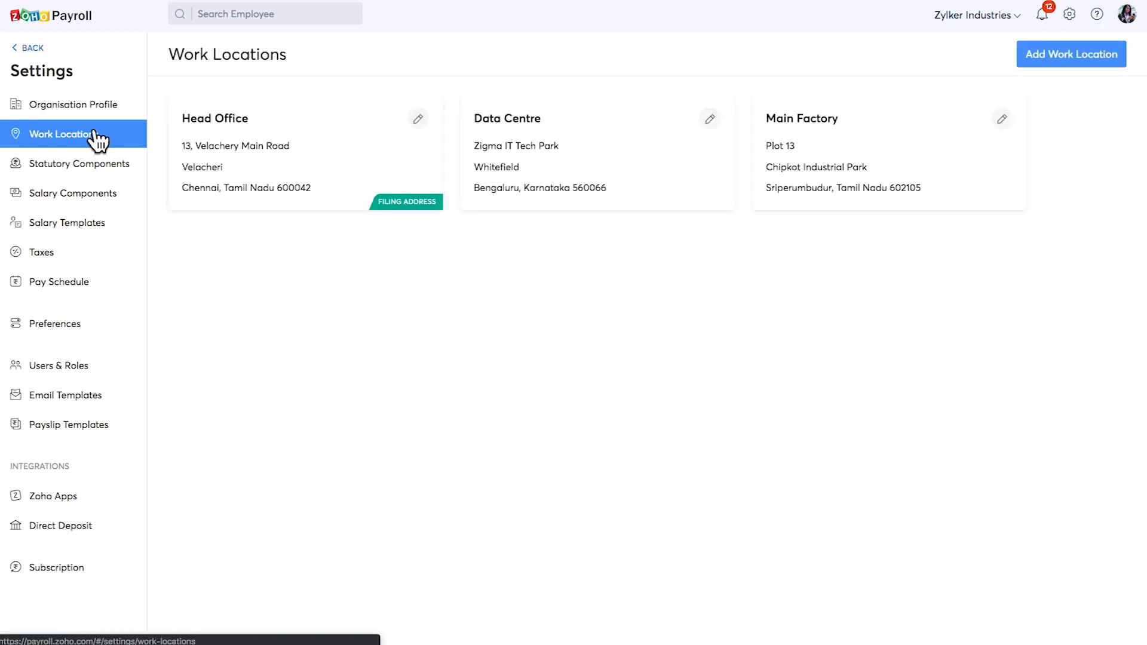
Step: Review the EPF, ESI and Labour Welfare Fund statutory component settings
{"action": "left_click", "coordinate": [79, 164]}
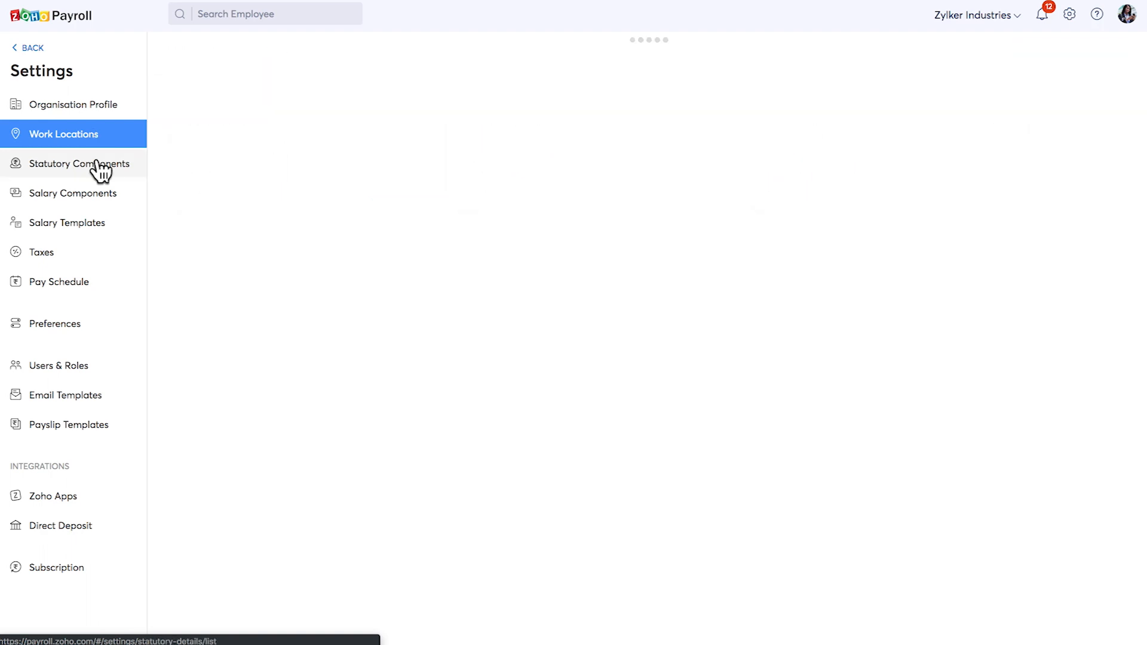
{"action": "left_click", "coordinate": [79, 163]}
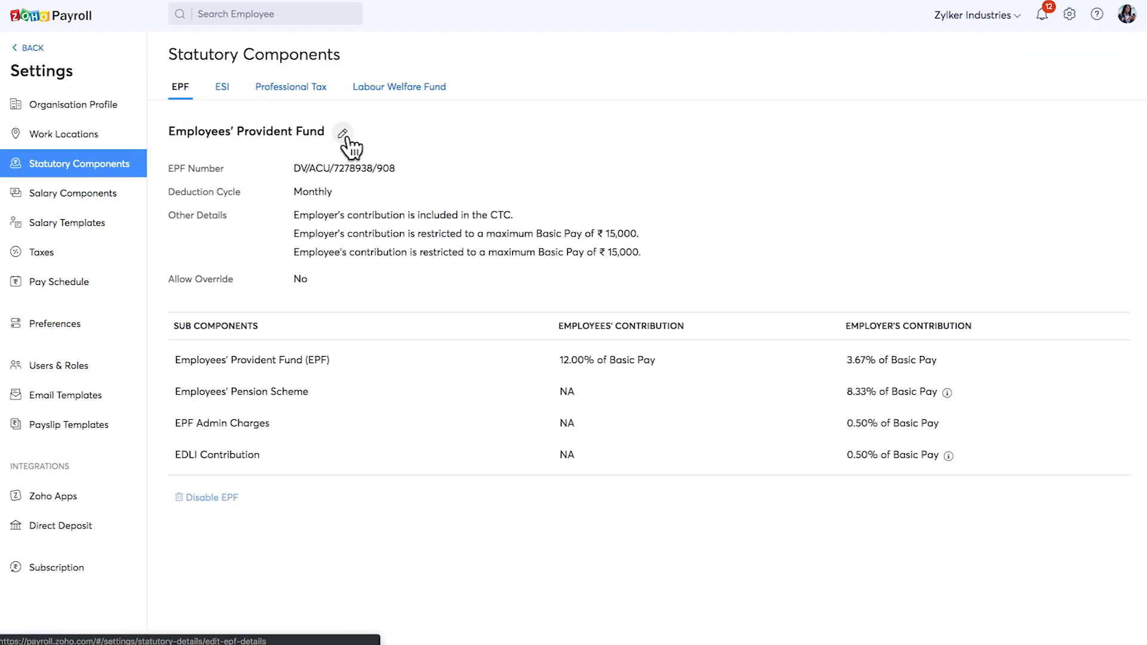
{"action": "left_click", "coordinate": [222, 86]}
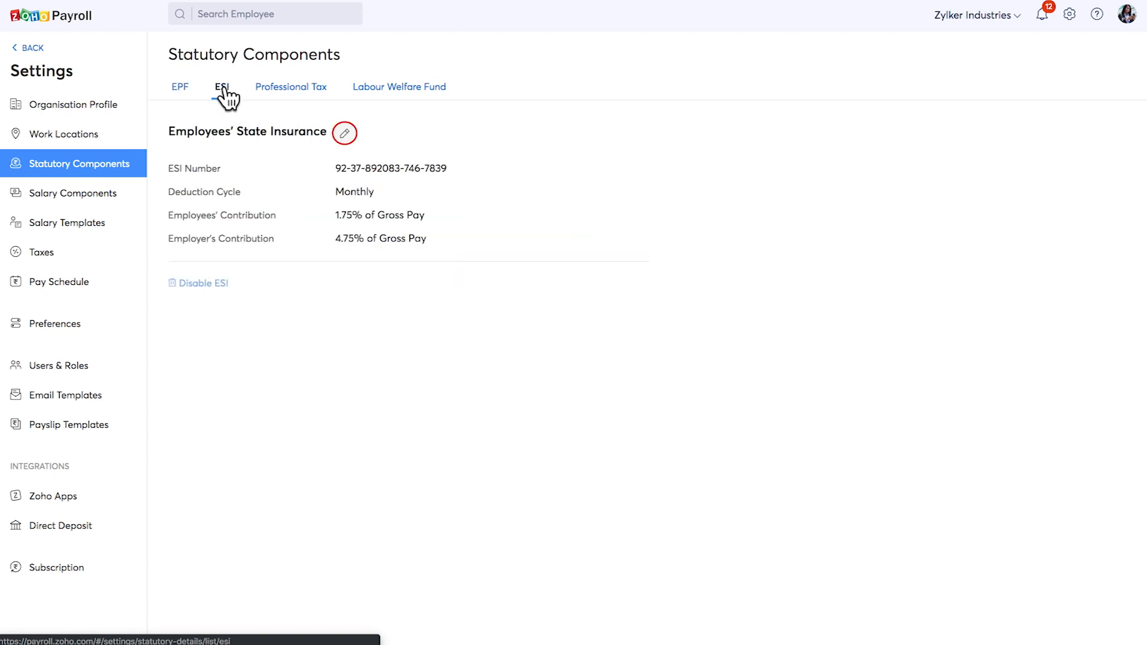
{"action": "left_click", "coordinate": [399, 86]}
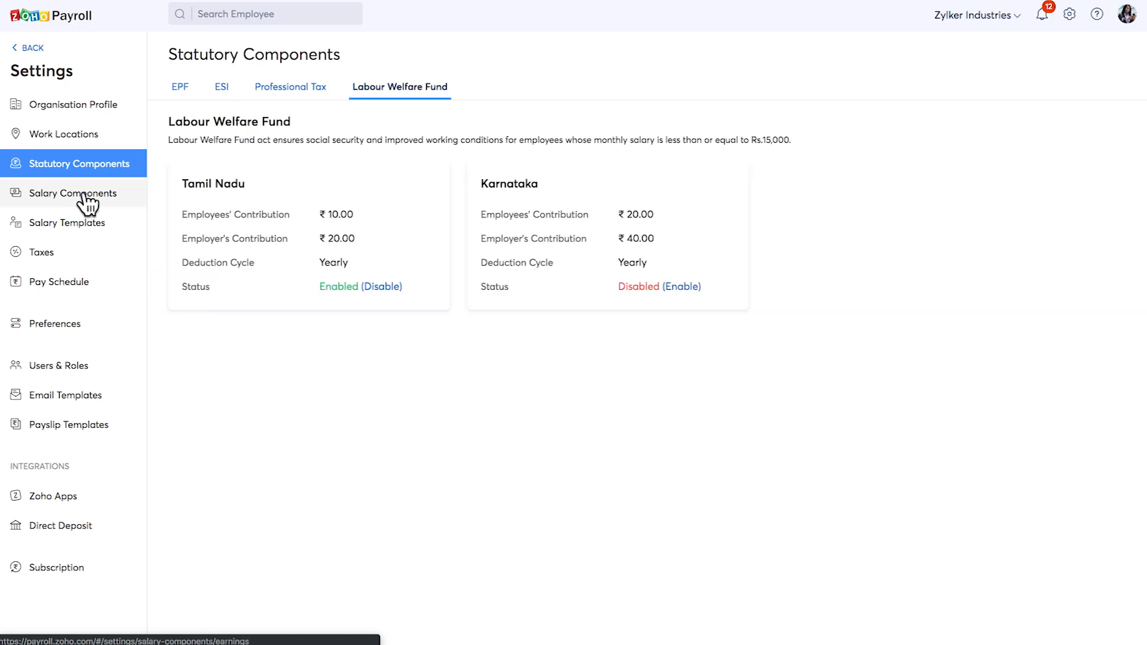
Step: Browse the salary components list, then view the two salary templates
{"action": "left_click", "coordinate": [72, 193]}
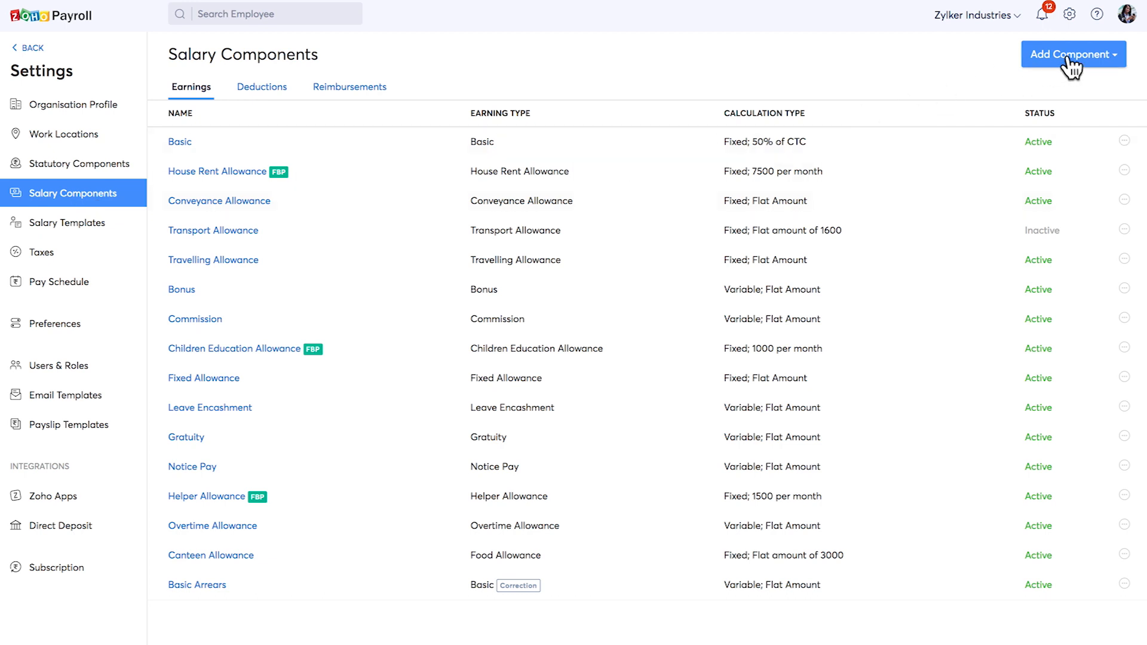
{"action": "mouse_move", "coordinate": [371, 150]}
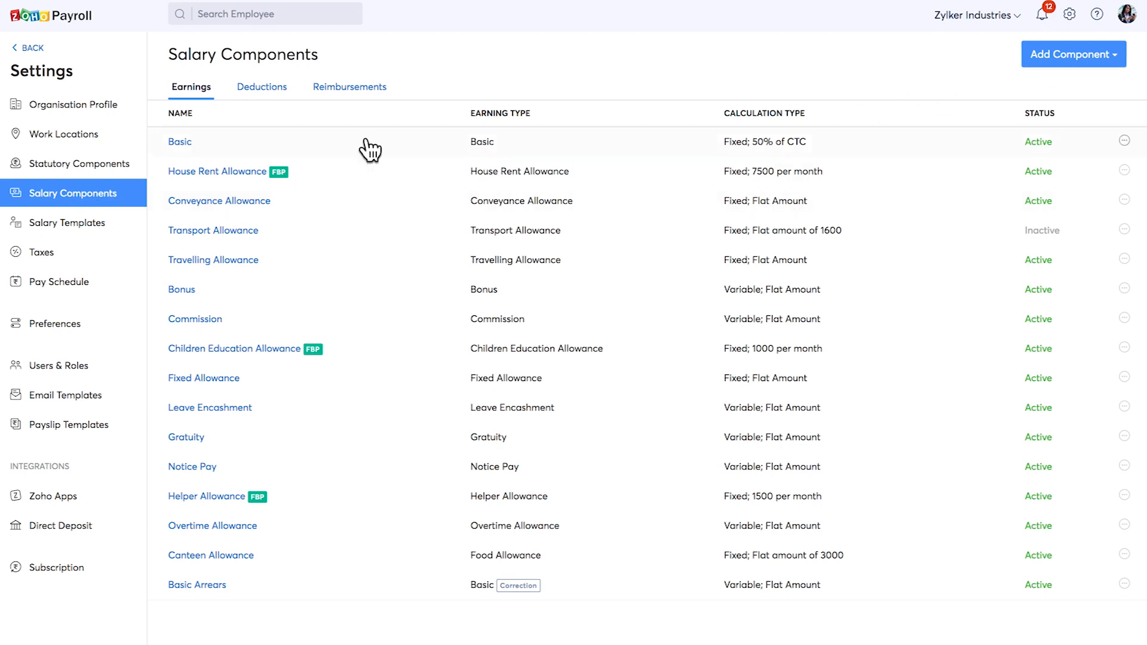
{"action": "left_click", "coordinate": [181, 289]}
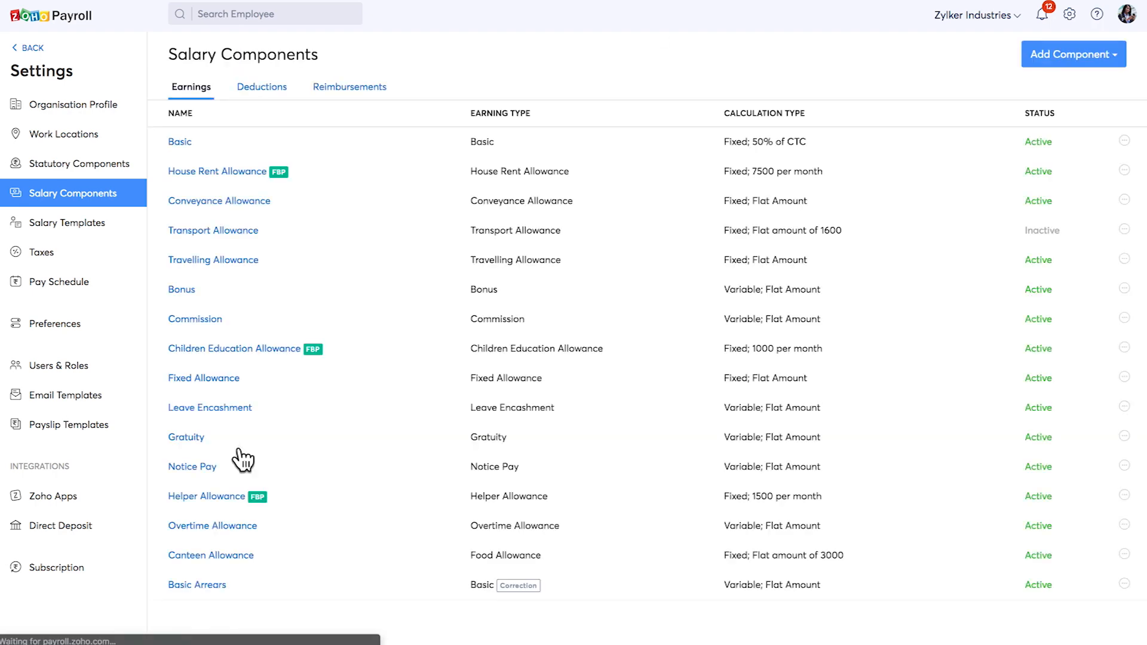
{"action": "left_click", "coordinate": [68, 223]}
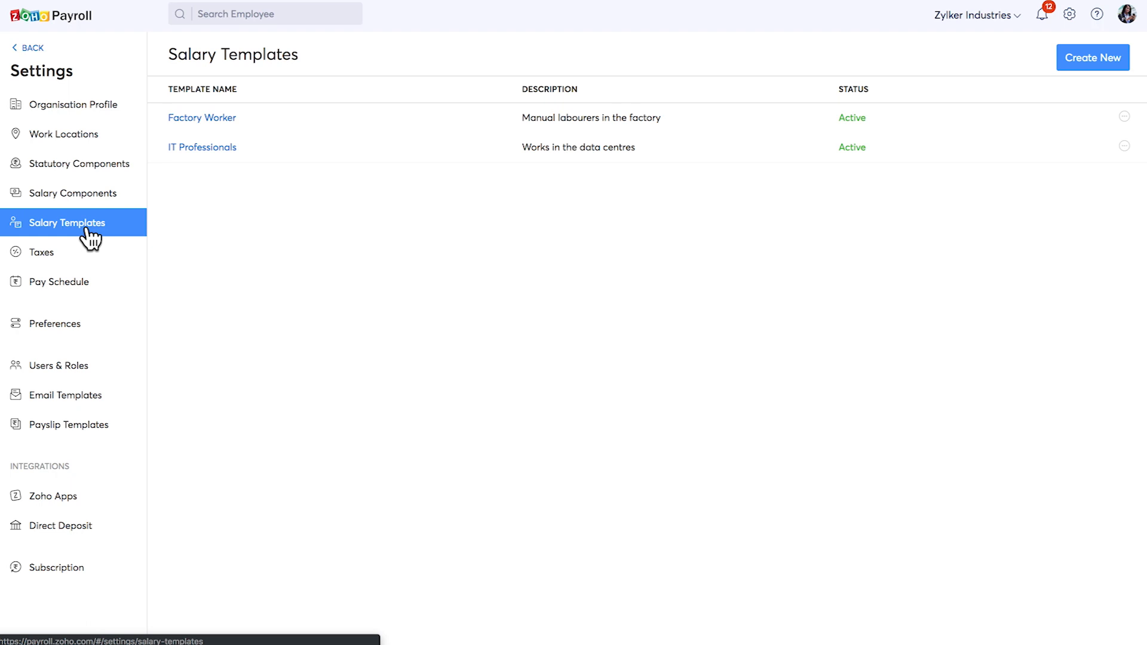
Step: Start a new salary template with Conveyance Allowance in earnings, then abandon it
{"action": "left_click", "coordinate": [1092, 58]}
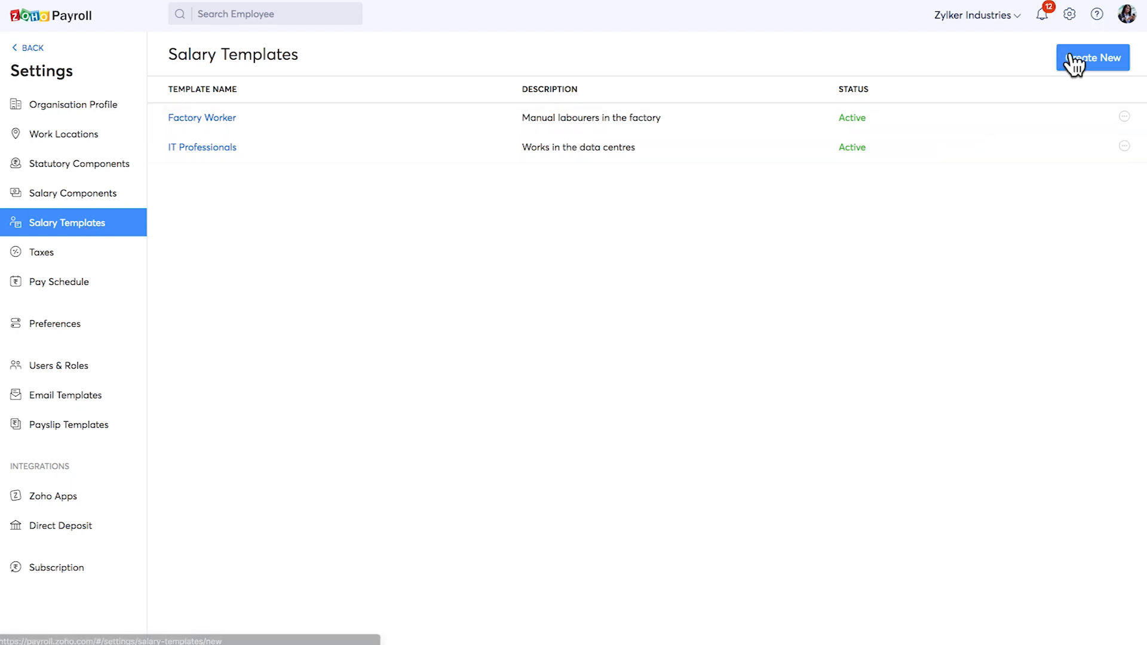
{"action": "left_click", "coordinate": [1092, 58]}
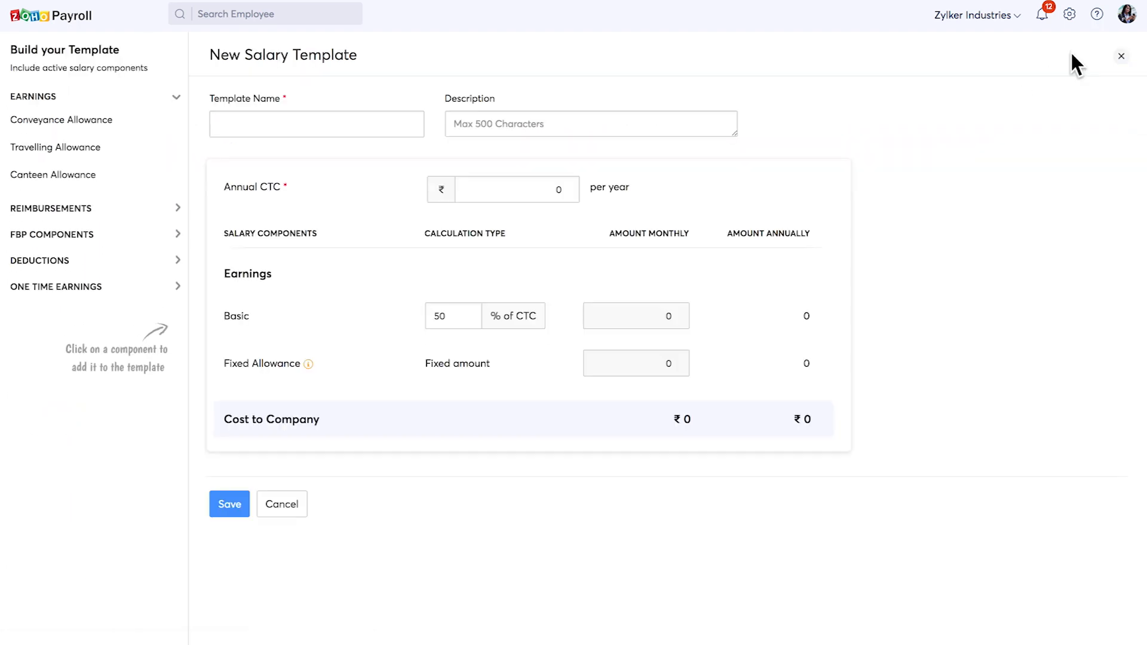
{"action": "mouse_move", "coordinate": [92, 100]}
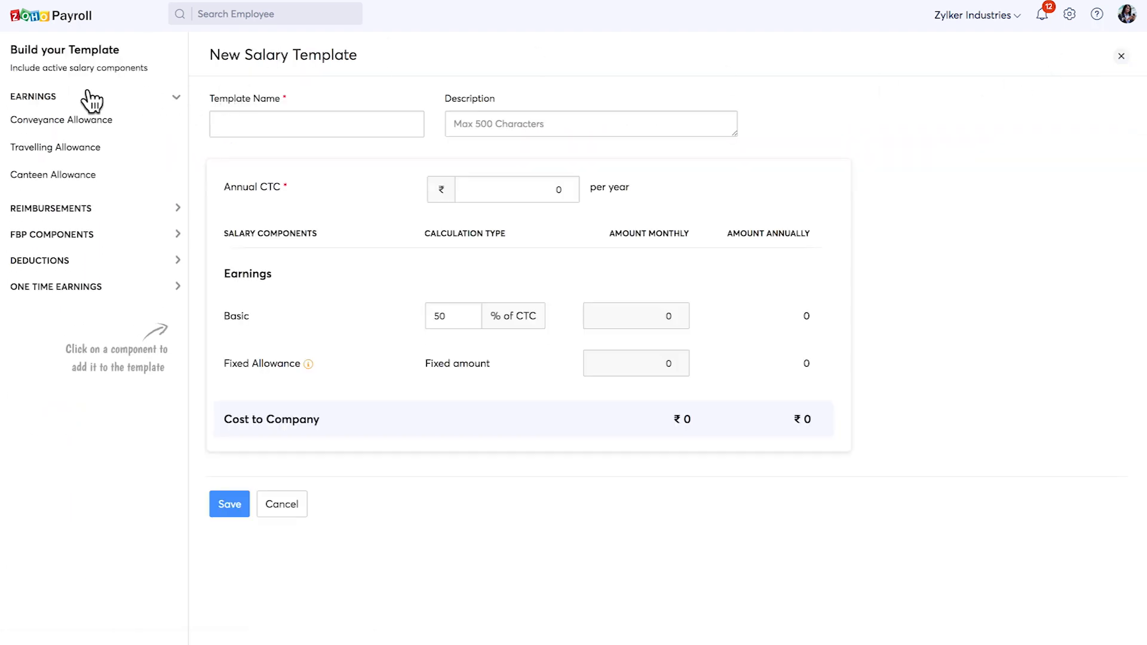
{"action": "left_click", "coordinate": [61, 121]}
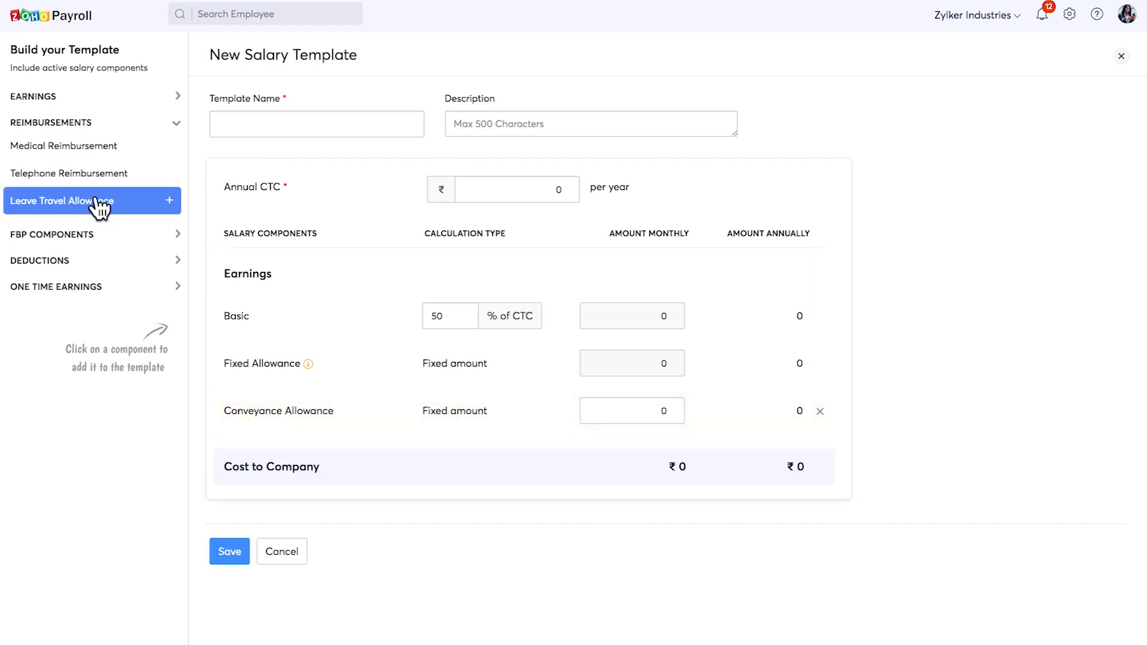
{"action": "left_click", "coordinate": [92, 201]}
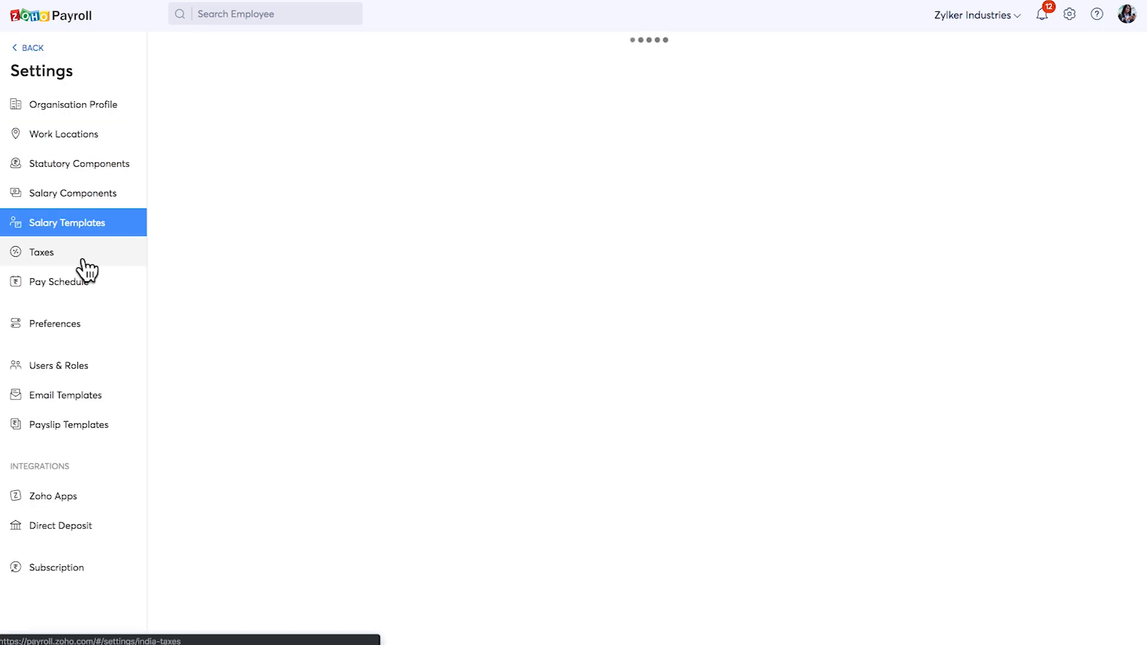
Step: View the organisation tax details, then the monthly pay schedule with upcoming pay periods
{"action": "left_click", "coordinate": [42, 252]}
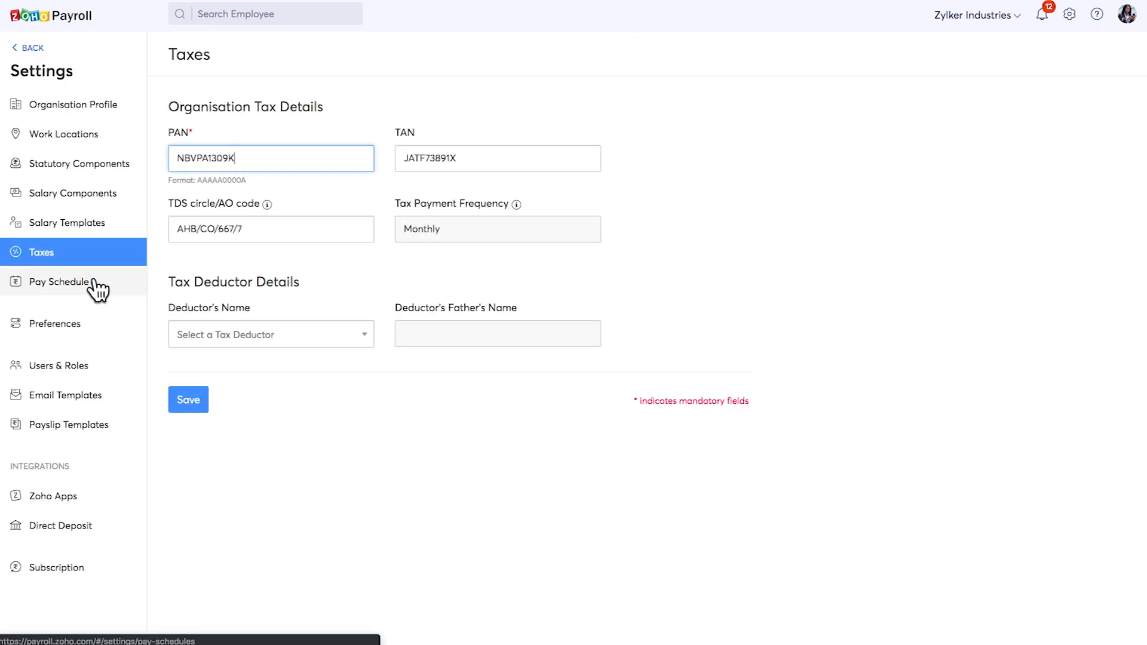
{"action": "left_click", "coordinate": [58, 281]}
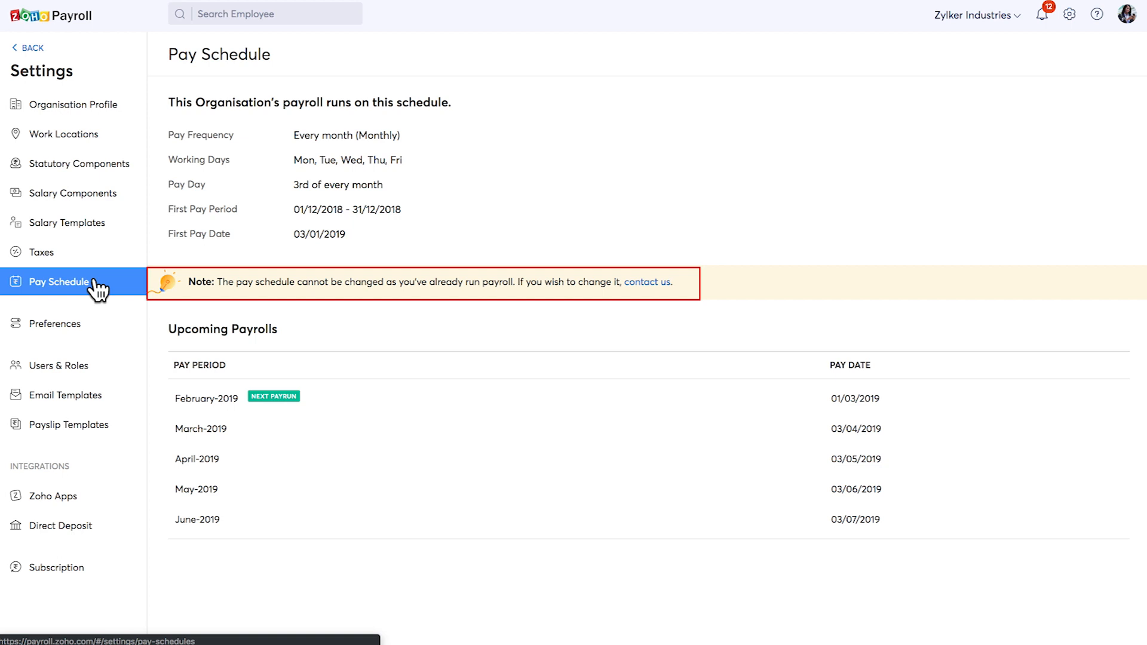
Step: Enable portal FBP declarations locking on 27/03/2019 and view the last claim day choices
{"action": "left_click", "coordinate": [54, 323]}
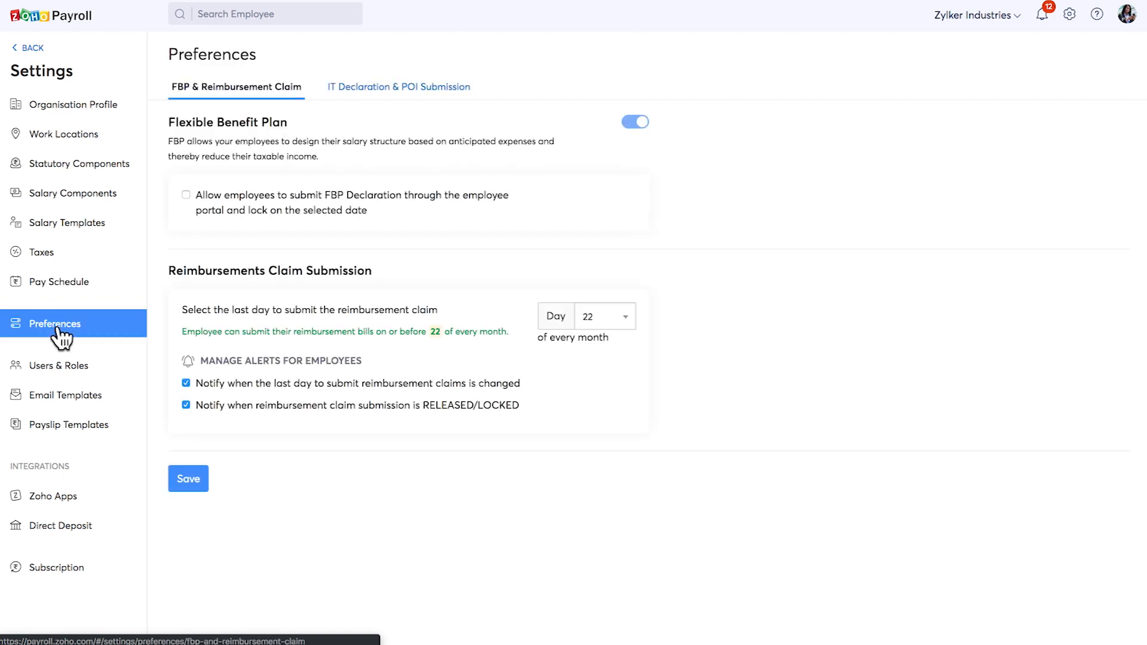
{"action": "left_click", "coordinate": [186, 196]}
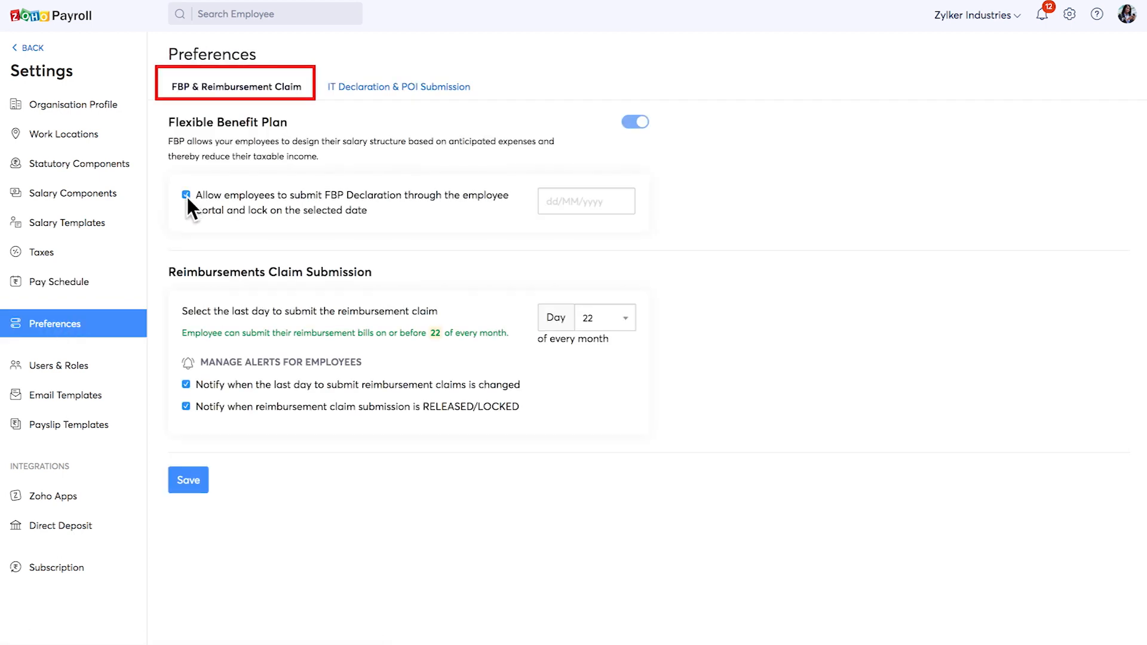
{"action": "left_click", "coordinate": [187, 196]}
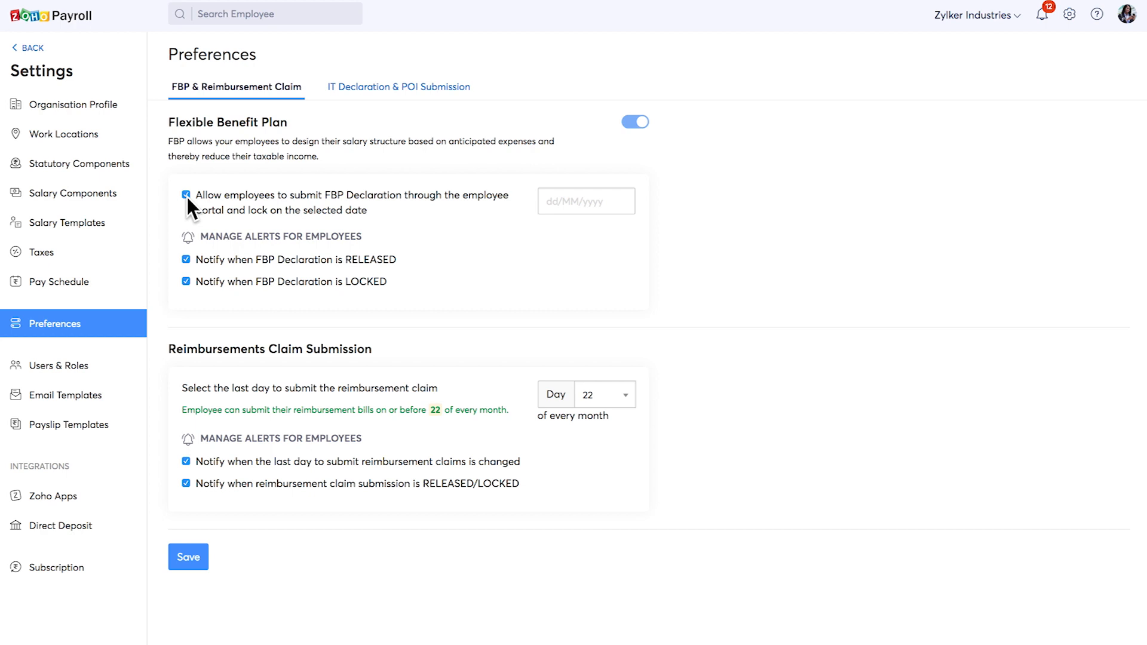
{"action": "mouse_move", "coordinate": [585, 202]}
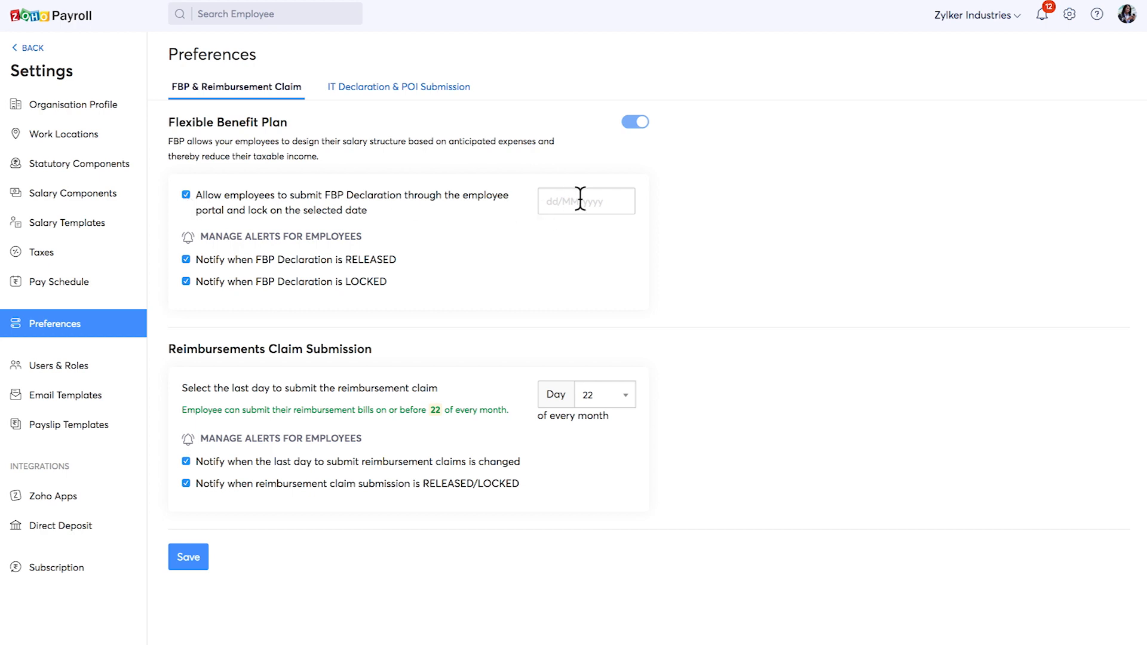
{"action": "left_click", "coordinate": [585, 201]}
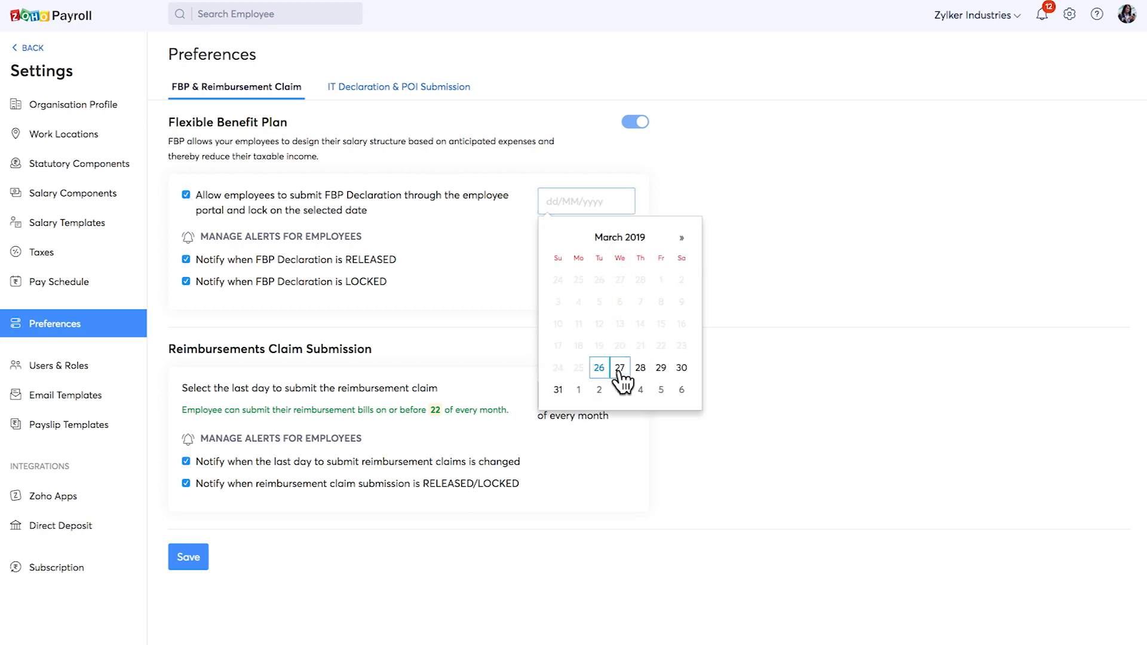
{"action": "left_click", "coordinate": [618, 367]}
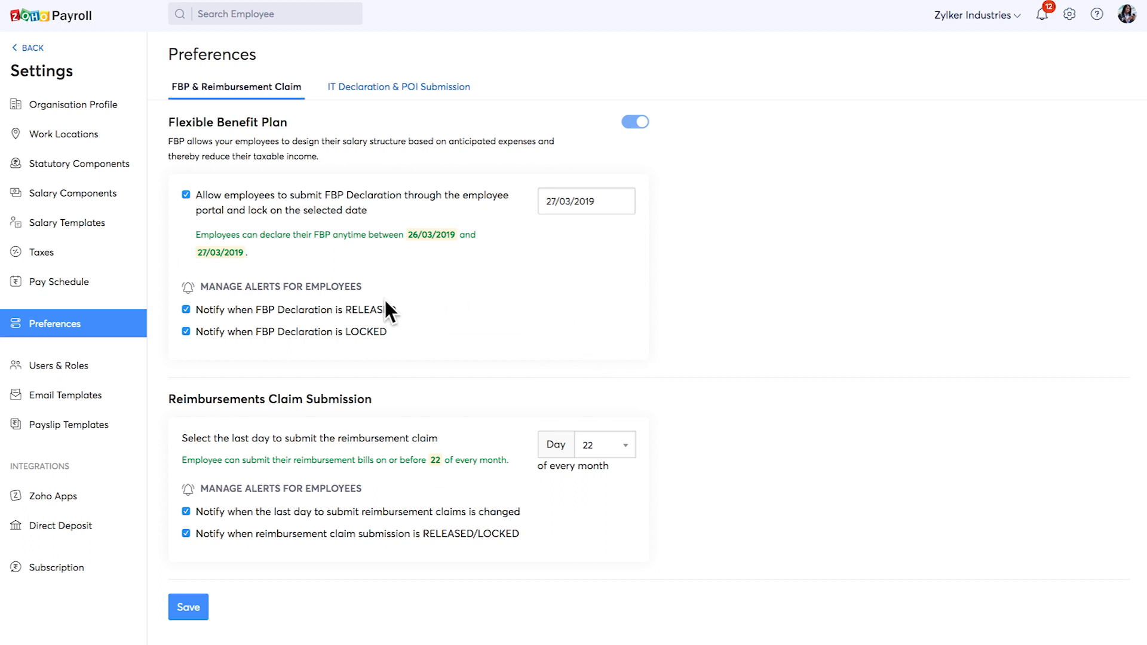
{"action": "mouse_move", "coordinate": [381, 338]}
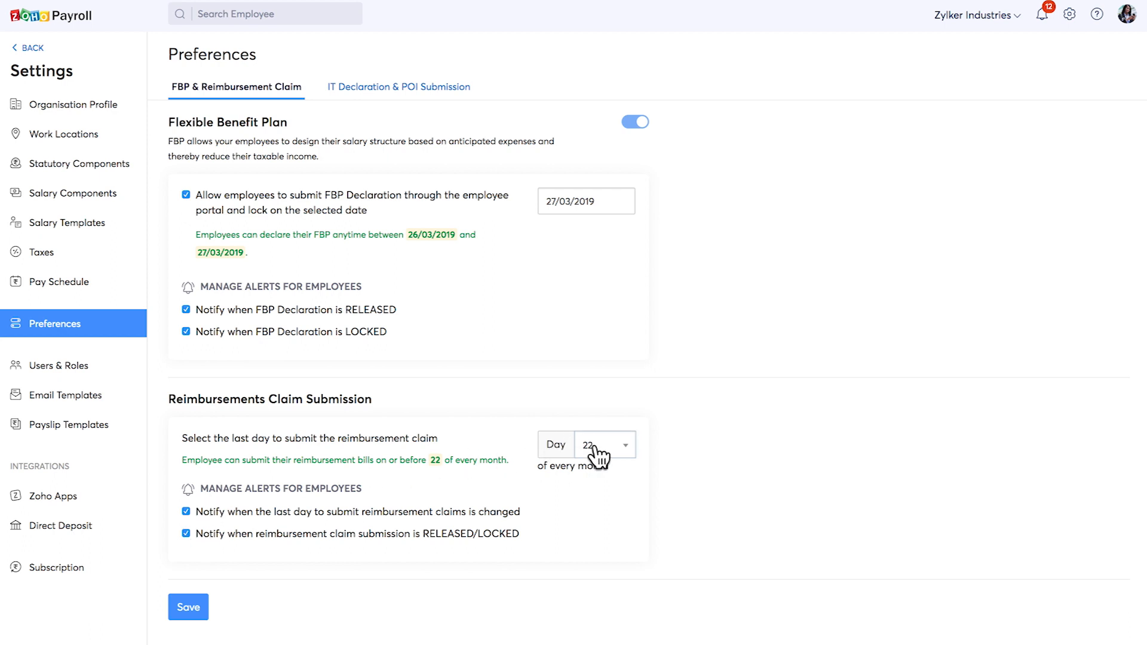
{"action": "left_click", "coordinate": [604, 444]}
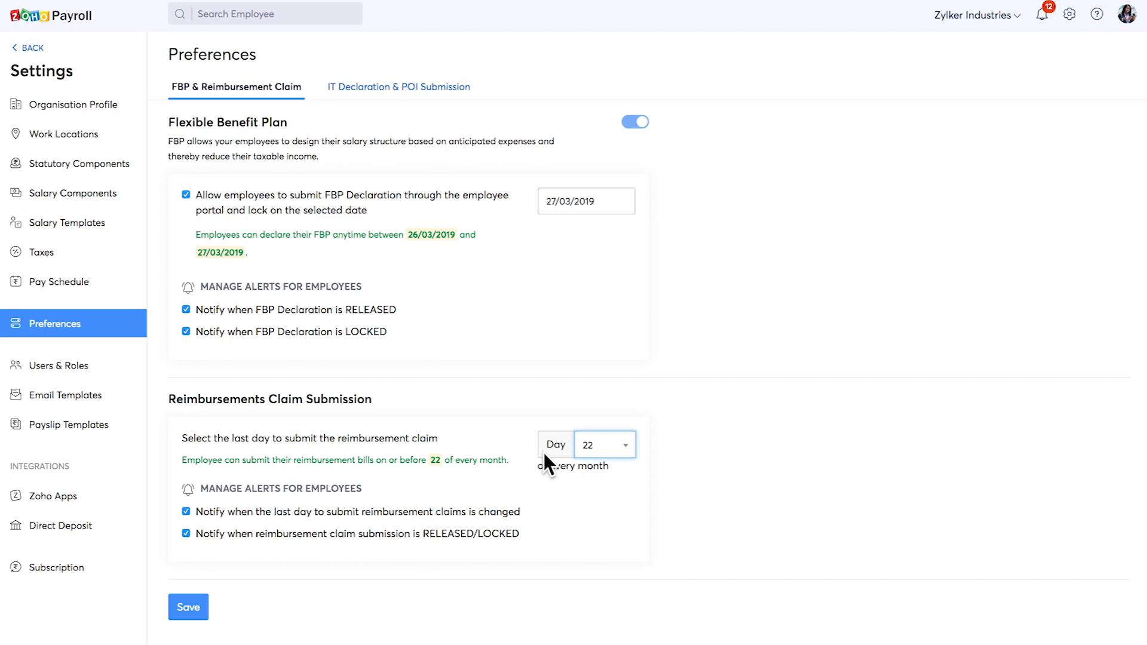
Step: Keep income tax declarations and POI submission enabled until 31/03/2019, reviewing their settings
{"action": "left_click", "coordinate": [398, 86]}
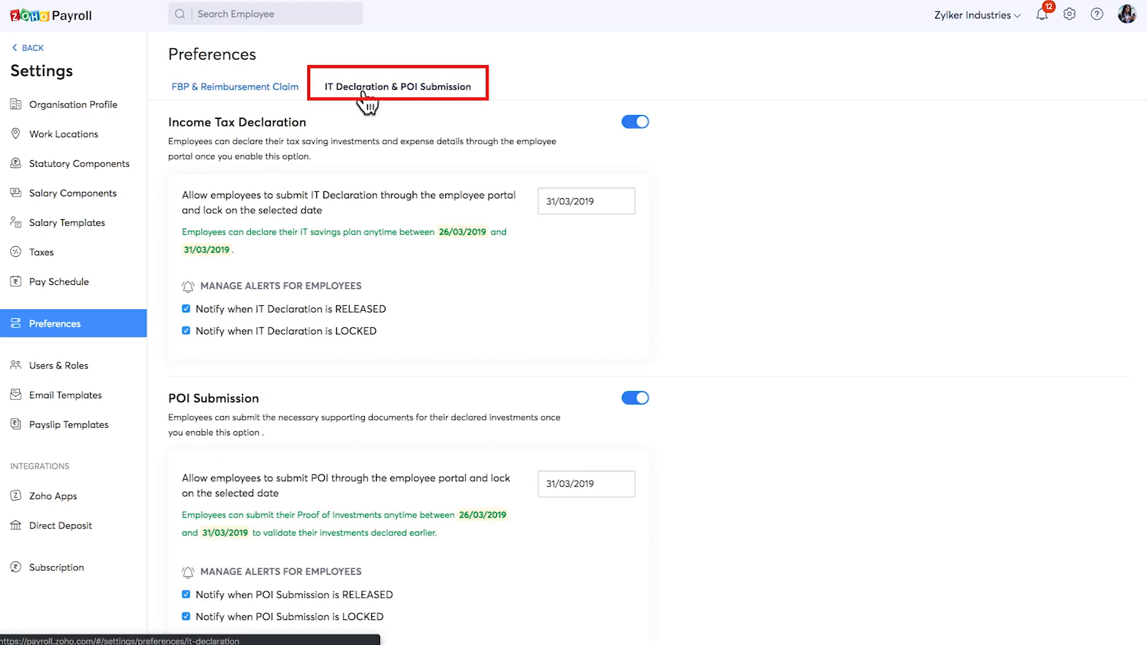
{"action": "left_click", "coordinate": [633, 121]}
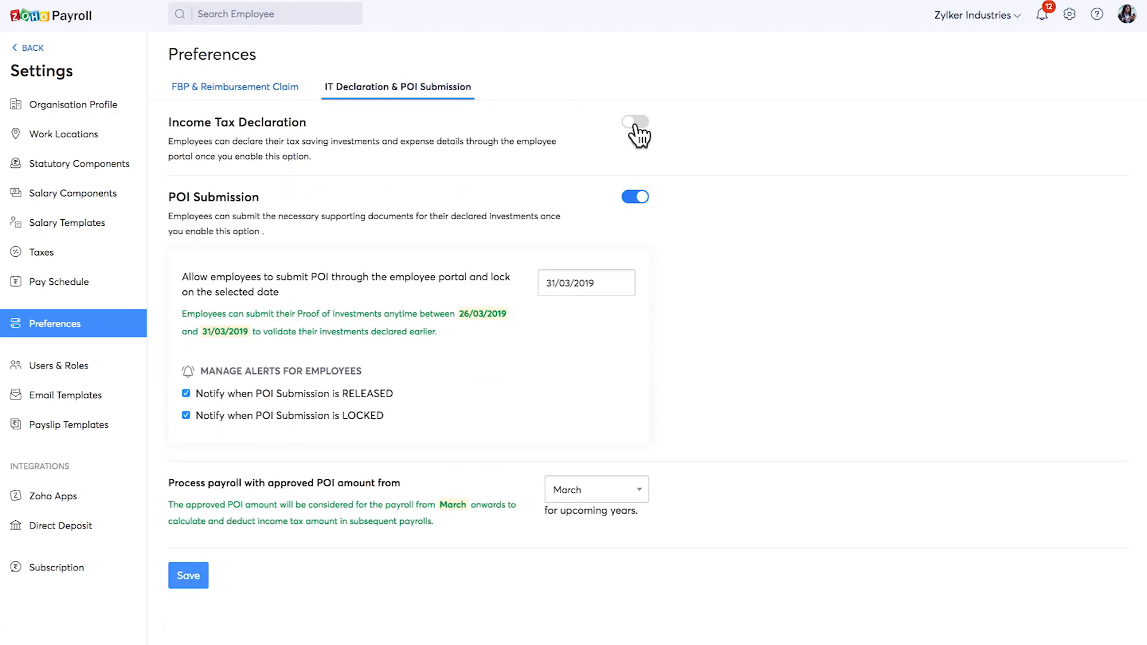
{"action": "left_click", "coordinate": [633, 122]}
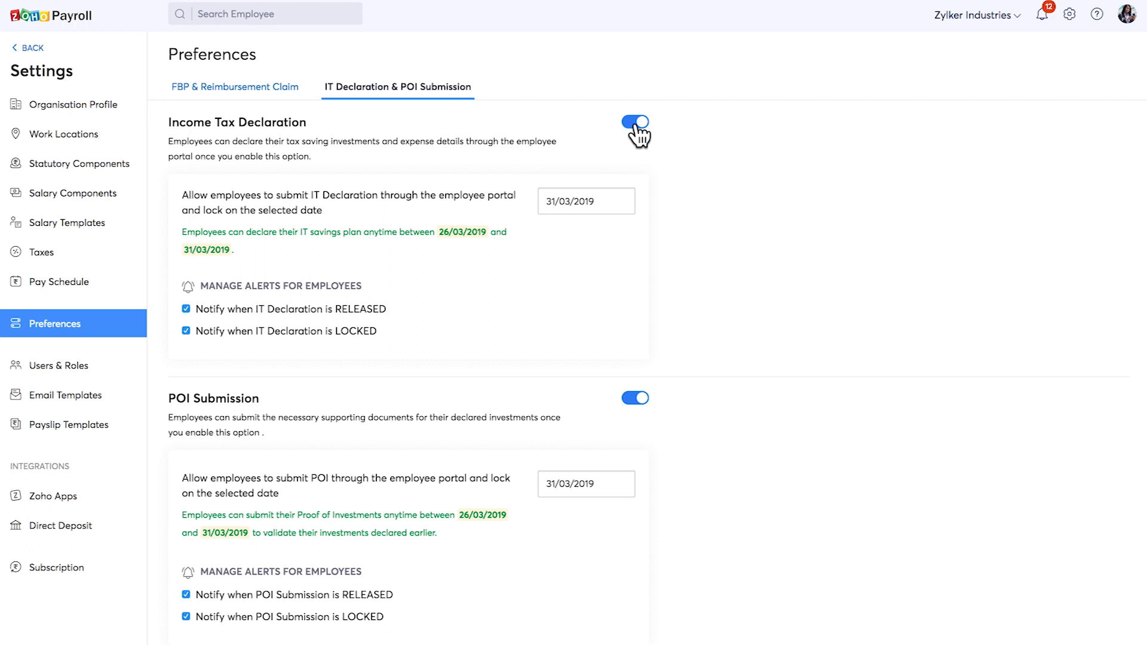
{"action": "scroll", "scroll_direction": "down", "scroll_amount": 3}
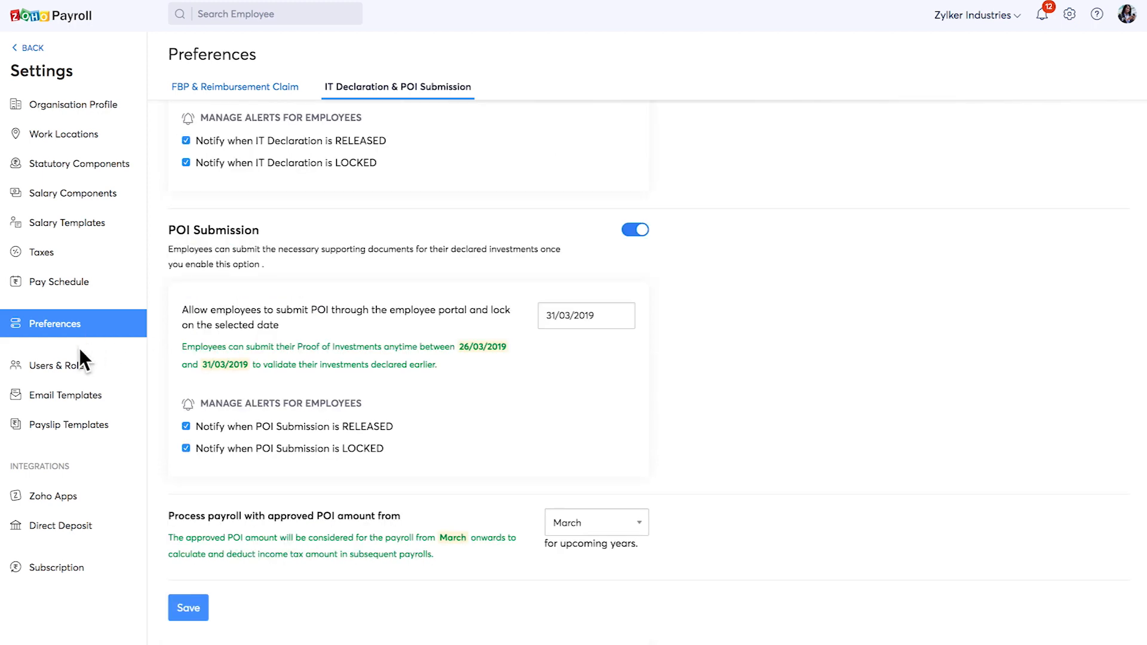
Step: Browse the roles list and a new-role form, removing edit access to employee Basic Details
{"action": "left_click", "coordinate": [59, 365]}
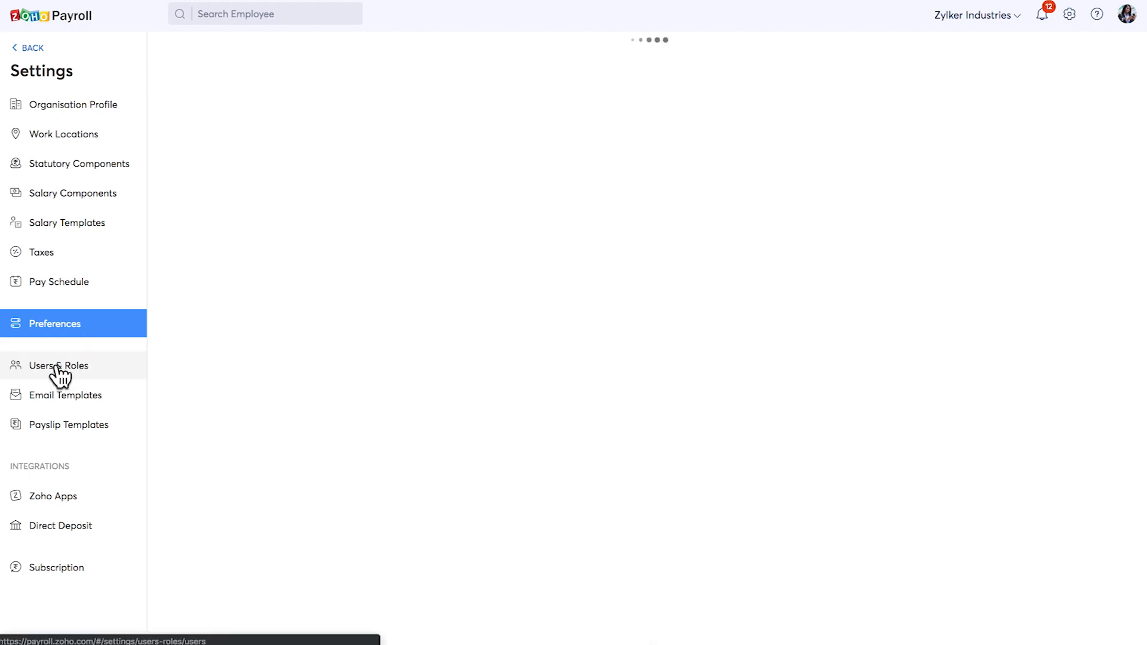
{"action": "left_click", "coordinate": [1095, 55]}
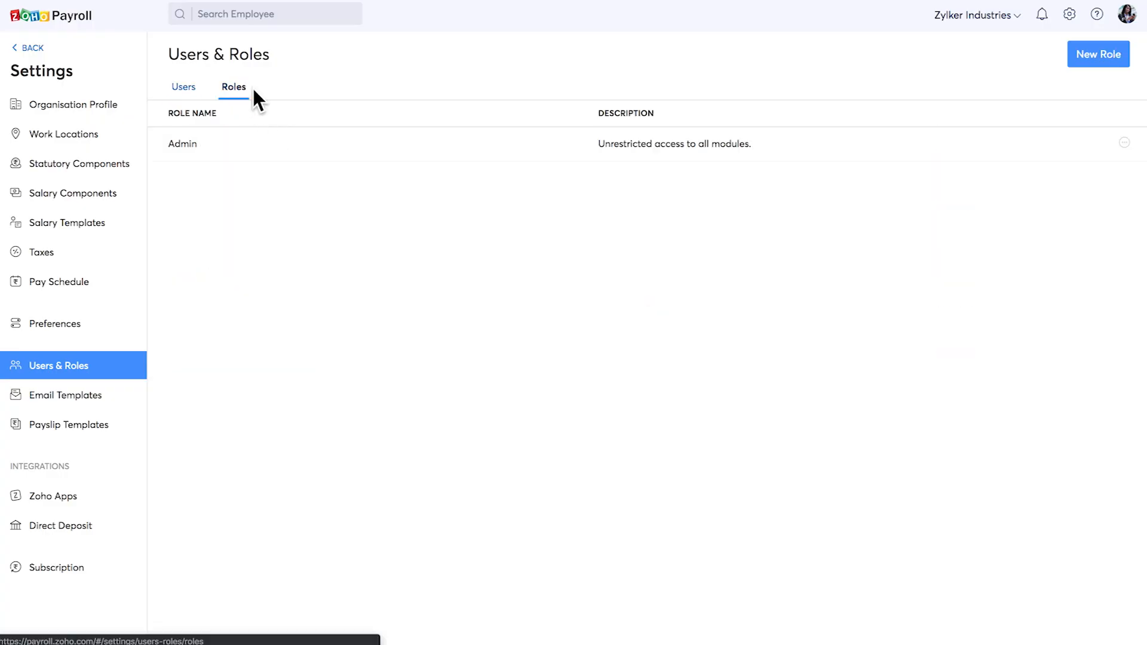
{"action": "mouse_move", "coordinate": [1097, 55]}
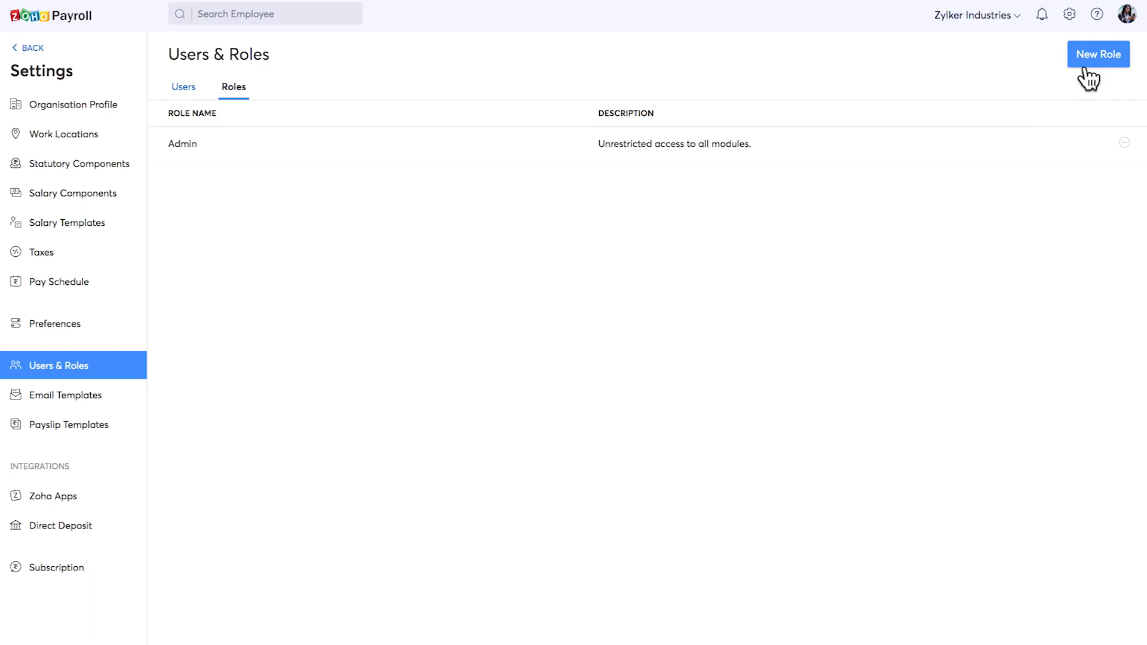
{"action": "left_click", "coordinate": [1097, 54]}
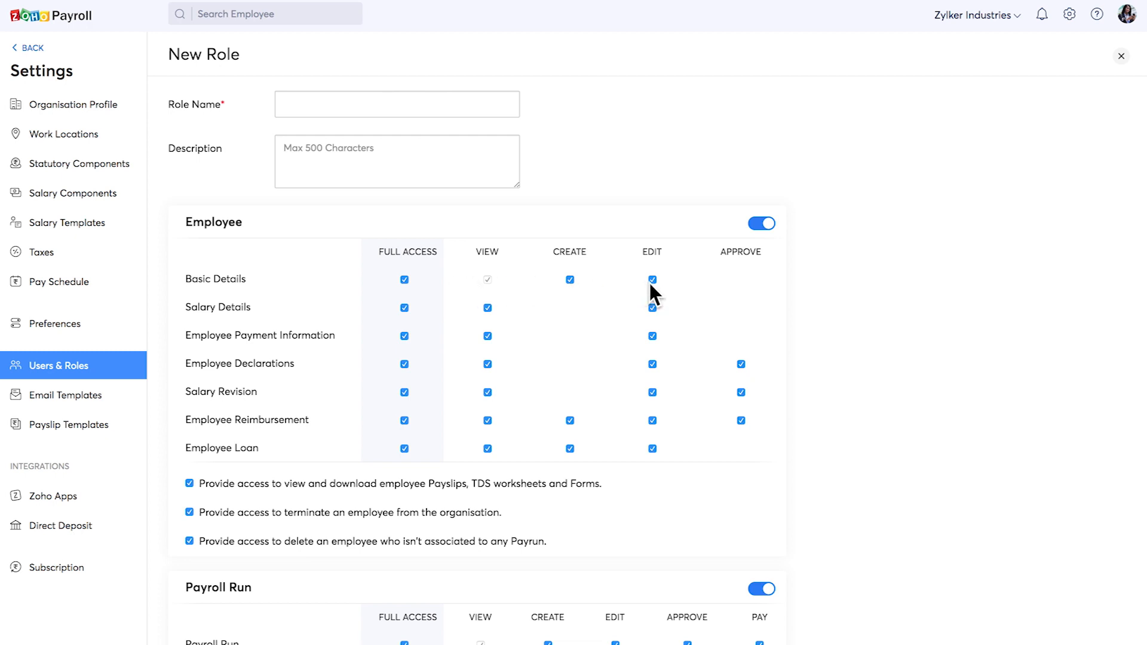
{"action": "left_click", "coordinate": [651, 280]}
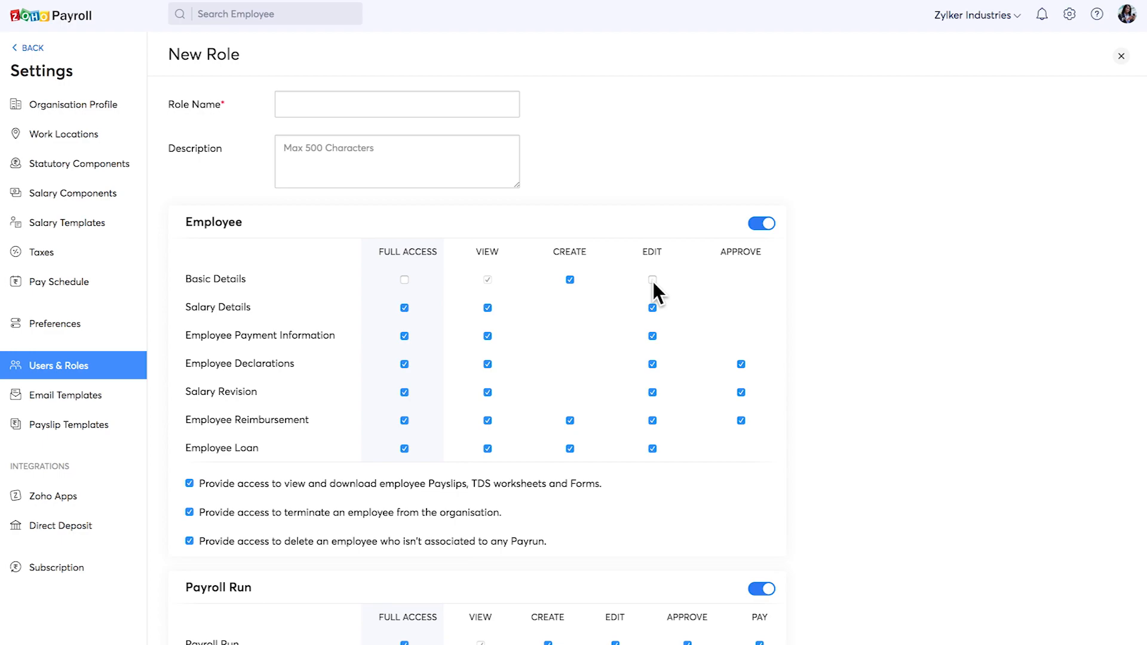
Step: Invite Sudesh as a user with the Associate role
{"action": "left_click", "coordinate": [540, 238]}
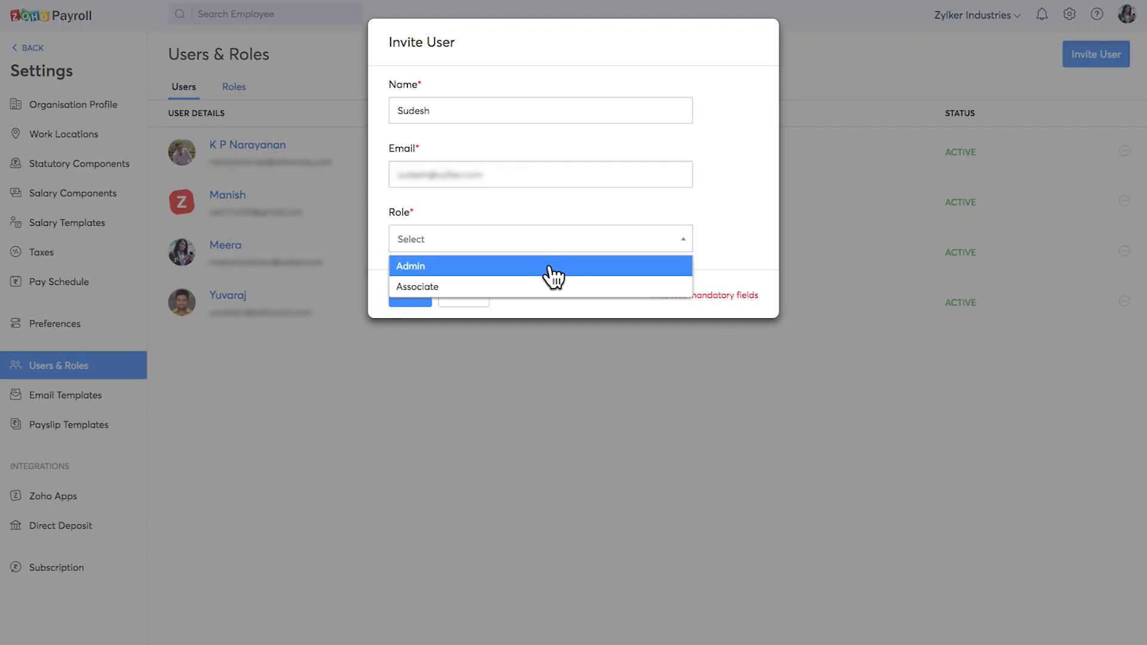
{"action": "left_click", "coordinate": [417, 286]}
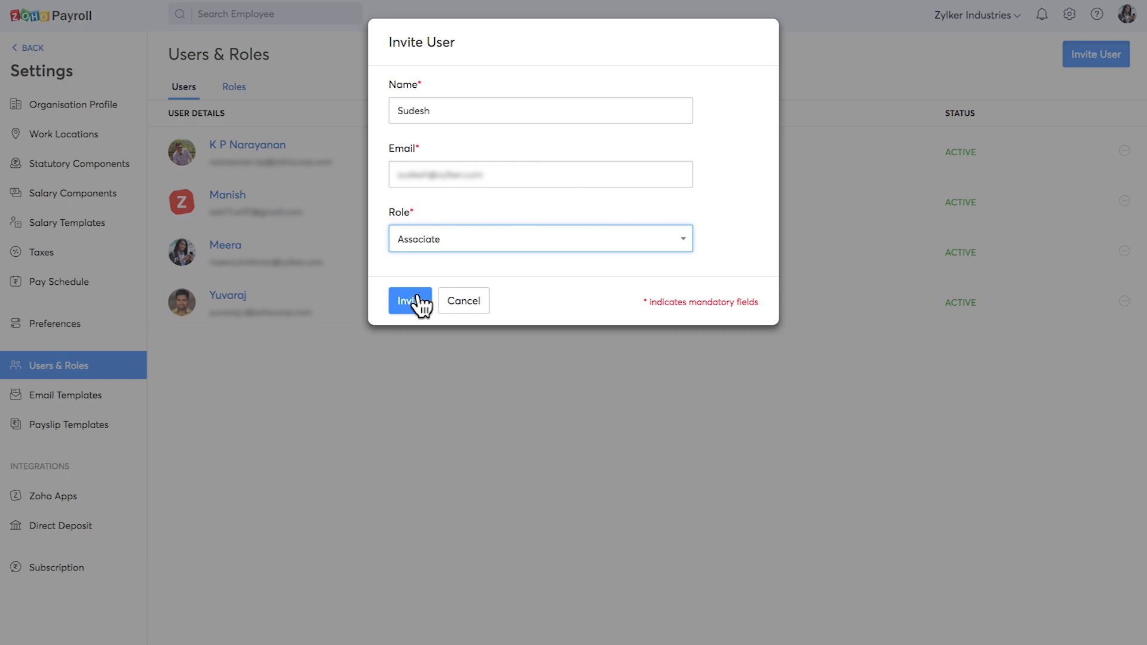
{"action": "left_click", "coordinate": [409, 301]}
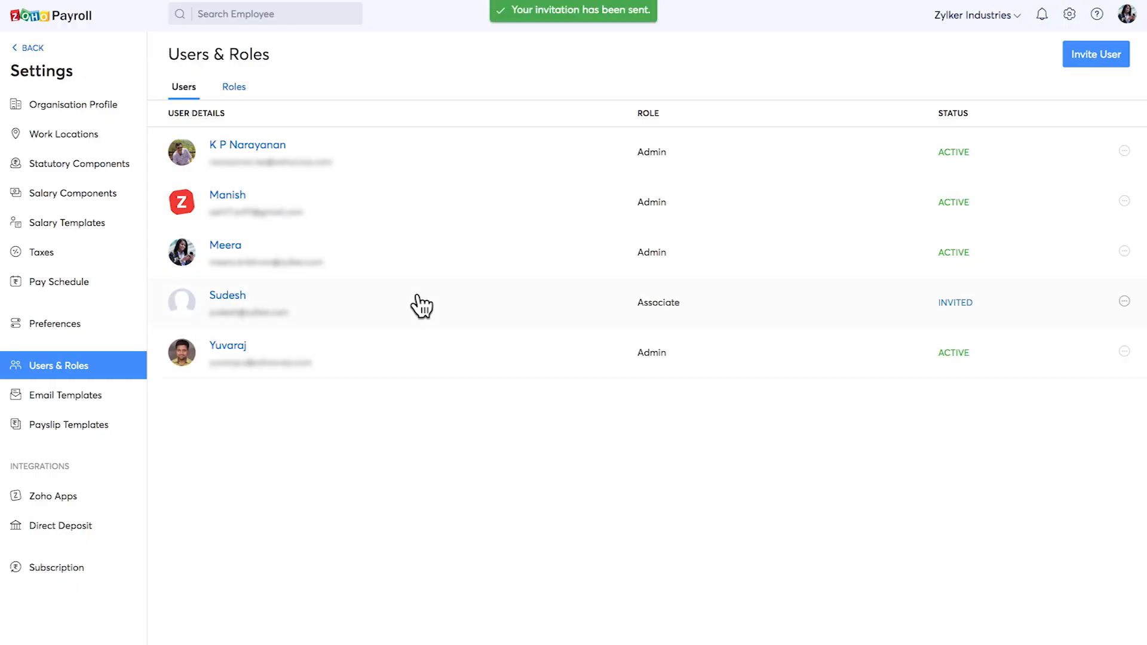
Step: Open the User Invite email template in the editor and save it
{"action": "left_click", "coordinate": [65, 395]}
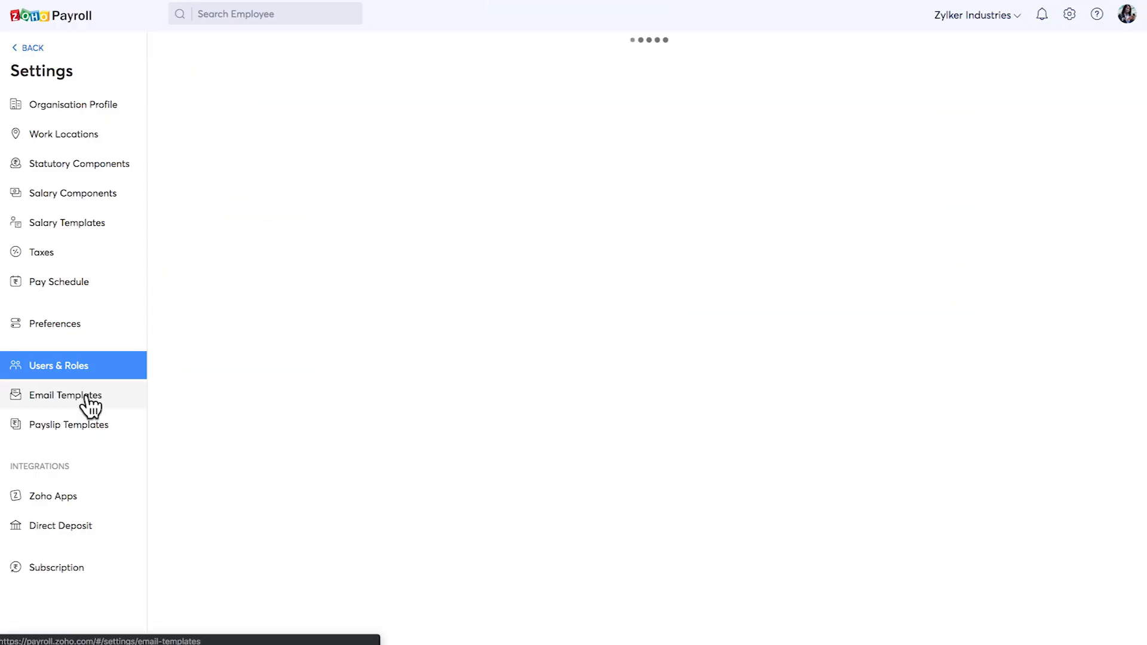
{"action": "left_click", "coordinate": [65, 394]}
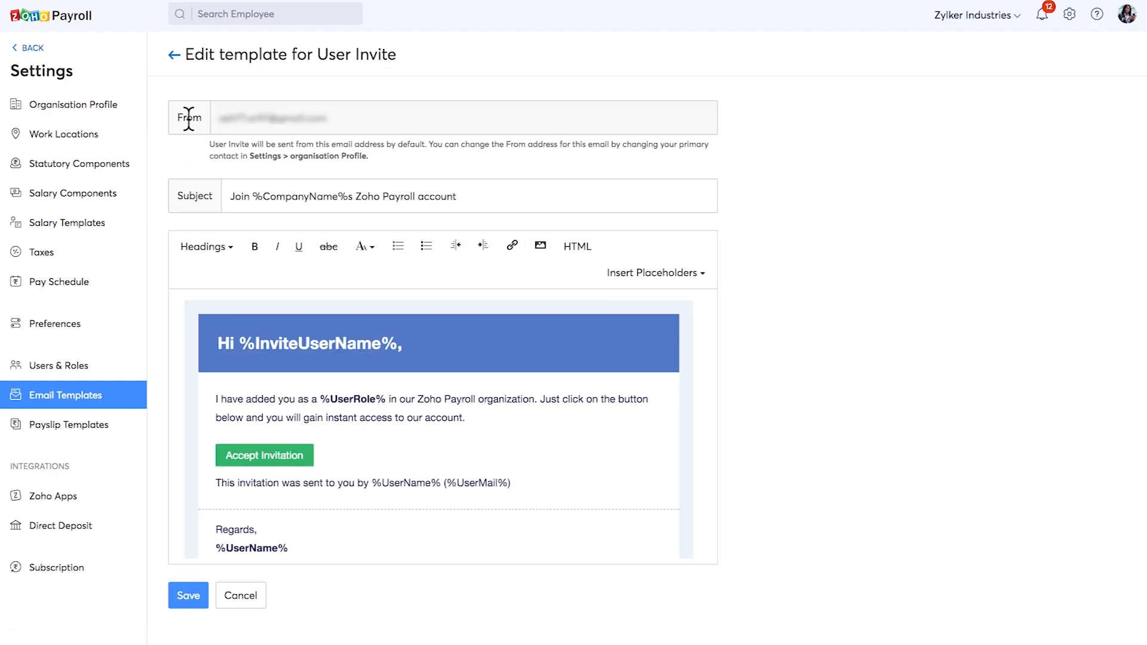
{"action": "left_click", "coordinate": [188, 595]}
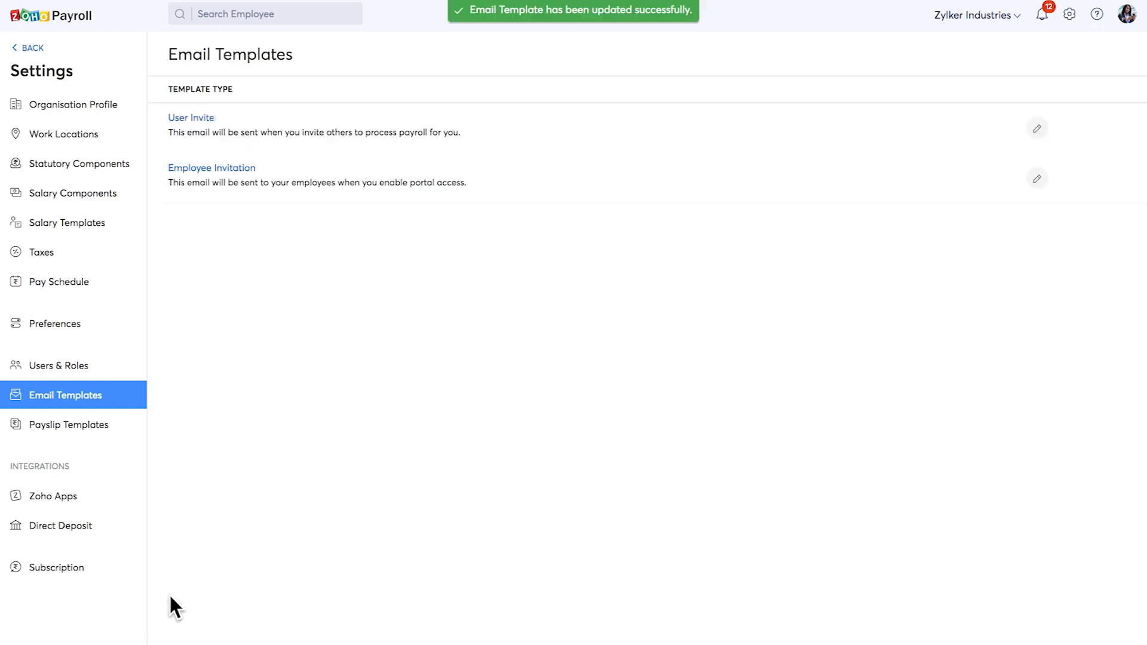
Step: Preview the Simple Template payslip and set it as the default
{"action": "left_click", "coordinate": [70, 424]}
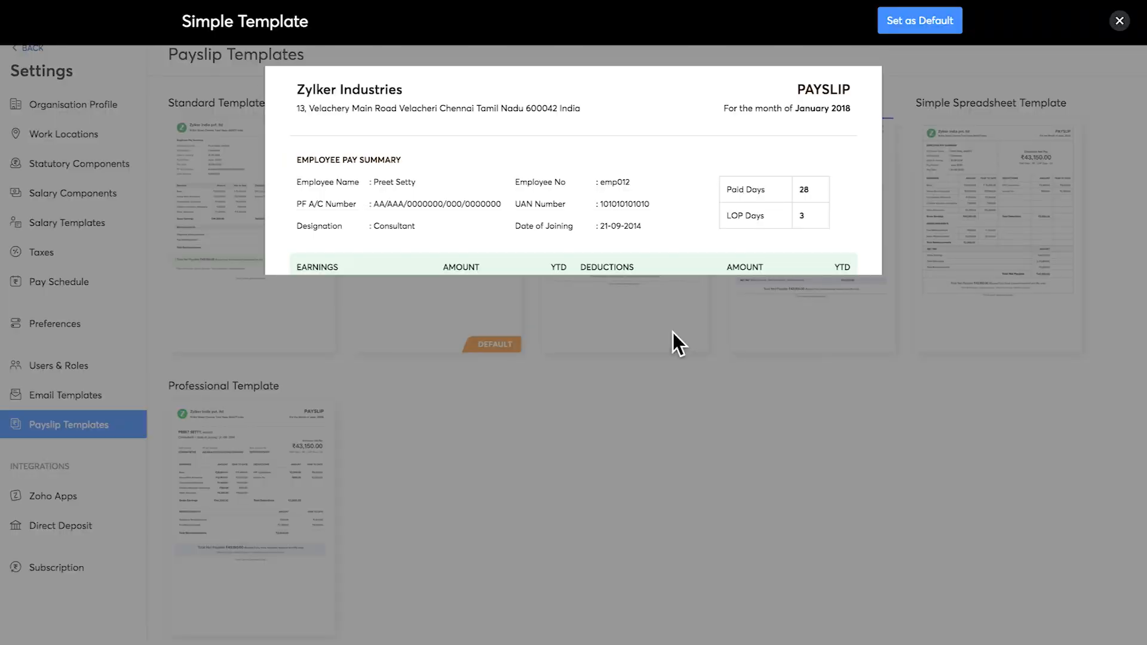
{"action": "scroll", "scroll_direction": "down", "scroll_amount": 3}
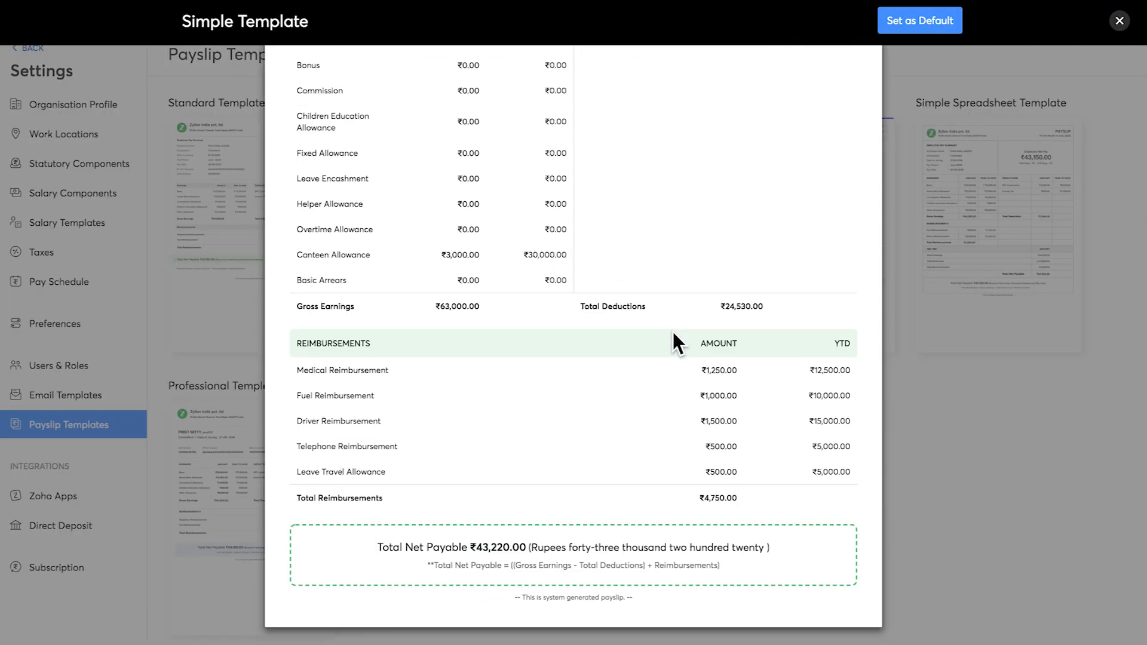
{"action": "left_click", "coordinate": [919, 20]}
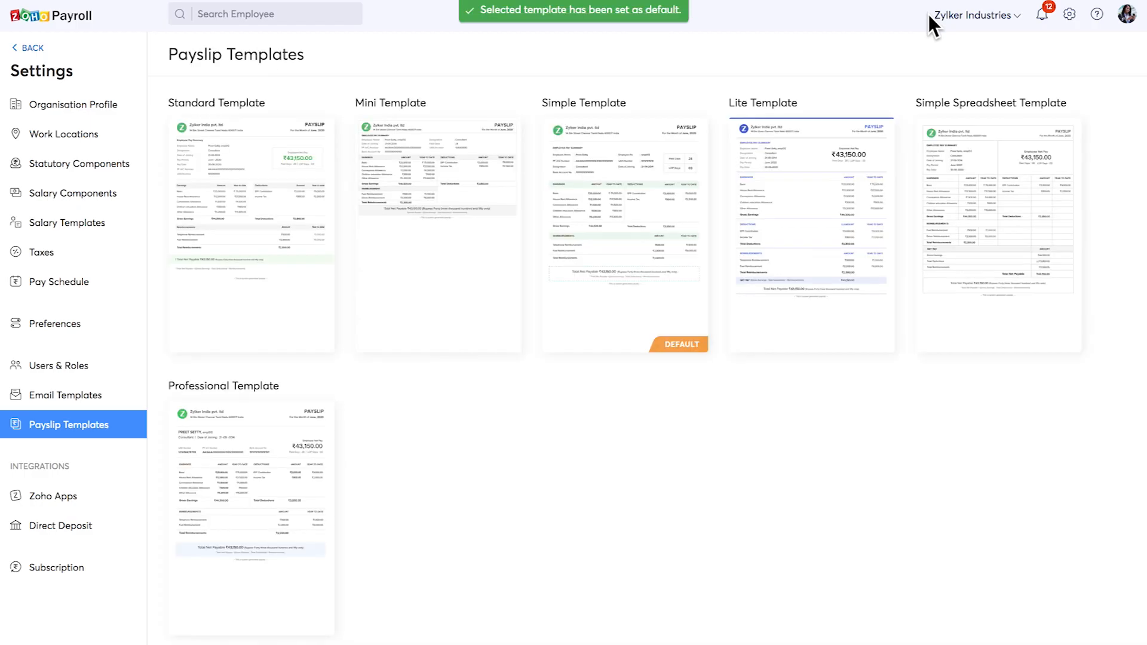
Step: Open the Zoho Apps integrations page showing Zoho People and Zoho Books active
{"action": "left_click", "coordinate": [52, 496]}
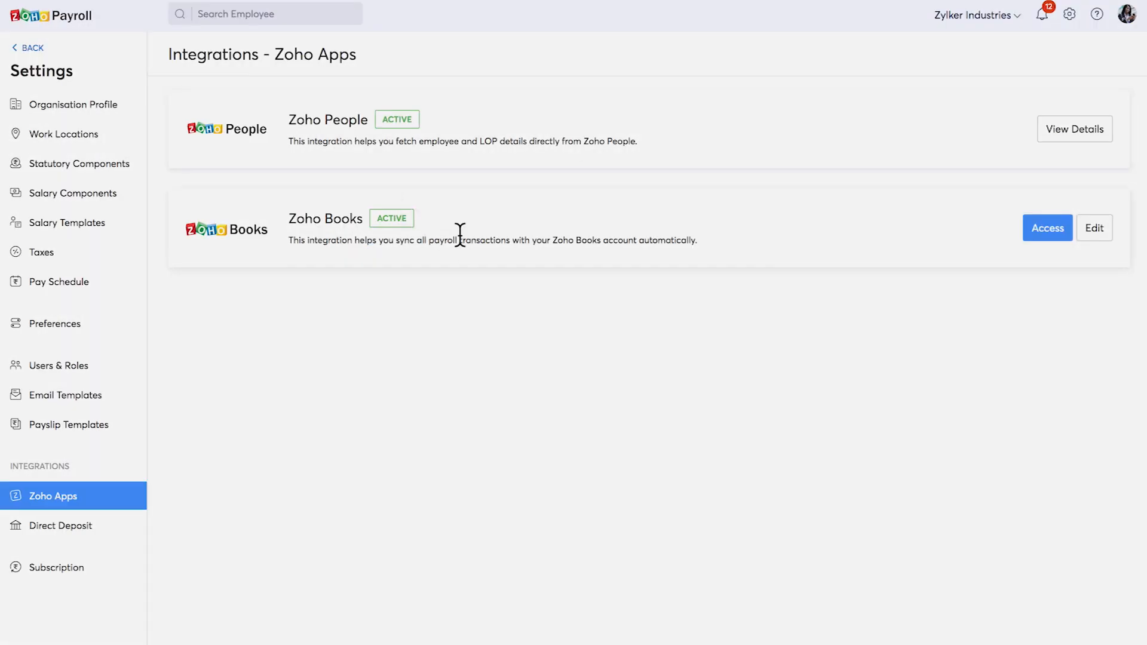
{"action": "mouse_move", "coordinate": [1071, 201]}
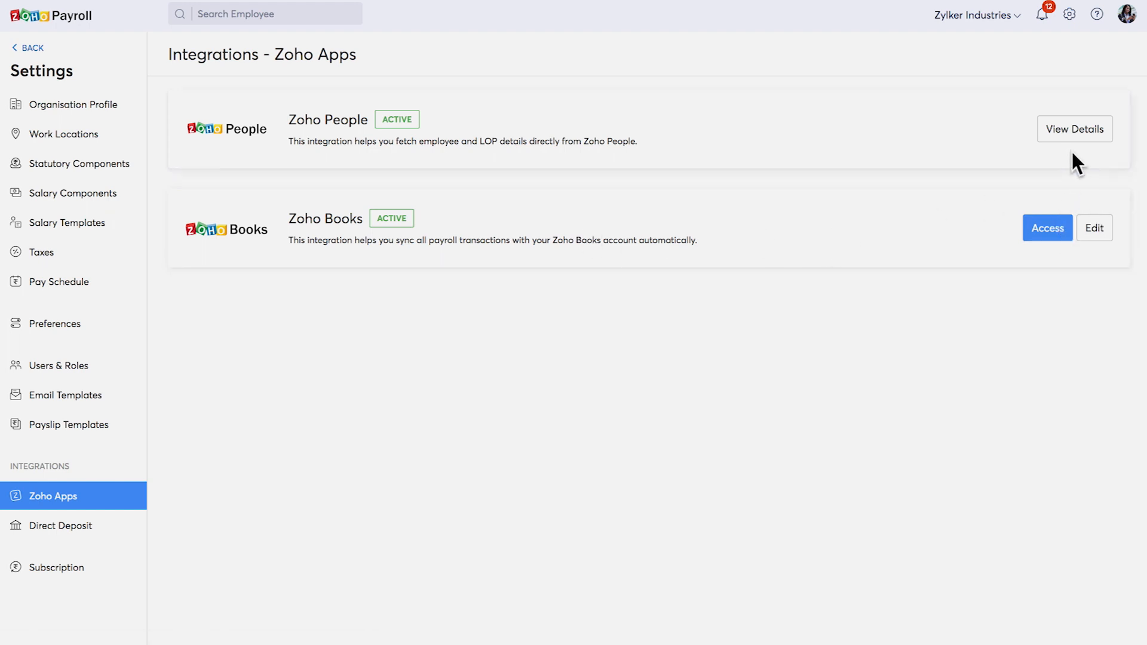
{"action": "mouse_move", "coordinate": [903, 247]}
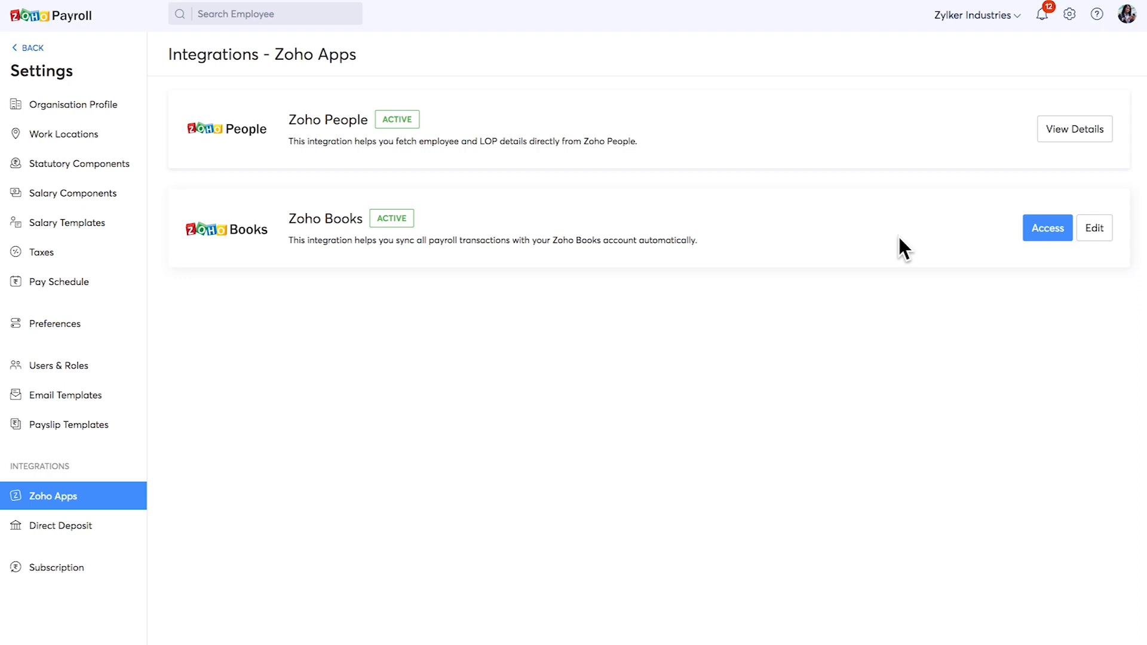
Step: View the Direct Deposit page describing salary transfers through ICICI Bank
{"action": "left_click", "coordinate": [62, 525]}
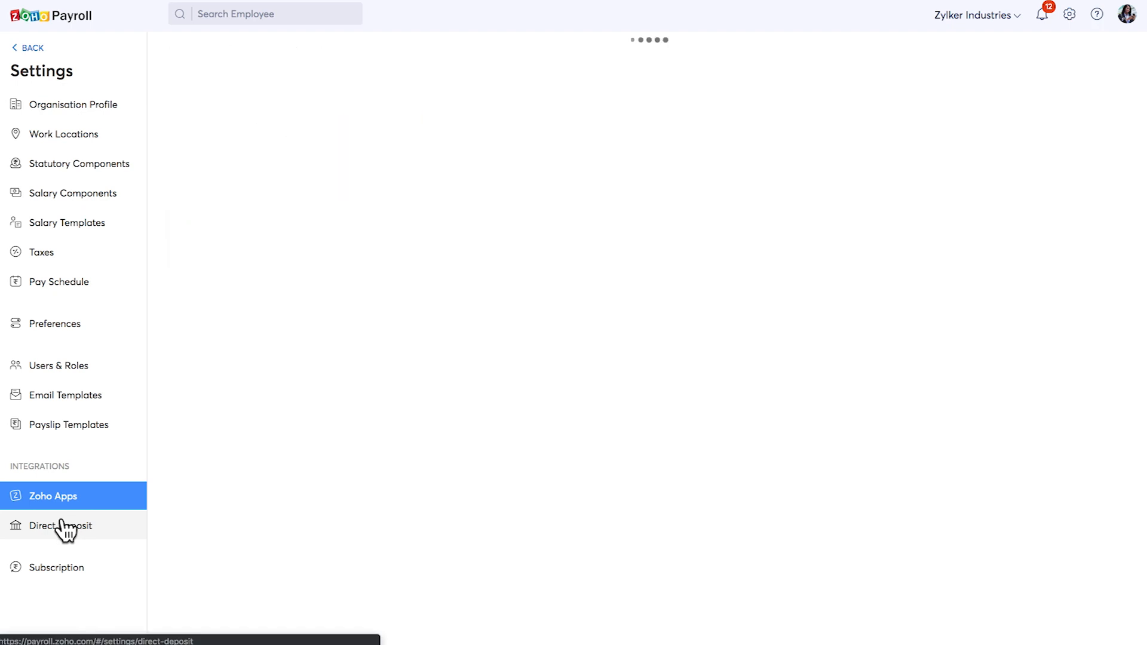
{"action": "left_click", "coordinate": [60, 525]}
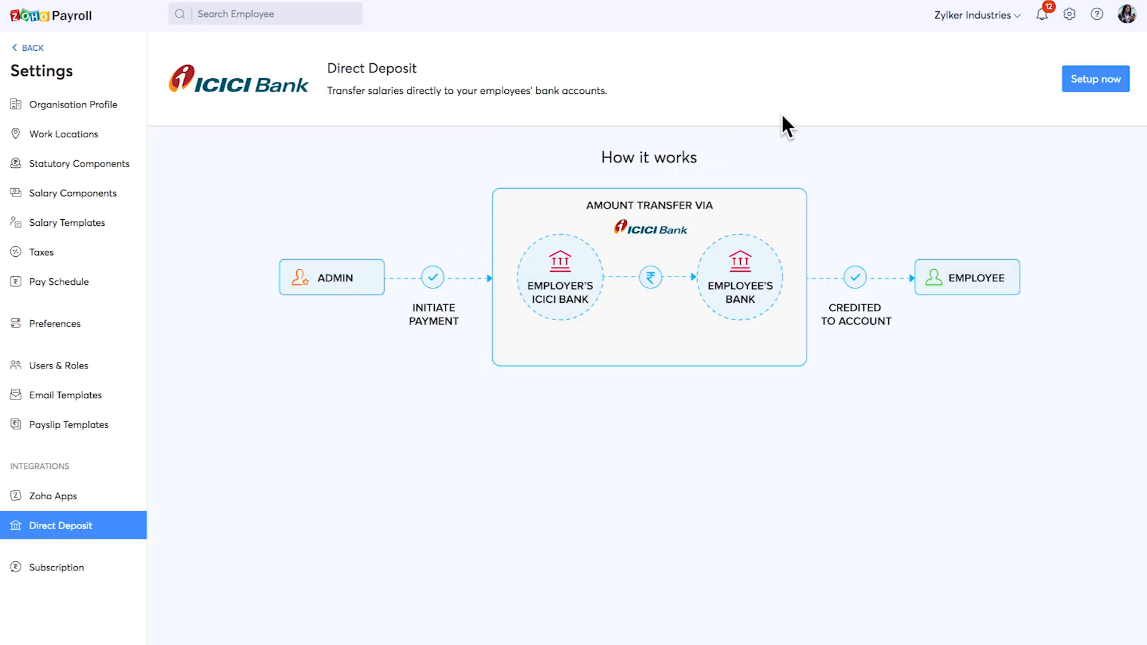
{"action": "mouse_move", "coordinate": [1020, 130]}
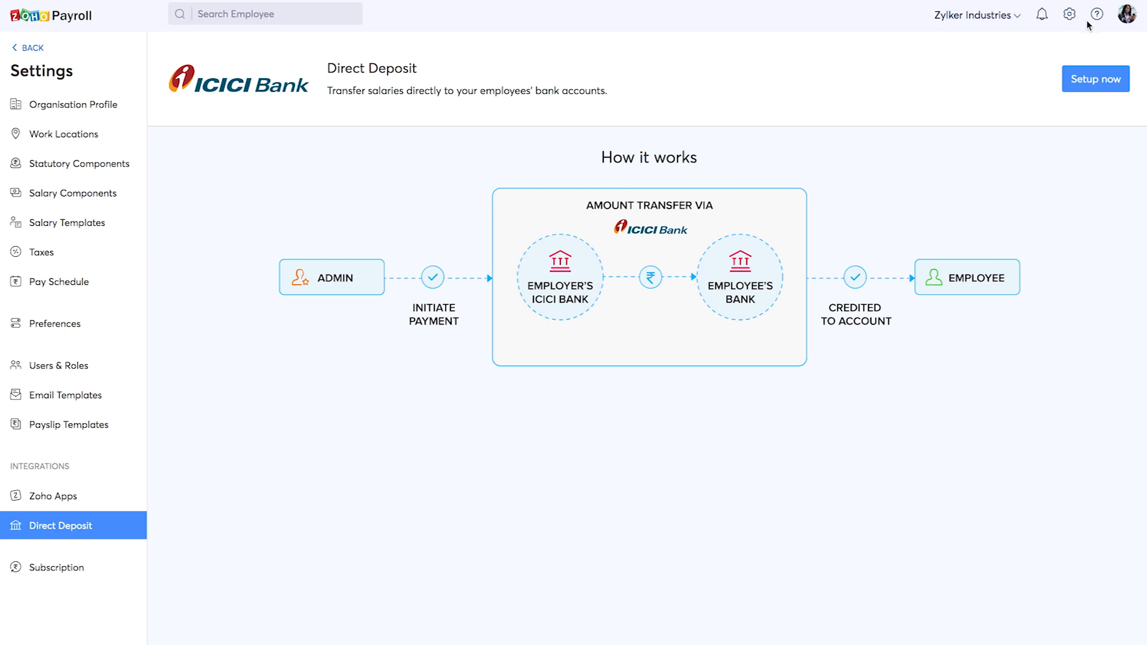
Step: Open Contact us from the help menu and switch the form to Request a Call
{"action": "left_click", "coordinate": [1096, 14]}
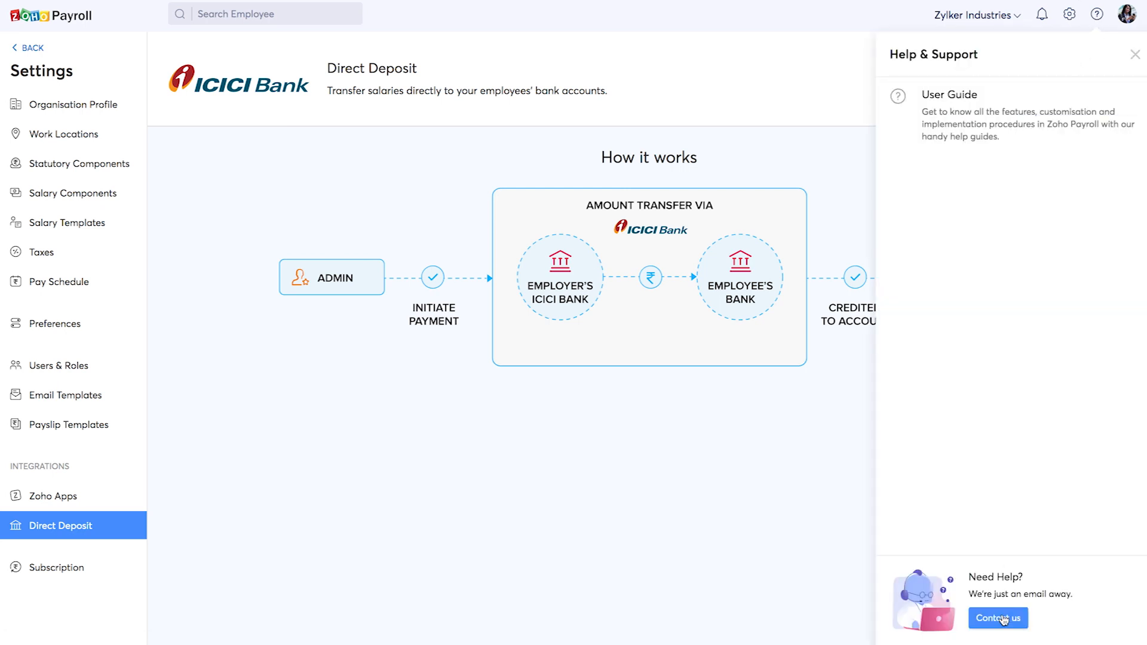
{"action": "left_click", "coordinate": [997, 618]}
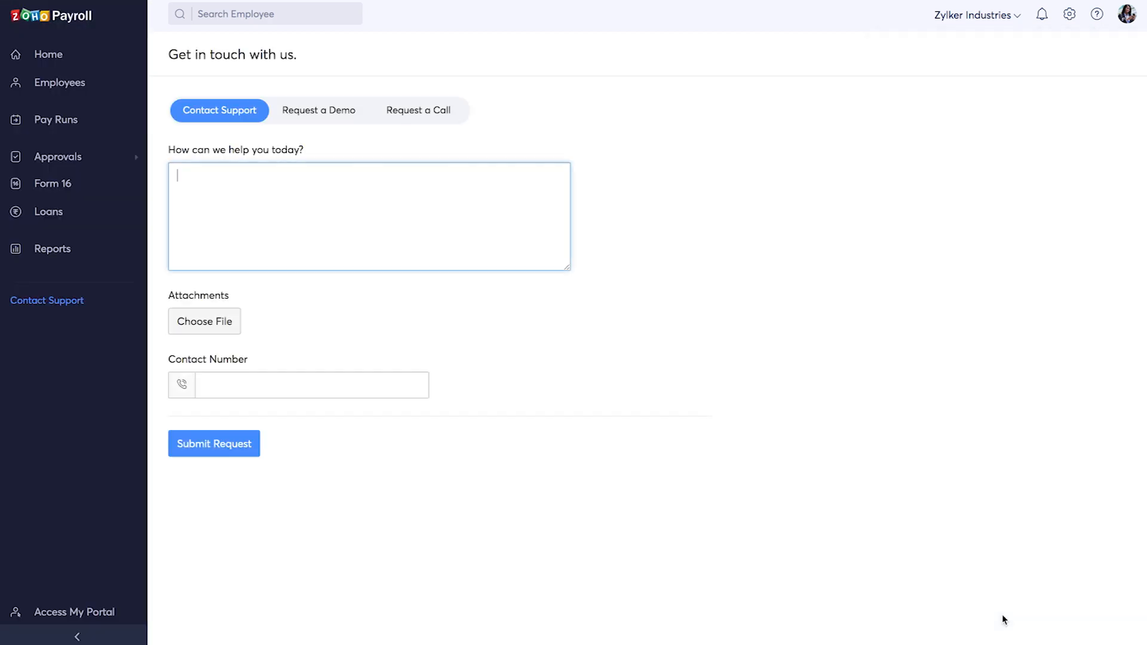
{"action": "left_click", "coordinate": [318, 110]}
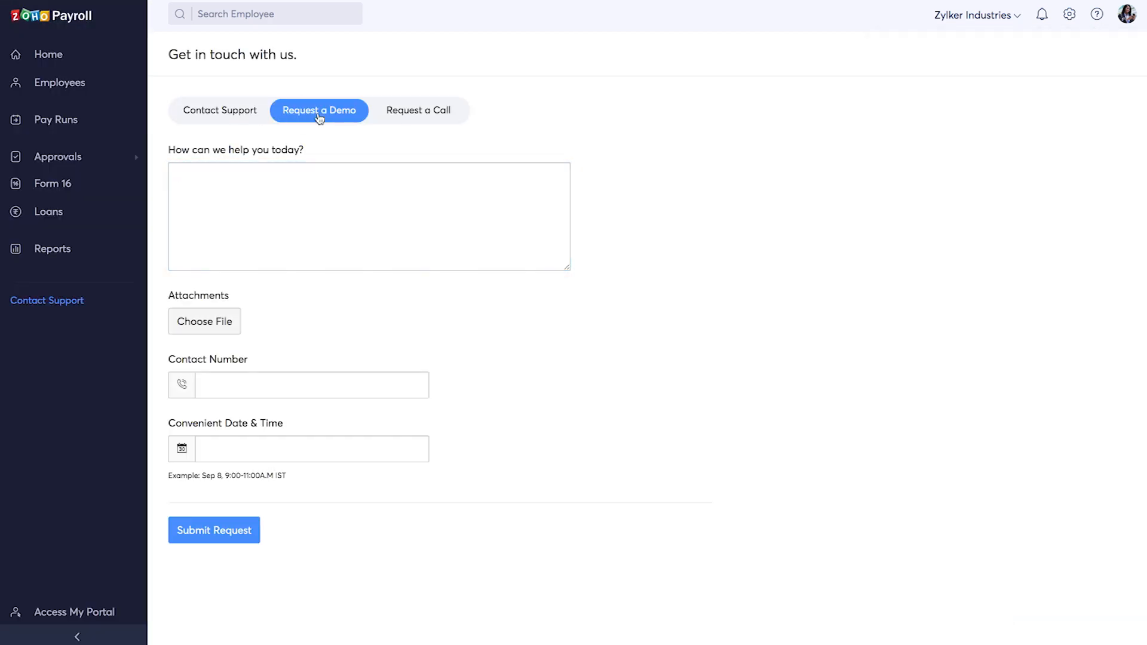
{"action": "left_click", "coordinate": [418, 110]}
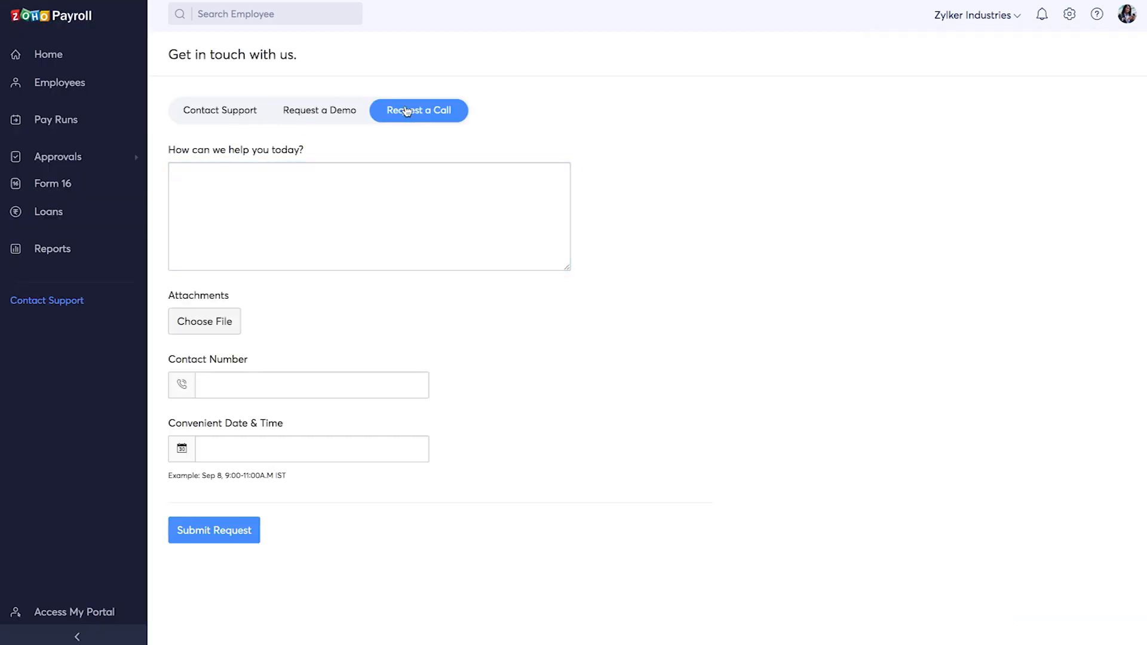